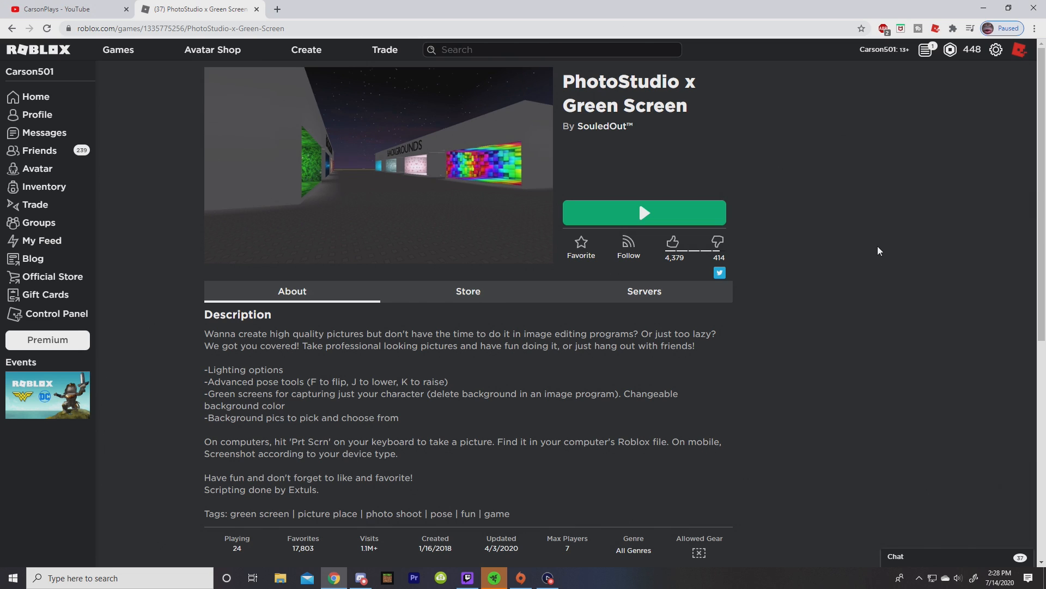
# - Launch PhotoStudio x Green Screen in Roblox, pose the chef avatar, then leave the game
pyautogui.click(643, 213)
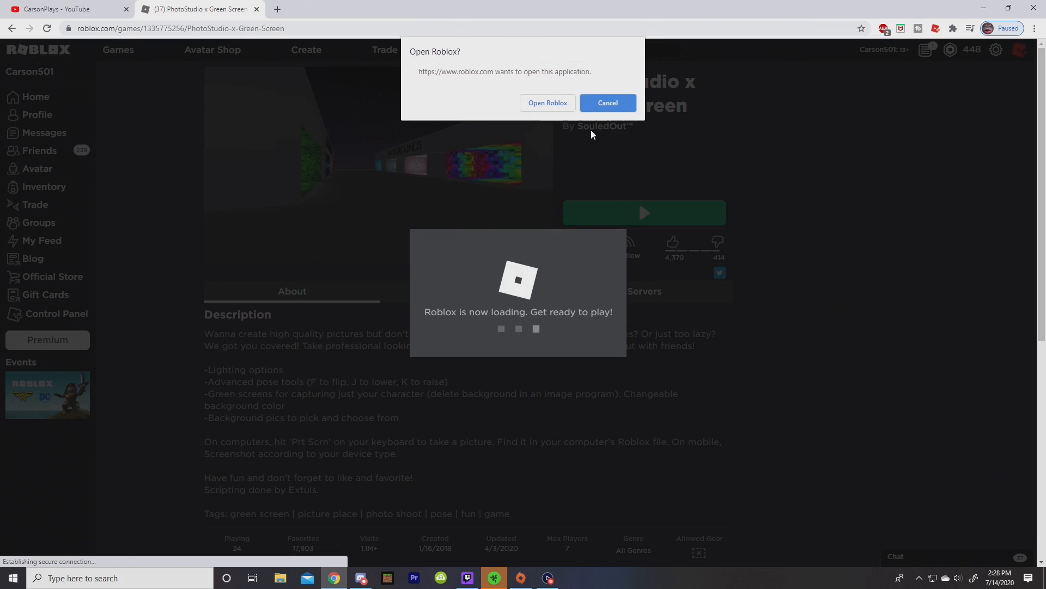
pyautogui.click(546, 103)
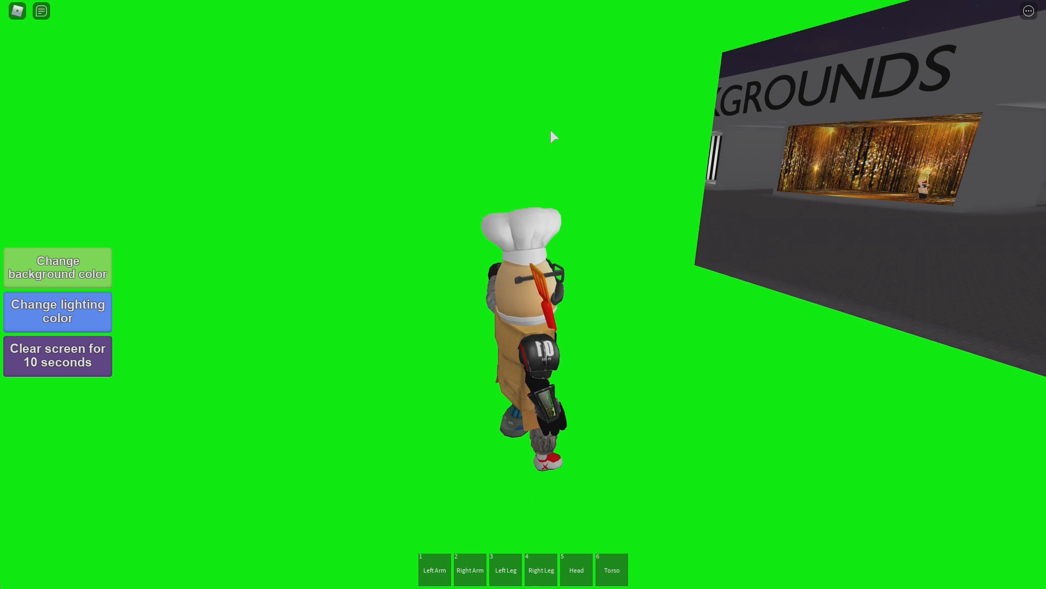
pyautogui.click(575, 569)
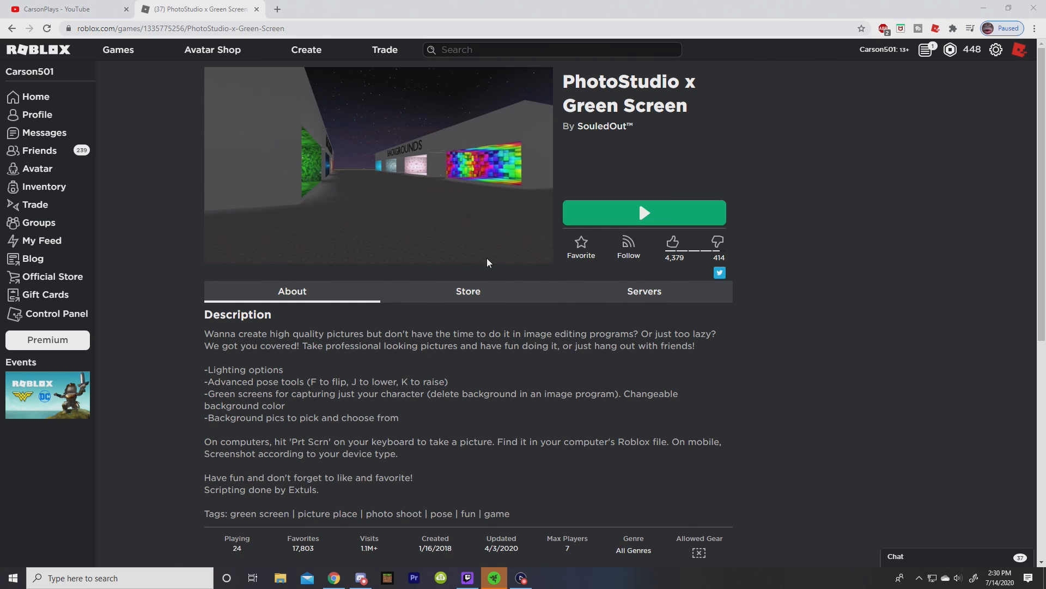
# - Go to getpaint.net and start the free dotPDN download of the paint.net 4.2.12 installer
pyautogui.click(407, 9)
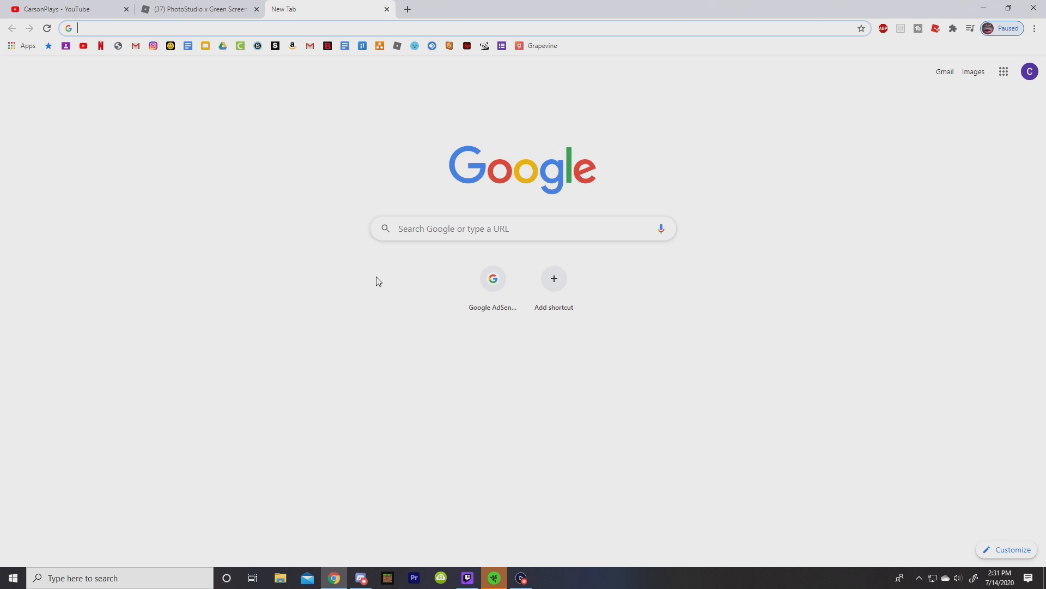
pyautogui.write('getpaint.net')
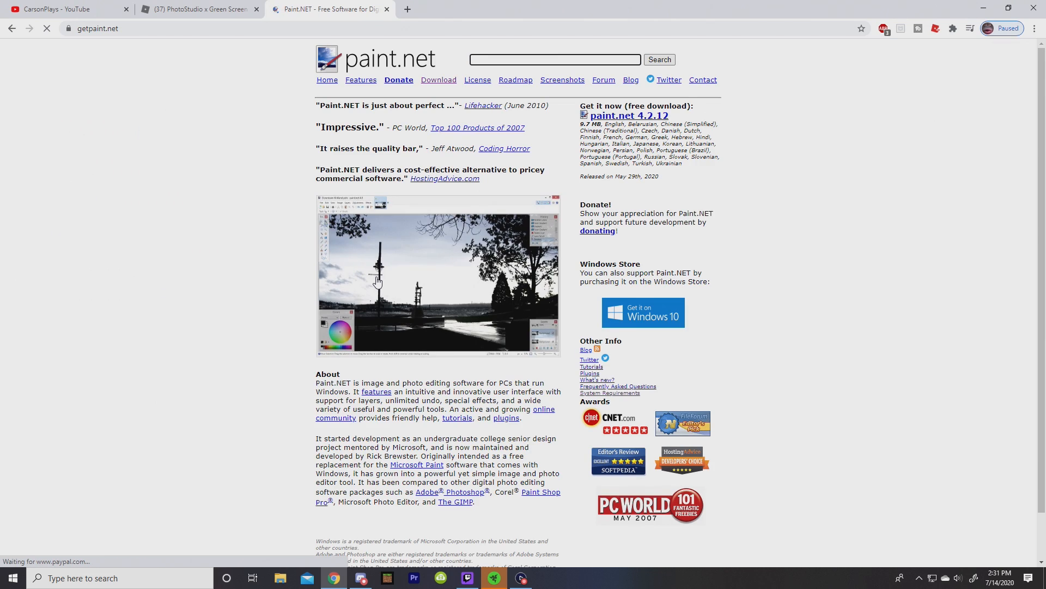
pyautogui.moveTo(726, 304)
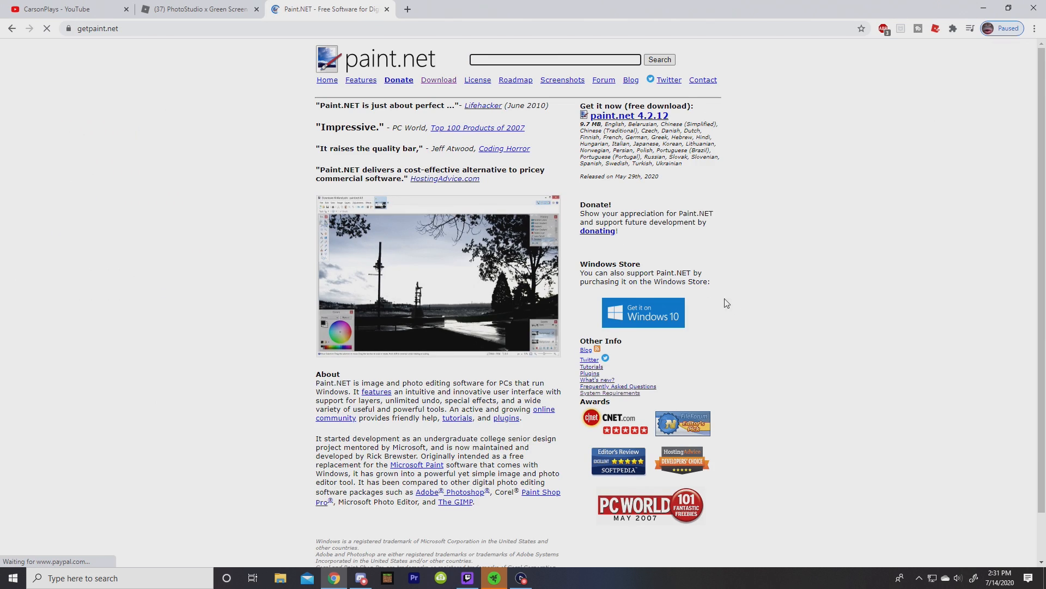
pyautogui.moveTo(1020, 359)
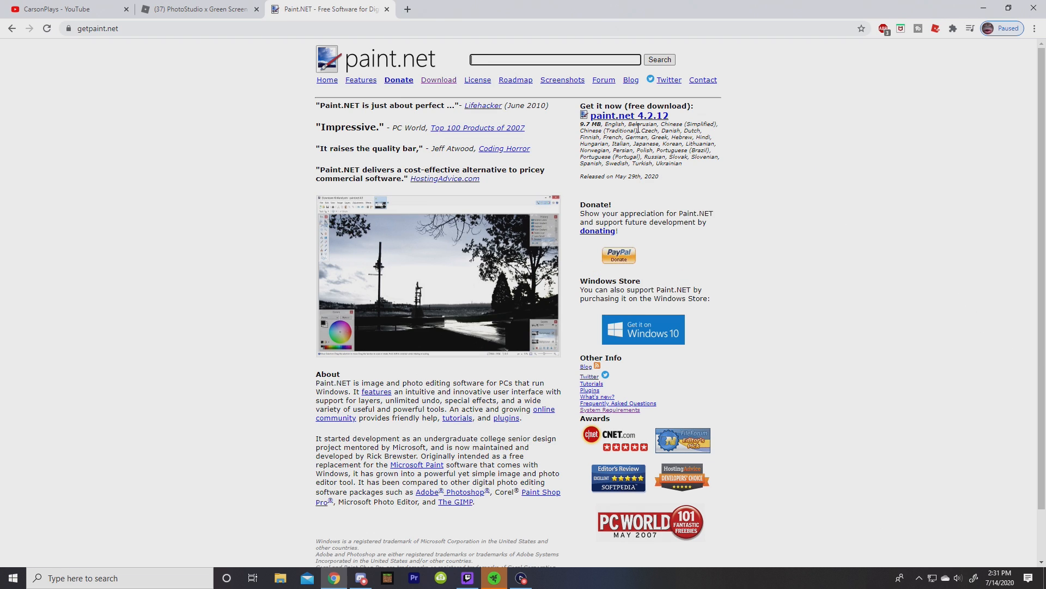
pyautogui.moveTo(700, 109)
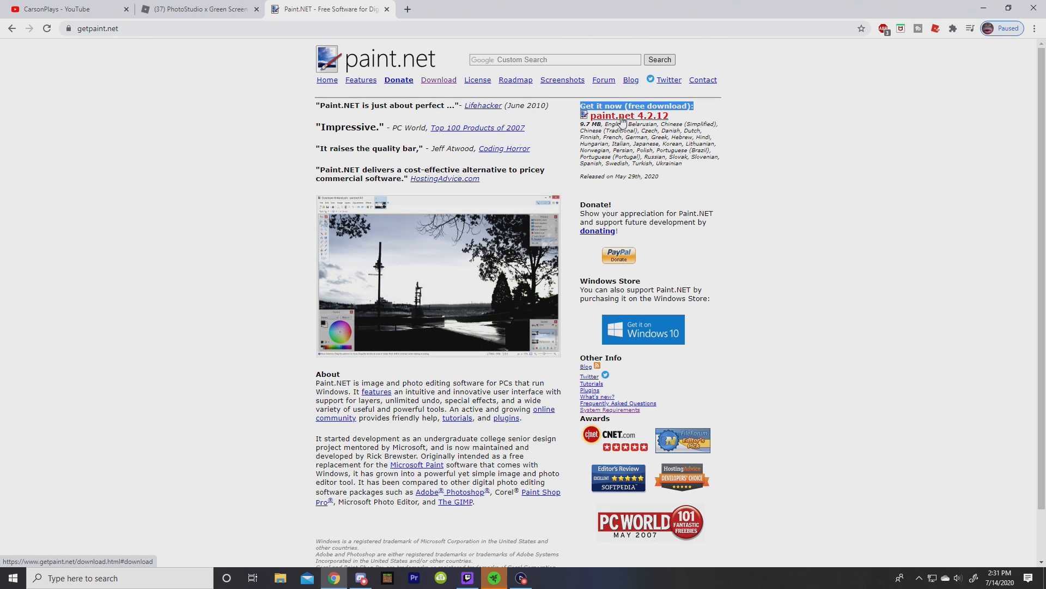
pyautogui.click(635, 106)
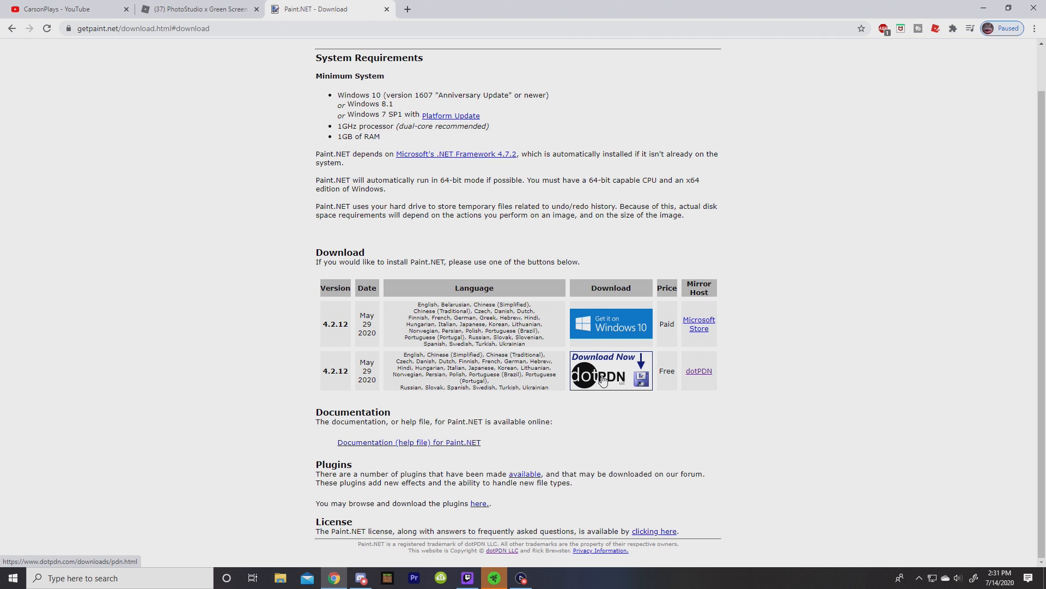
pyautogui.click(609, 370)
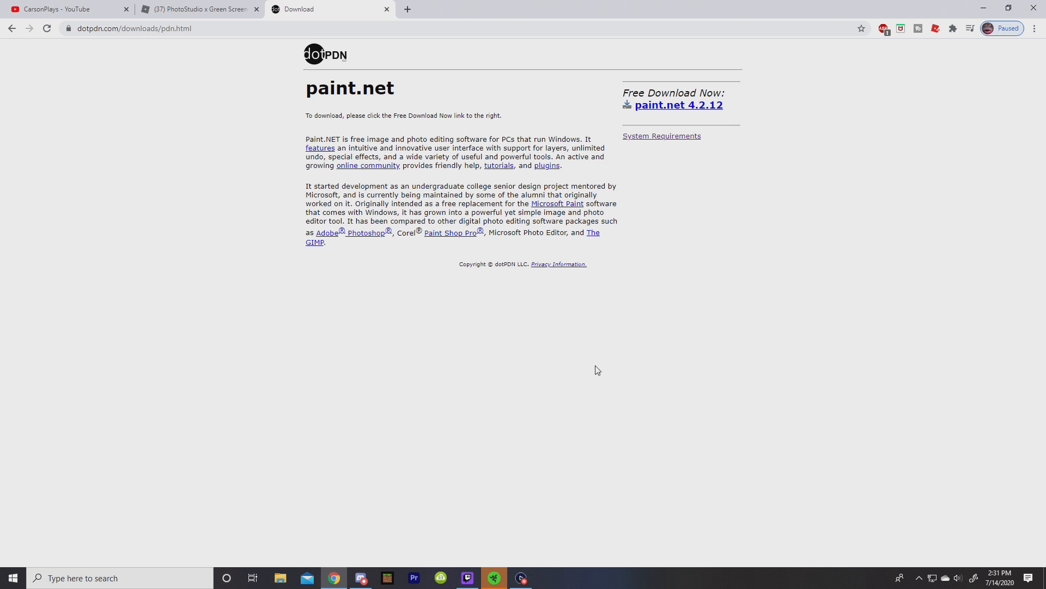
pyautogui.moveTo(662, 114)
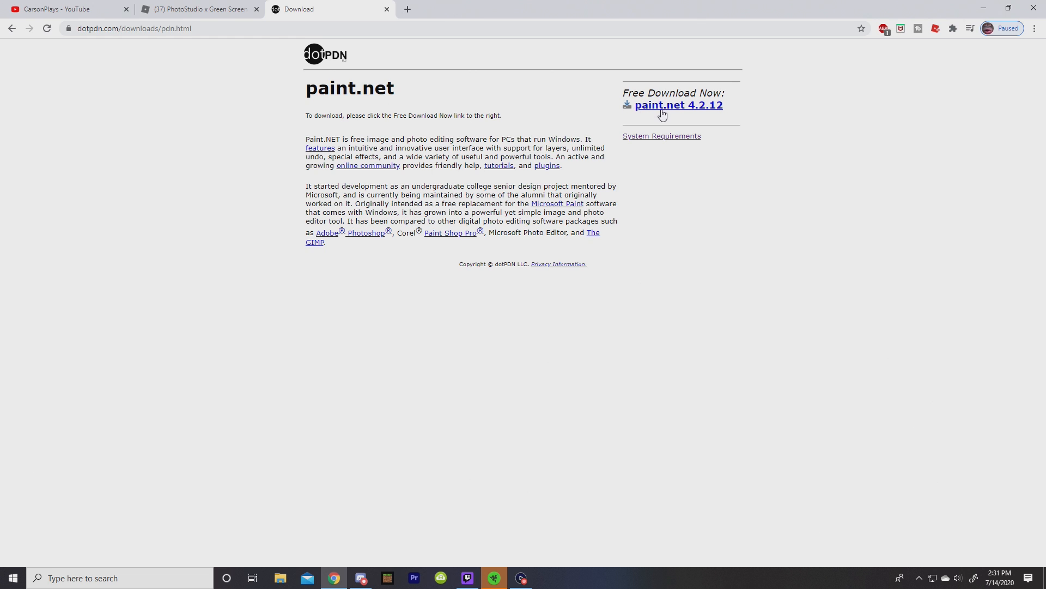
pyautogui.click(678, 104)
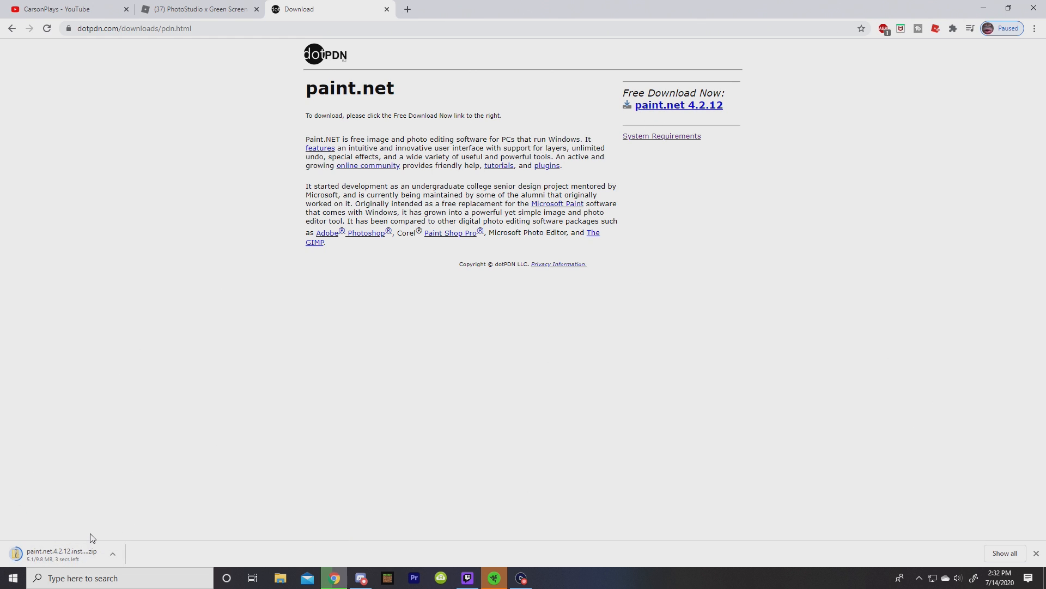
pyautogui.moveTo(1045, 469)
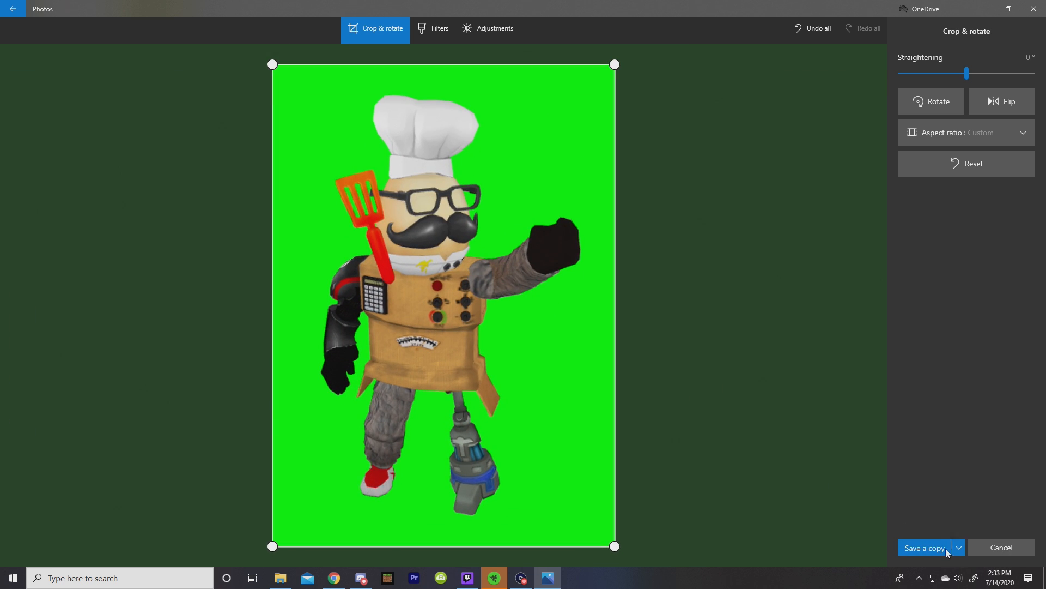
# - Save the cropped chef screenshot as a copy in Photos
pyautogui.click(925, 547)
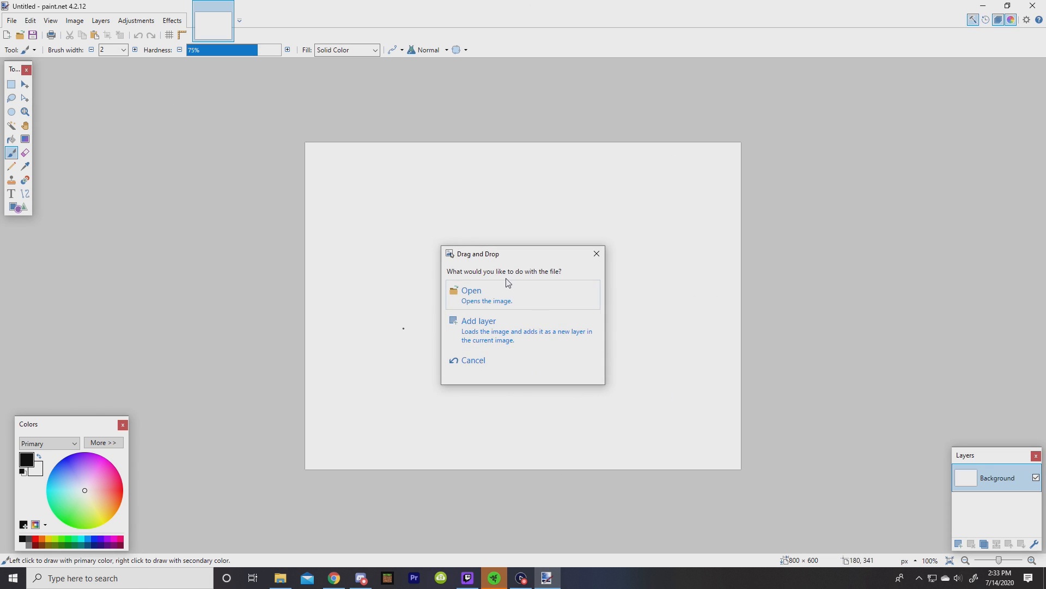
# - Open the dropped chef image as its own paint.net document and browse the Effects menu
pyautogui.click(471, 290)
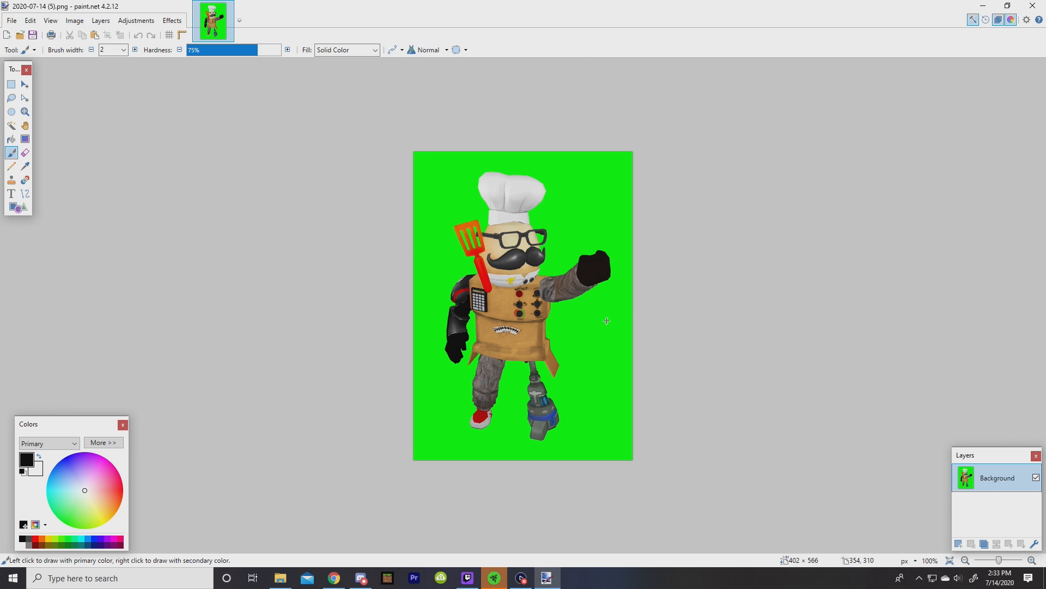
pyautogui.click(171, 19)
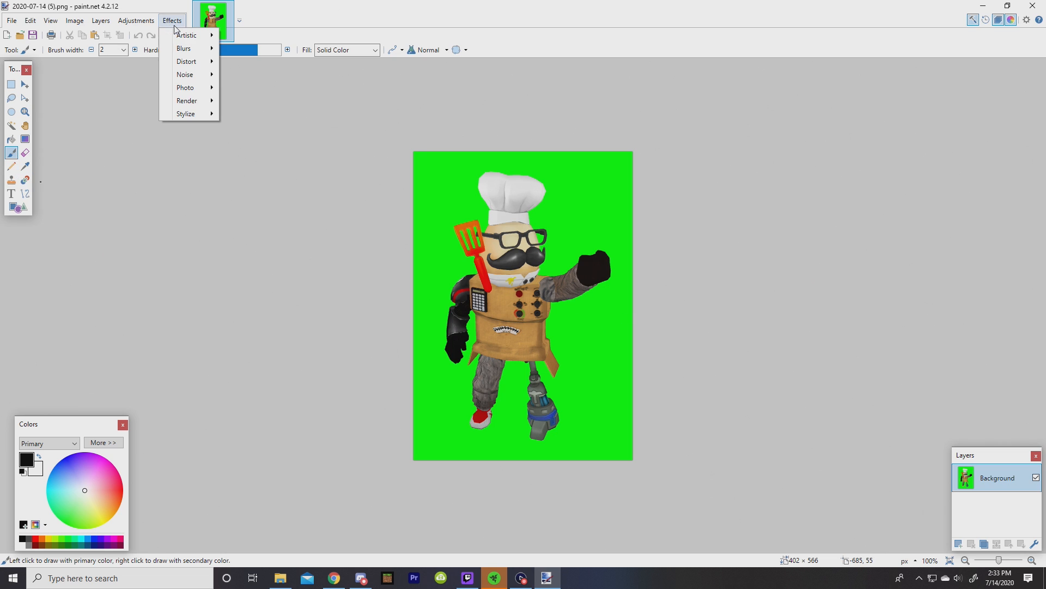
pyautogui.moveTo(187, 100)
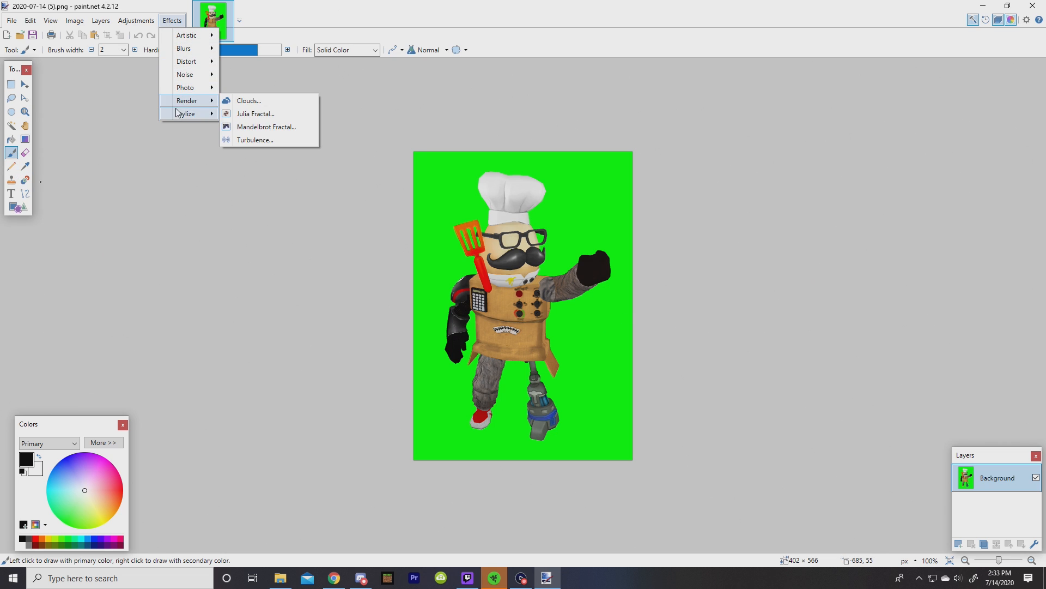
pyautogui.moveTo(185, 87)
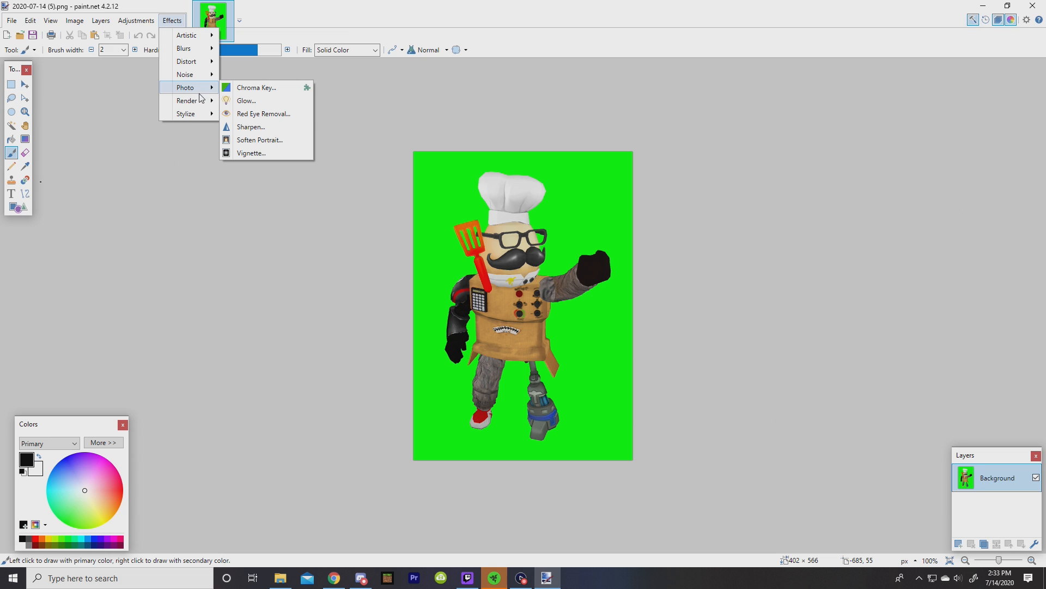
pyautogui.moveTo(286, 100)
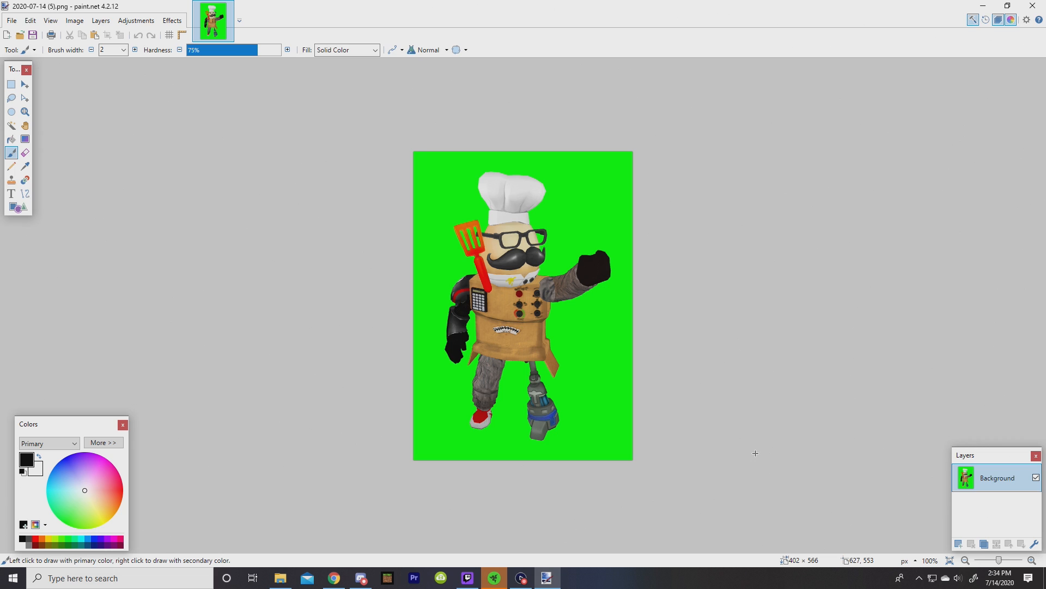
pyautogui.moveTo(818, 263)
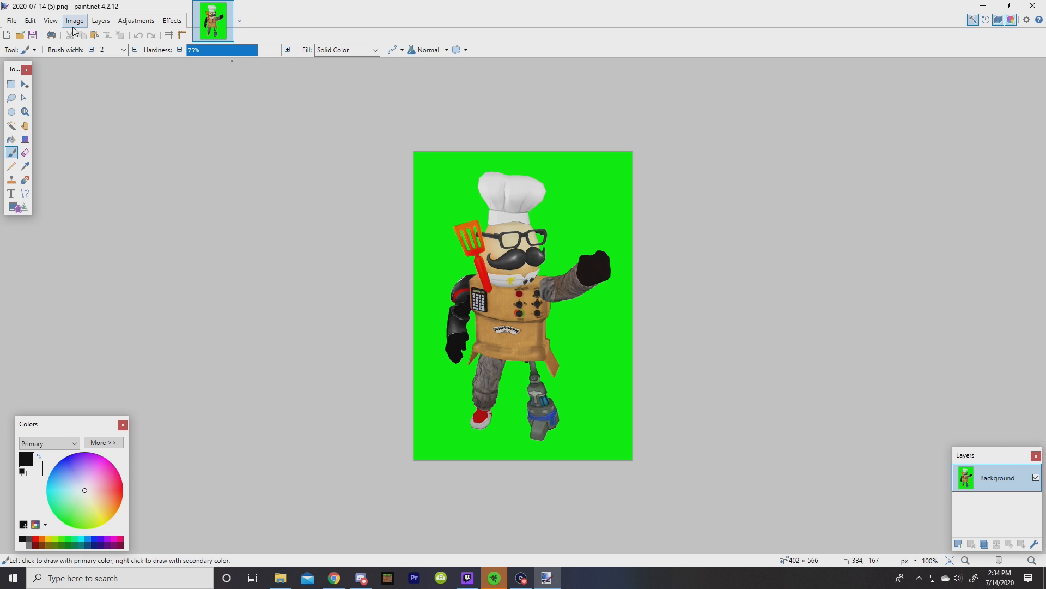
# - Start the Chroma Key plugin and rough in the lower and upper alpha bounds for the green
pyautogui.click(171, 20)
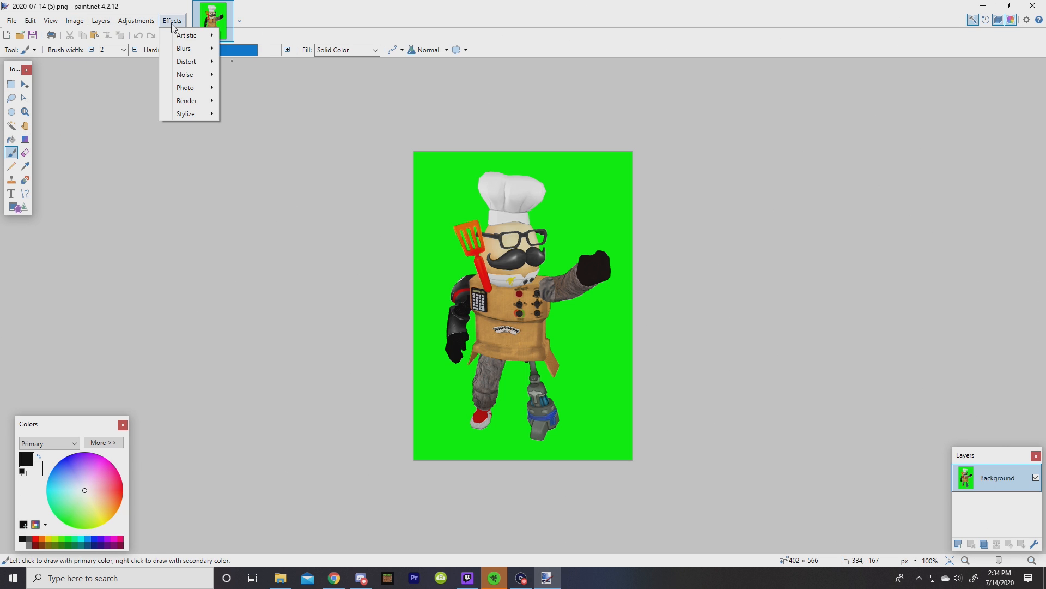
pyautogui.moveTo(185, 87)
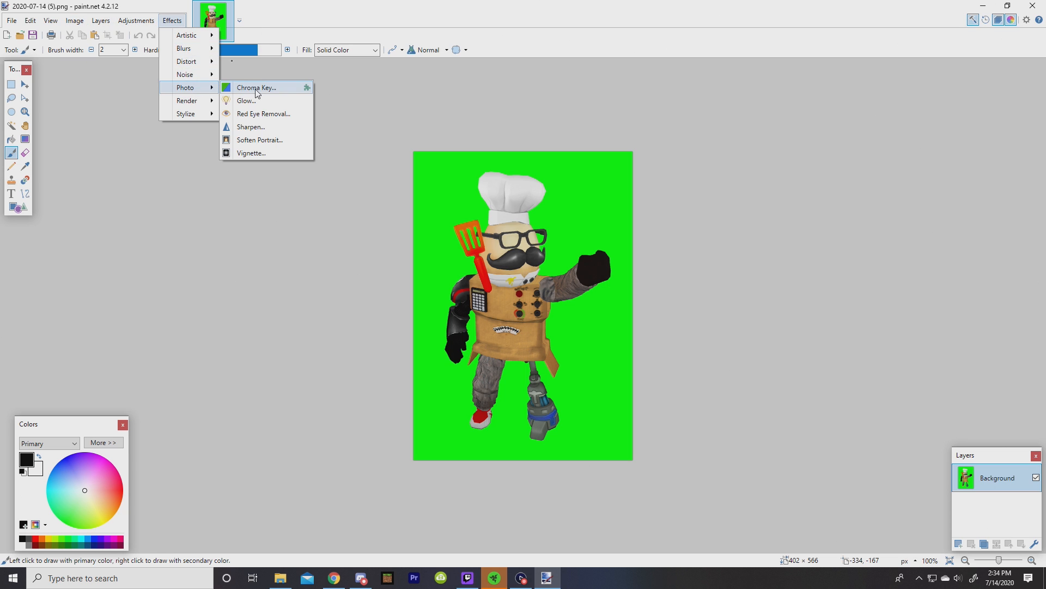
pyautogui.click(255, 87)
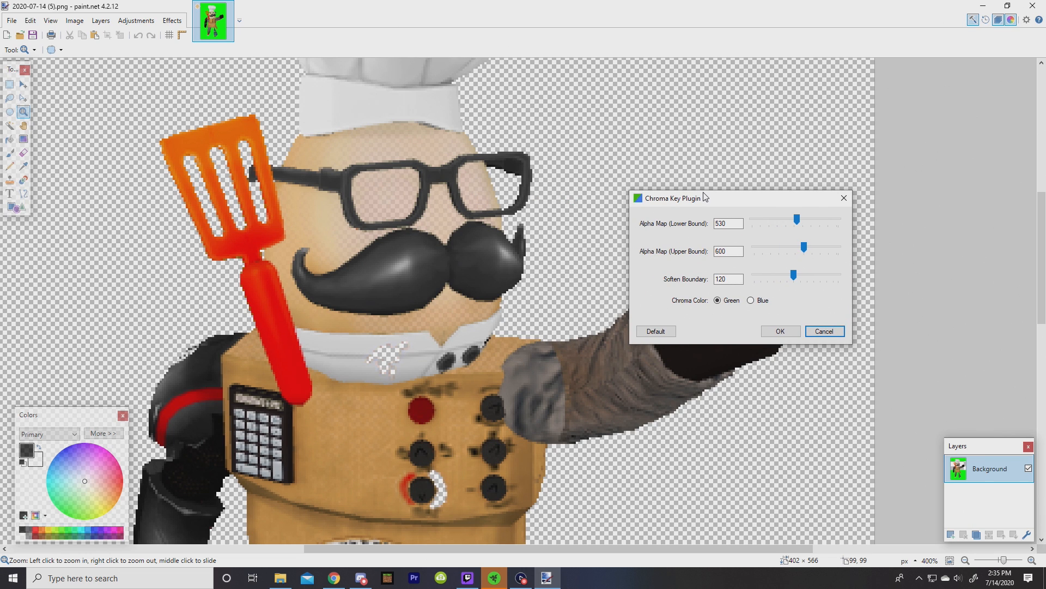
pyautogui.moveTo(215, 277)
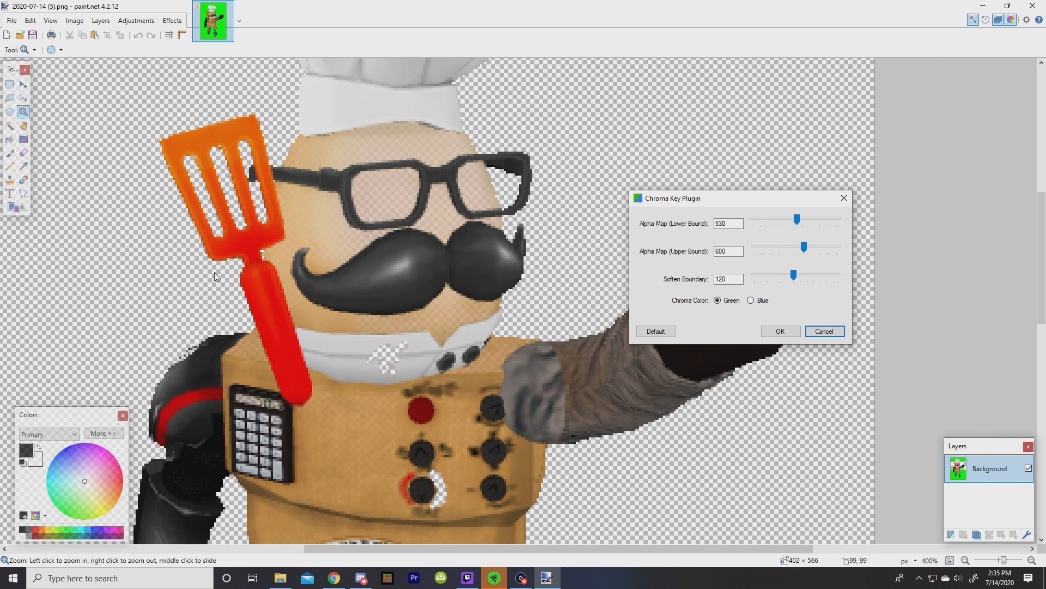
pyautogui.moveTo(409, 331)
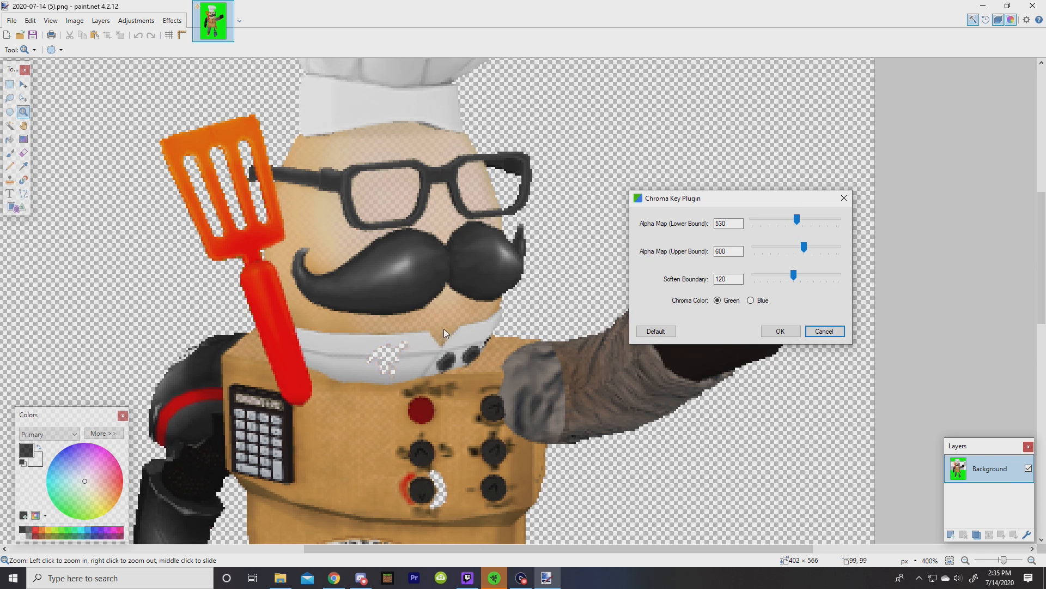
pyautogui.moveTo(374, 173)
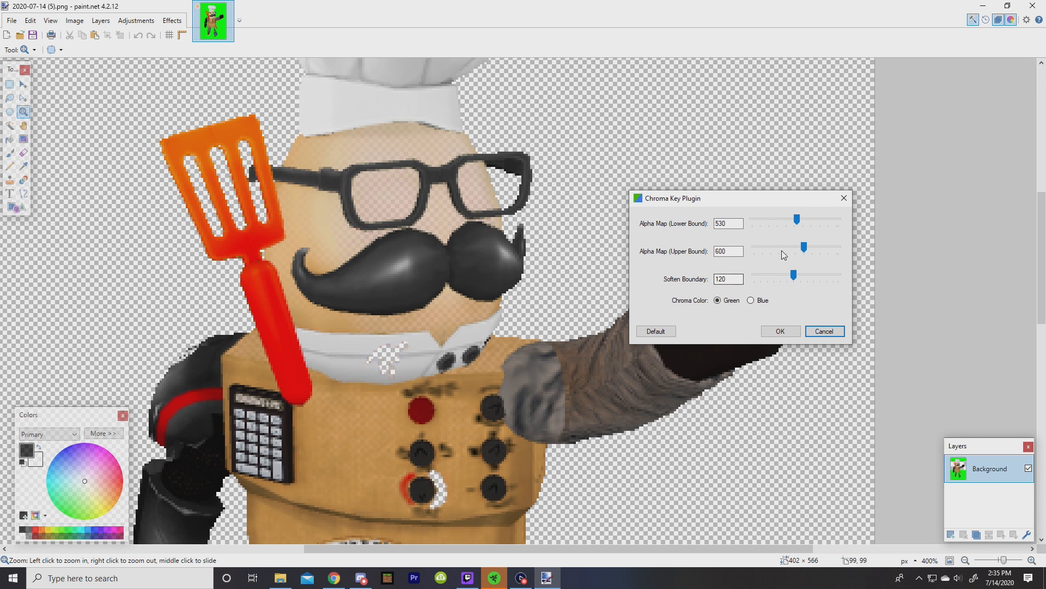
pyautogui.moveTo(797, 219); pyautogui.dragTo(794, 221)
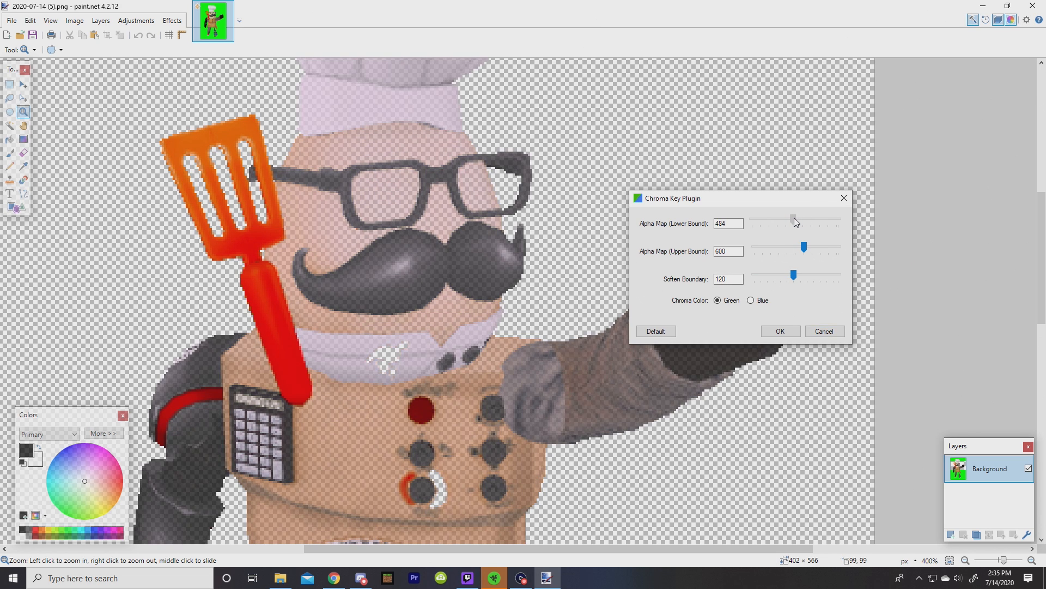
pyautogui.moveTo(796, 221); pyautogui.dragTo(793, 221)
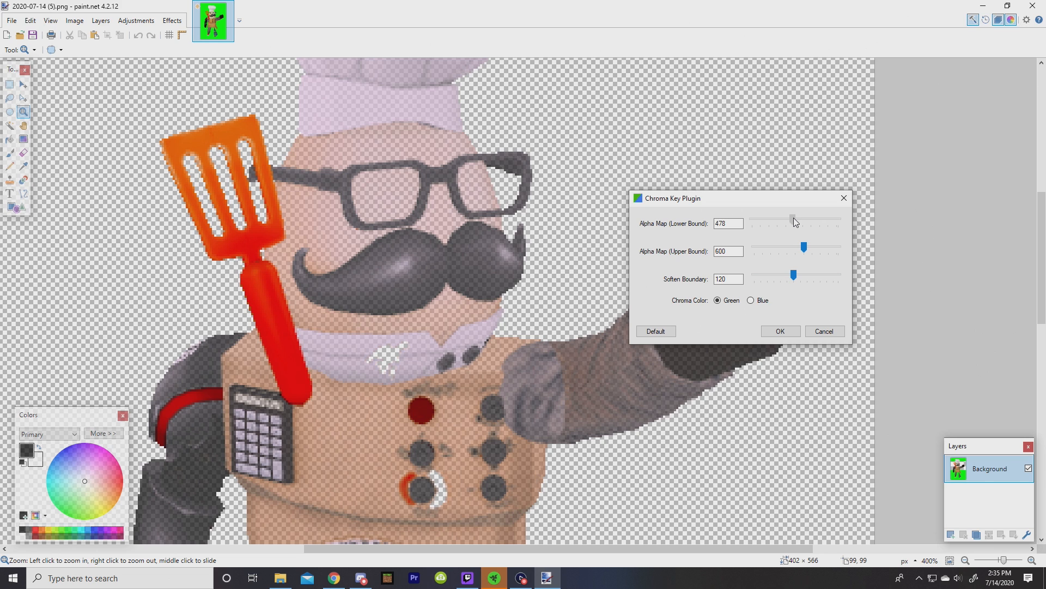
pyautogui.moveTo(792, 220); pyautogui.dragTo(796, 220)
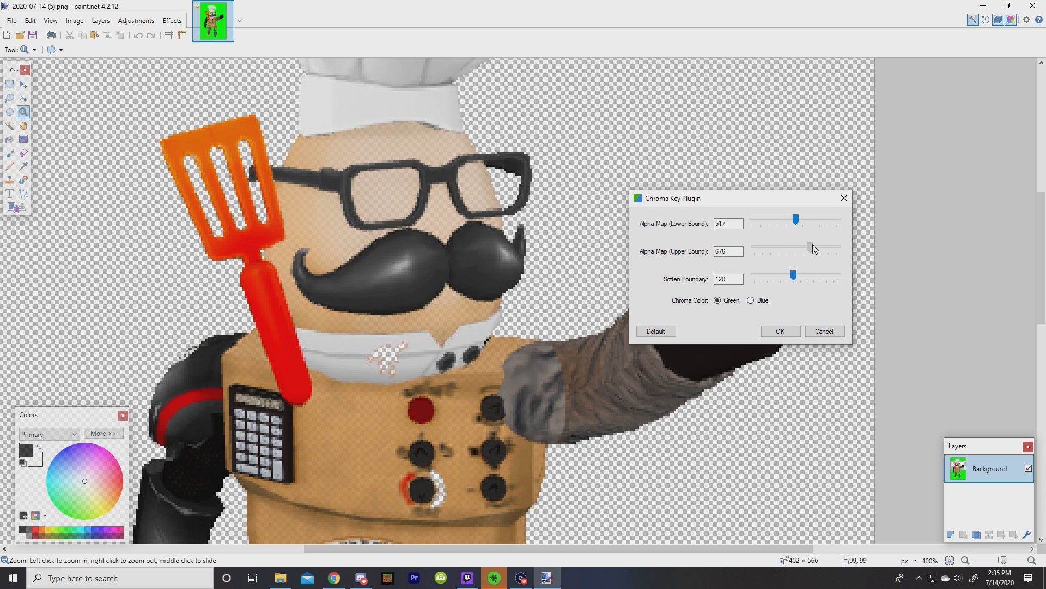
pyautogui.moveTo(813, 249); pyautogui.dragTo(838, 248)
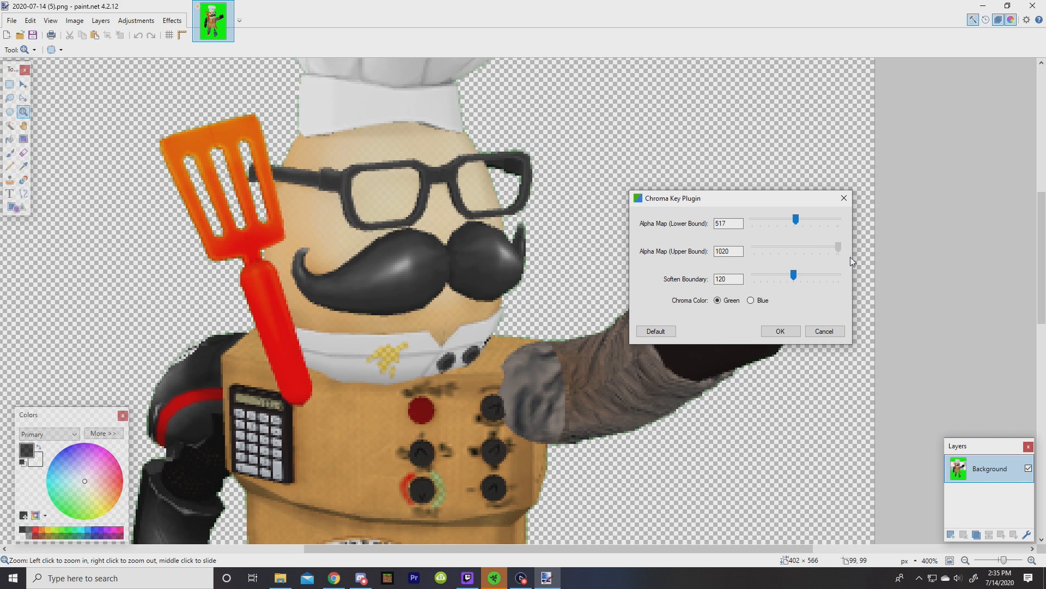
pyautogui.moveTo(838, 248); pyautogui.dragTo(824, 248)
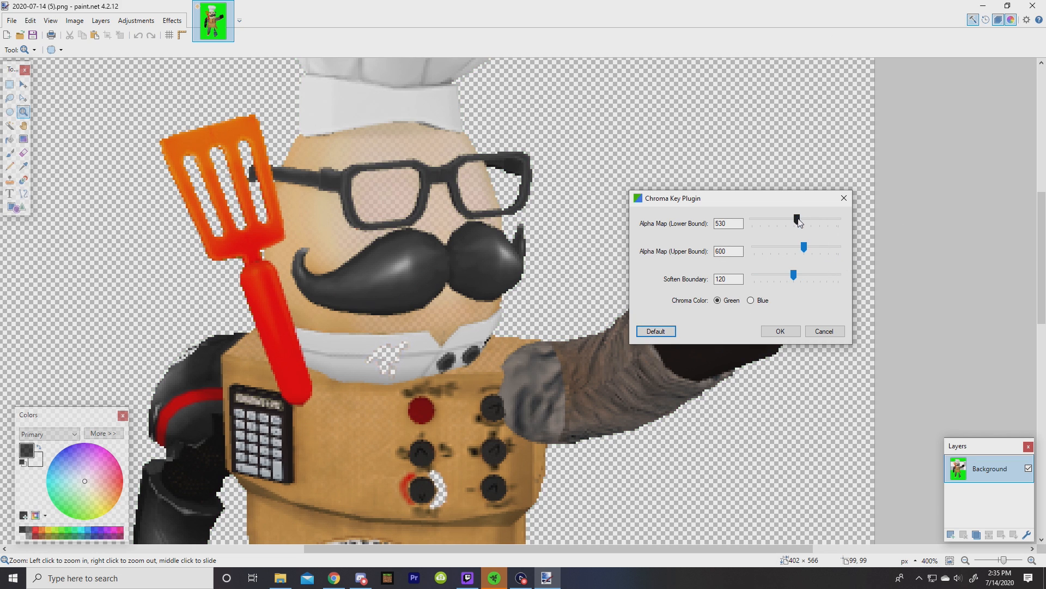
# - Fine-tune the keying bounds to remove the green fringe and apply the background removal
pyautogui.moveTo(796, 220); pyautogui.dragTo(821, 219)
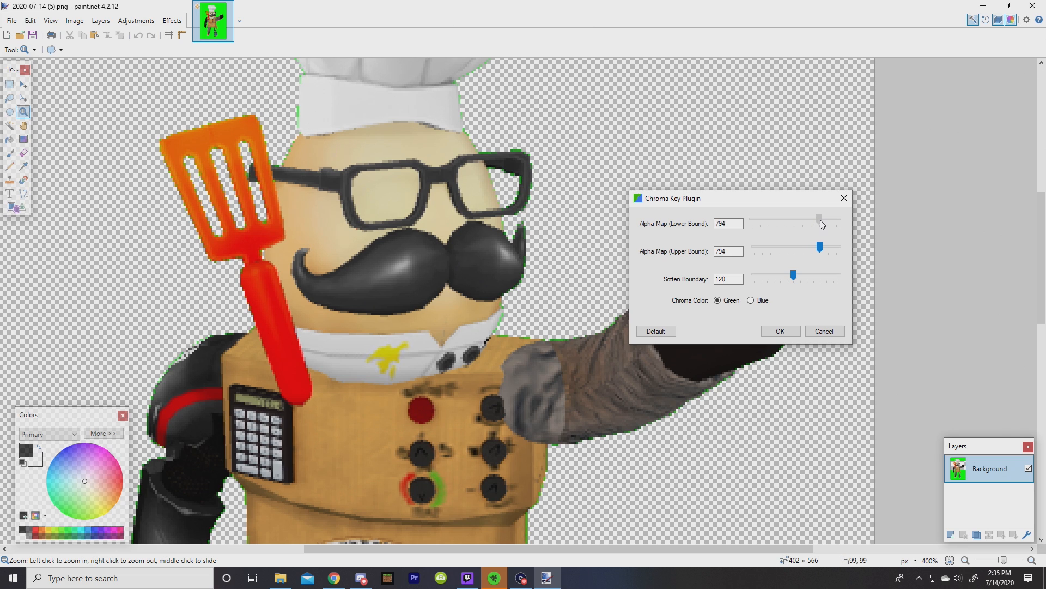
pyautogui.moveTo(822, 217); pyautogui.dragTo(818, 217)
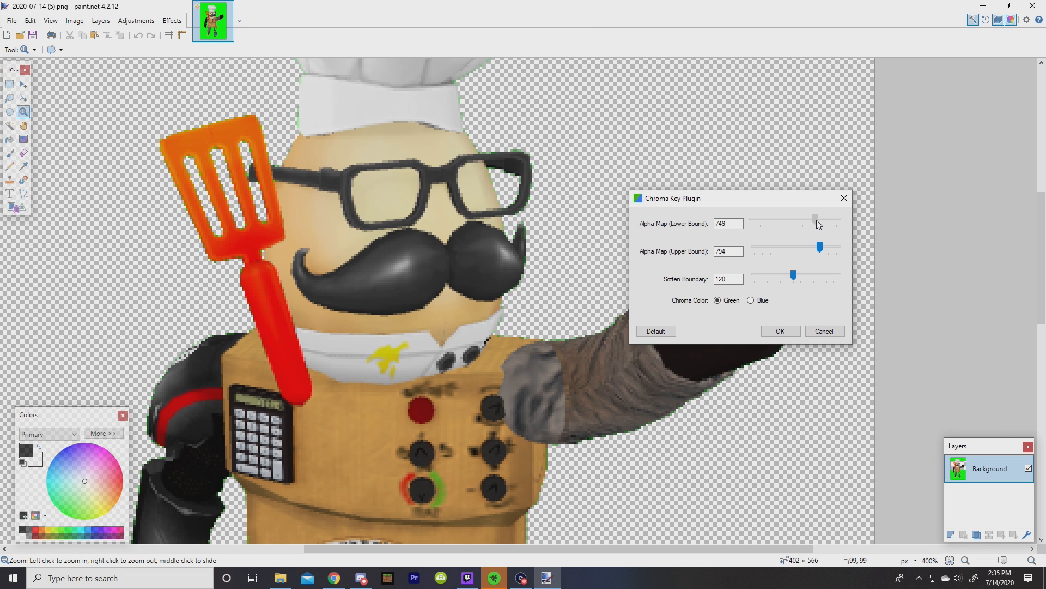
pyautogui.moveTo(814, 216); pyautogui.dragTo(806, 217)
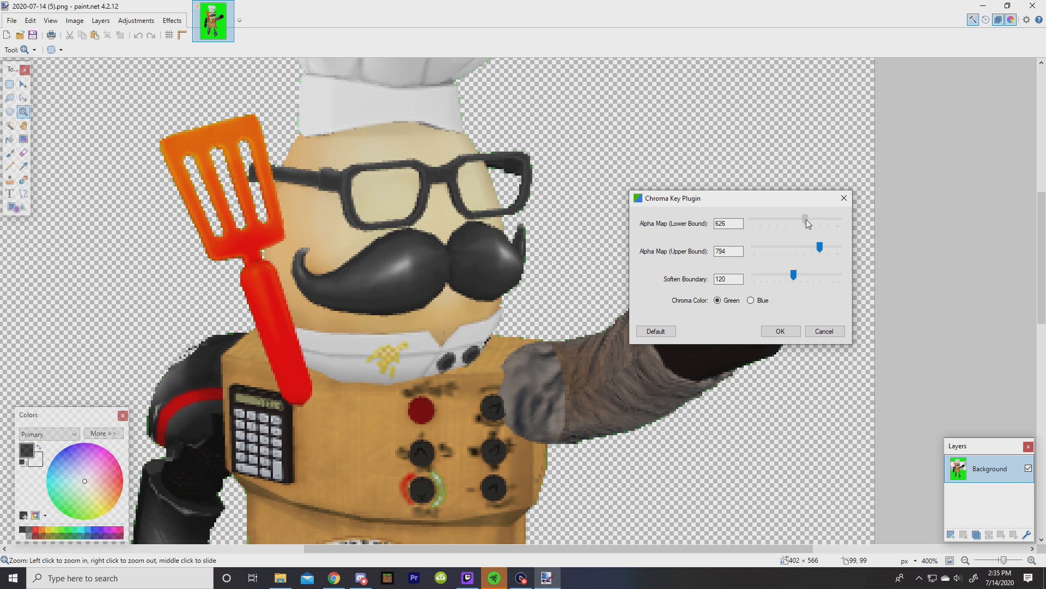
pyautogui.moveTo(805, 220); pyautogui.dragTo(797, 220)
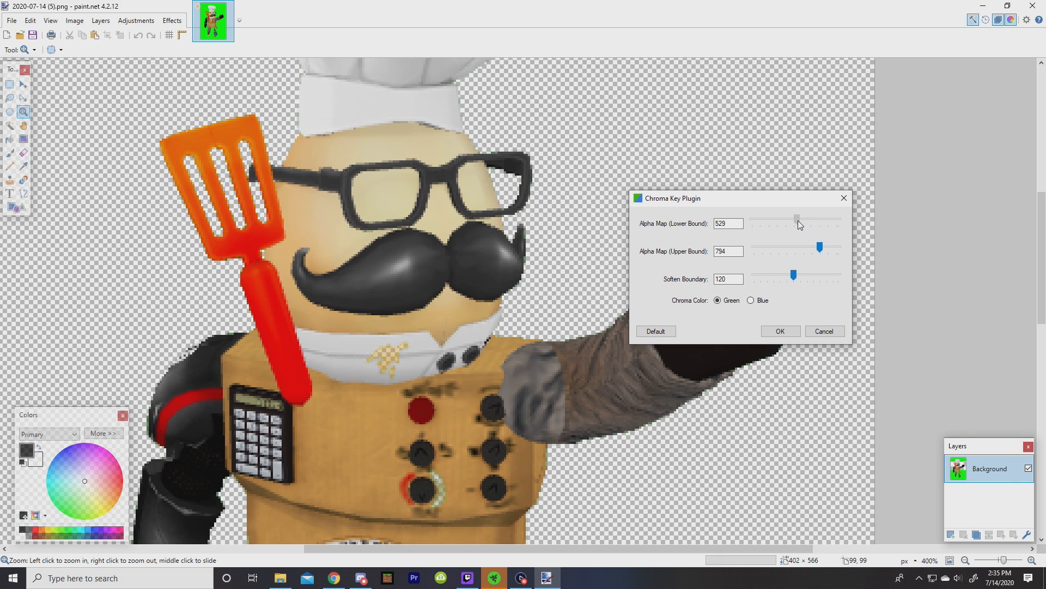
pyautogui.moveTo(798, 218); pyautogui.dragTo(804, 218)
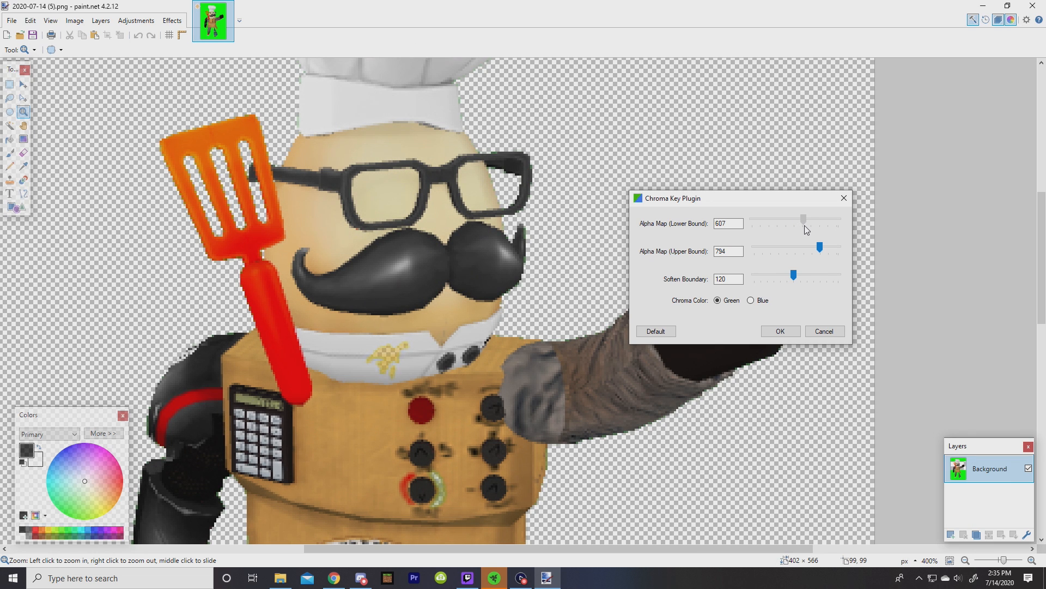
pyautogui.moveTo(803, 219); pyautogui.dragTo(799, 219)
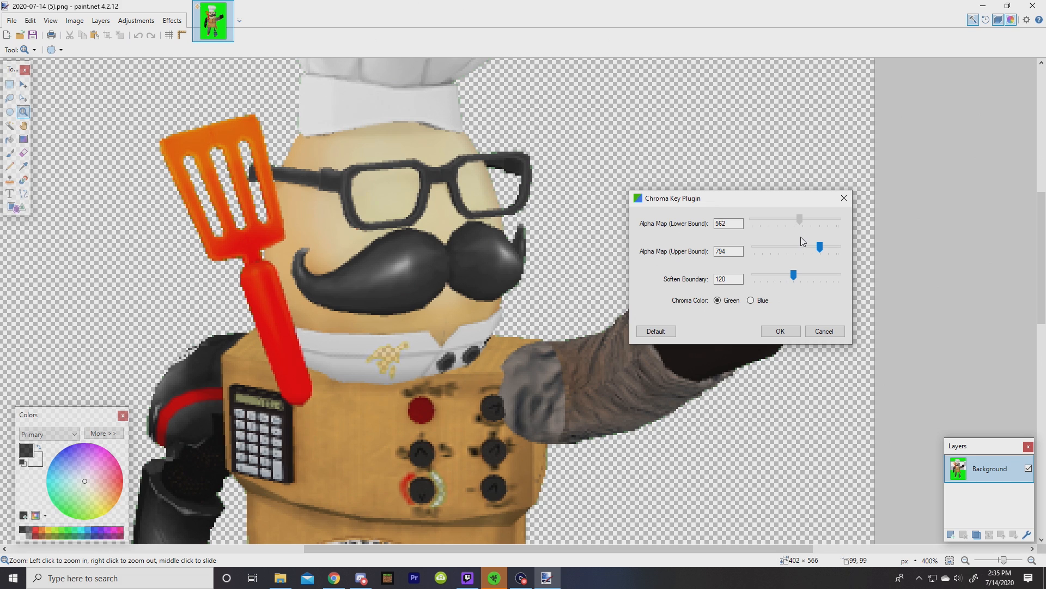
pyautogui.moveTo(799, 220); pyautogui.dragTo(802, 220)
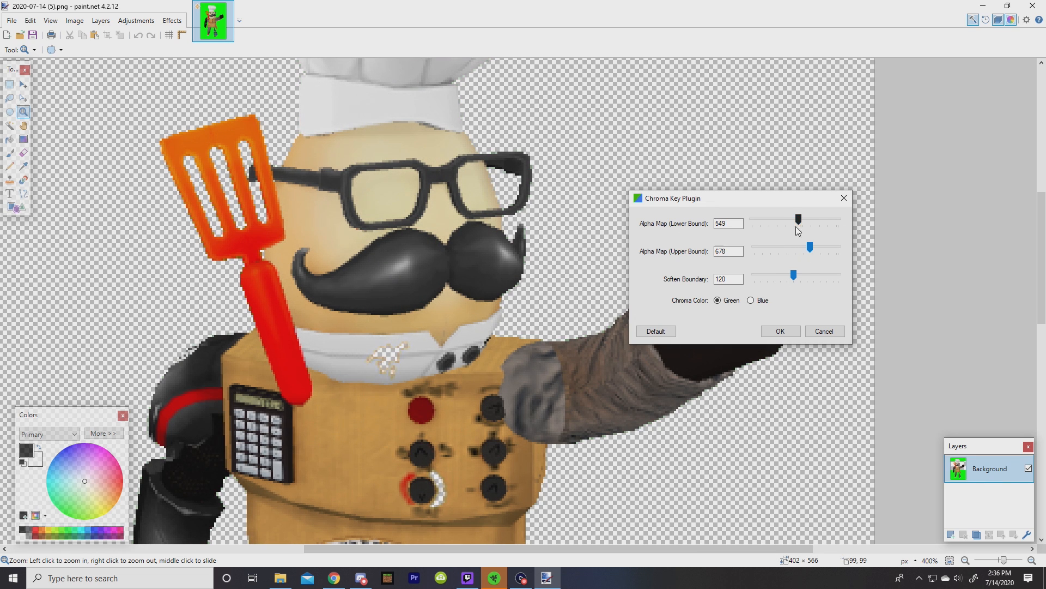
pyautogui.click(778, 332)
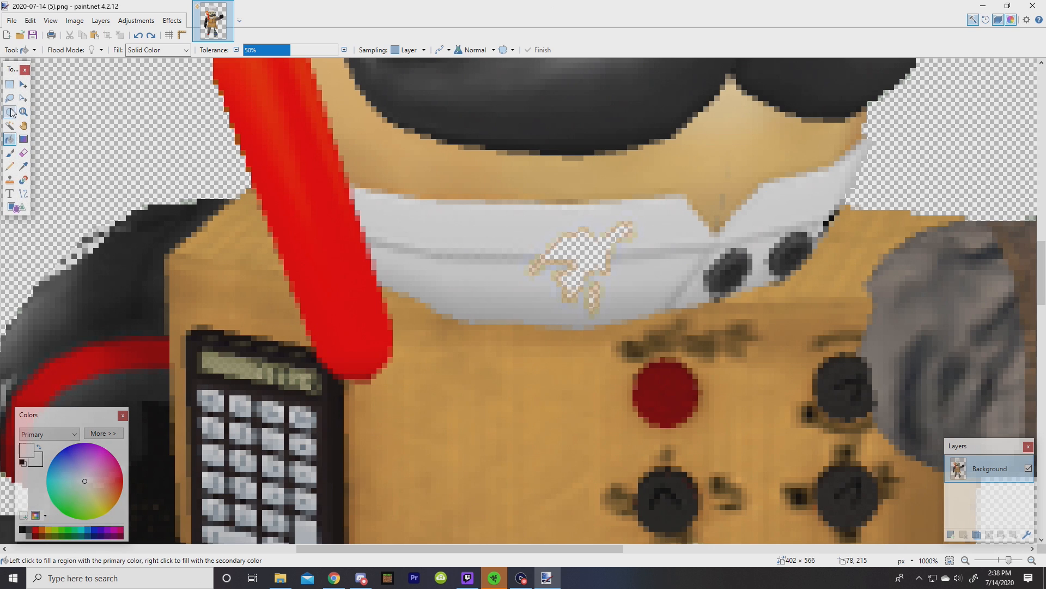
# - Paint over the see-through gap in the chef's collar with the sampled grey-white collar colour
pyautogui.click(11, 152)
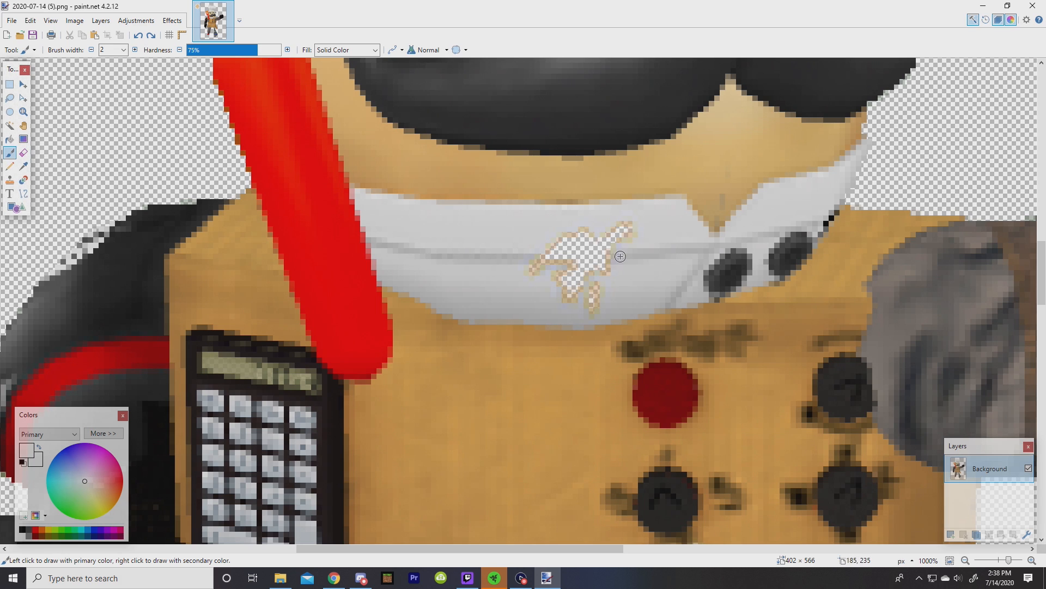
pyautogui.click(593, 304)
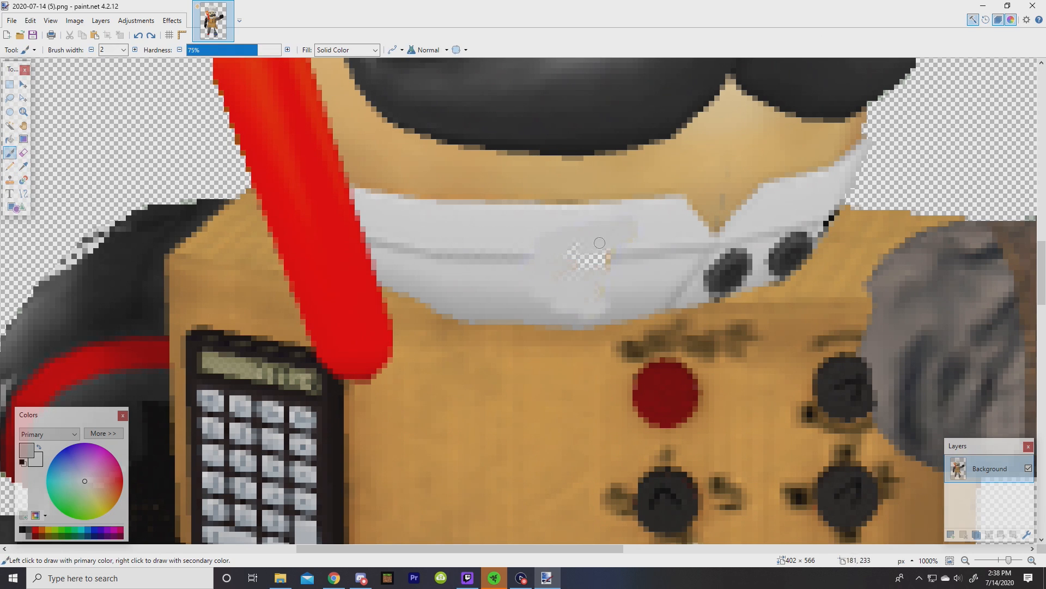
pyautogui.click(11, 151)
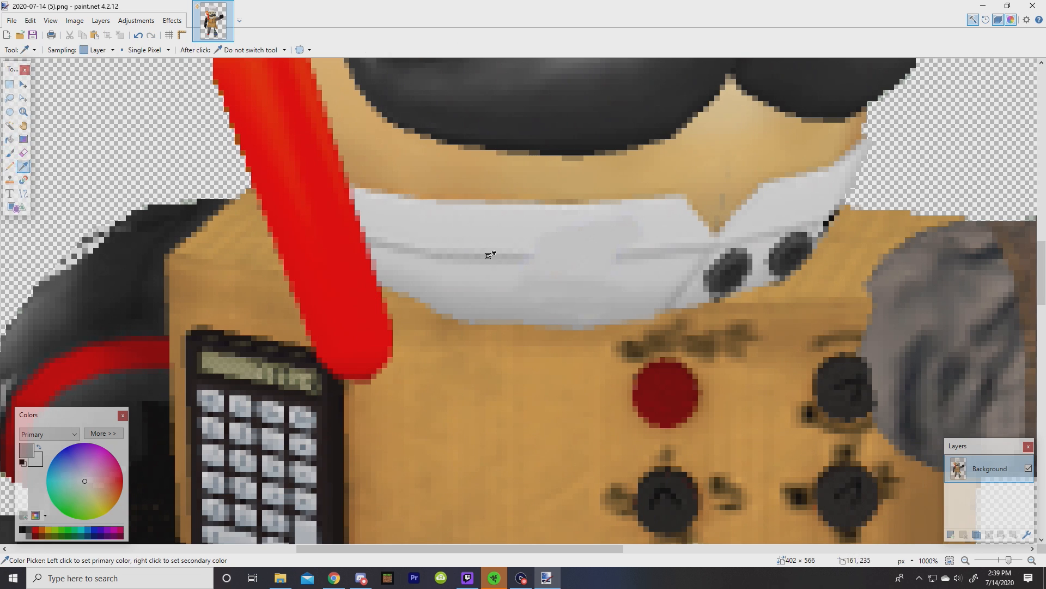
pyautogui.click(10, 153)
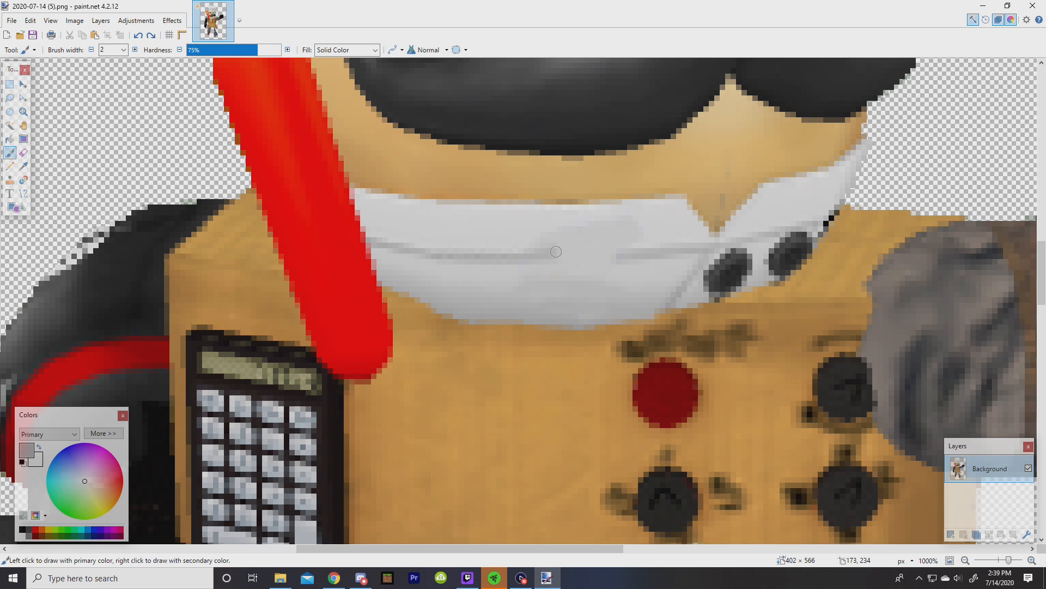
pyautogui.moveTo(346, 137)
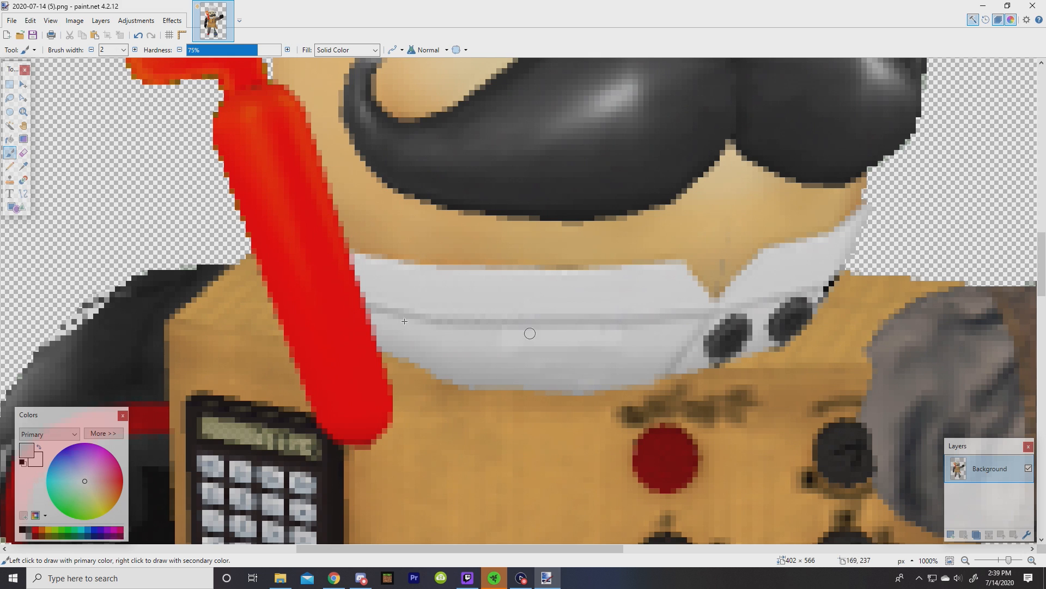
pyautogui.moveTo(507, 350)
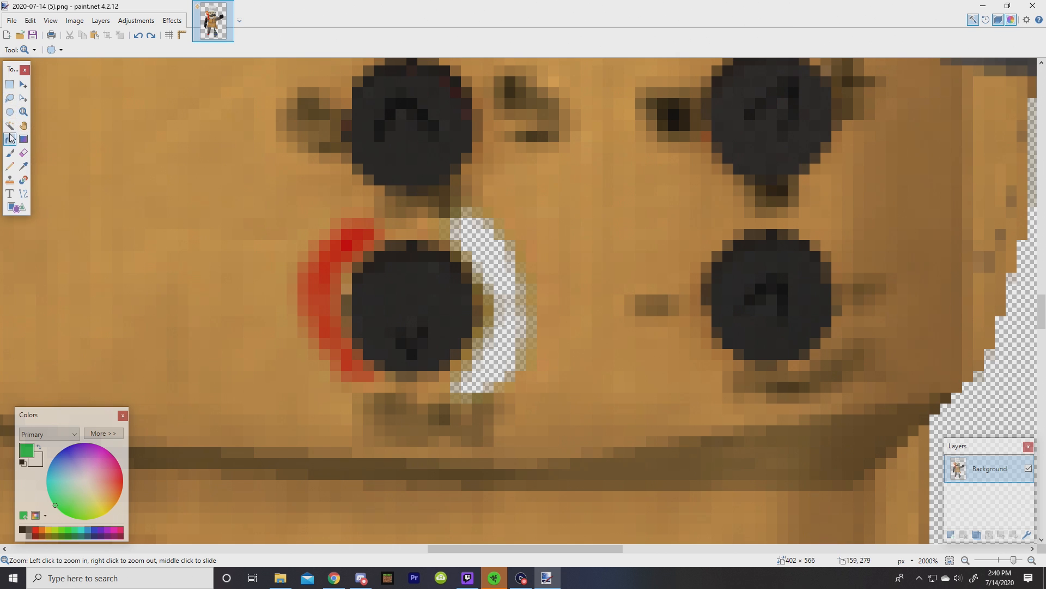
# - Sample the tan apron colour and brush it over the transparent crescent beside the button
pyautogui.click(22, 167)
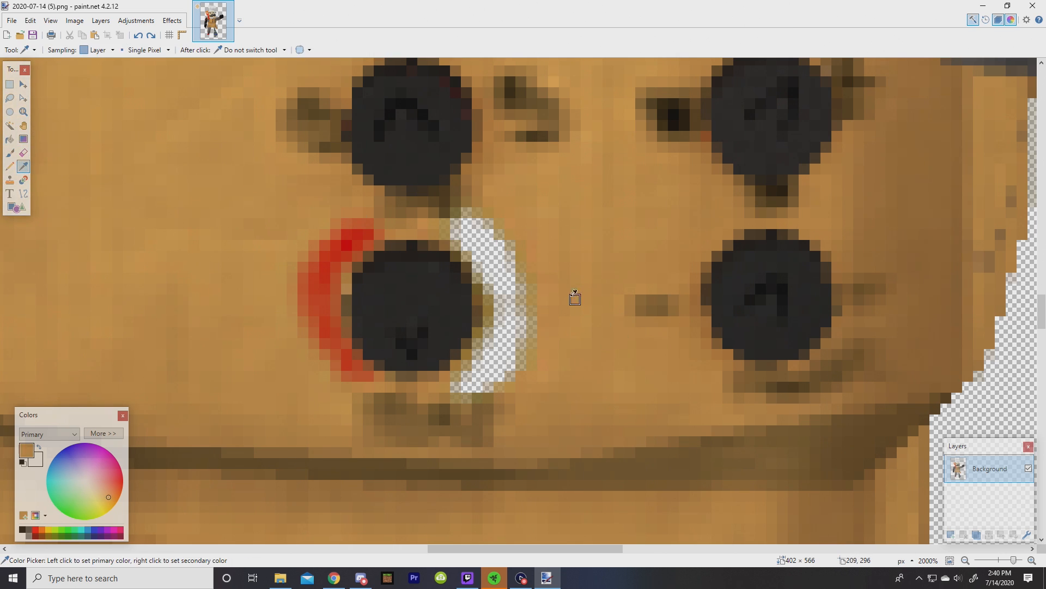
pyautogui.click(10, 153)
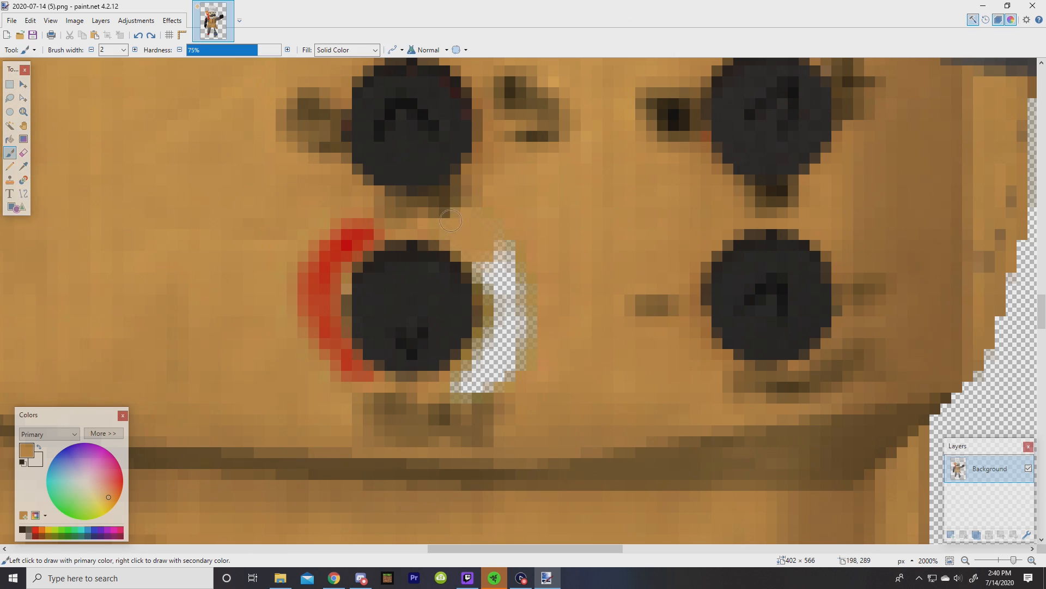
pyautogui.moveTo(450, 221); pyautogui.dragTo(514, 331)
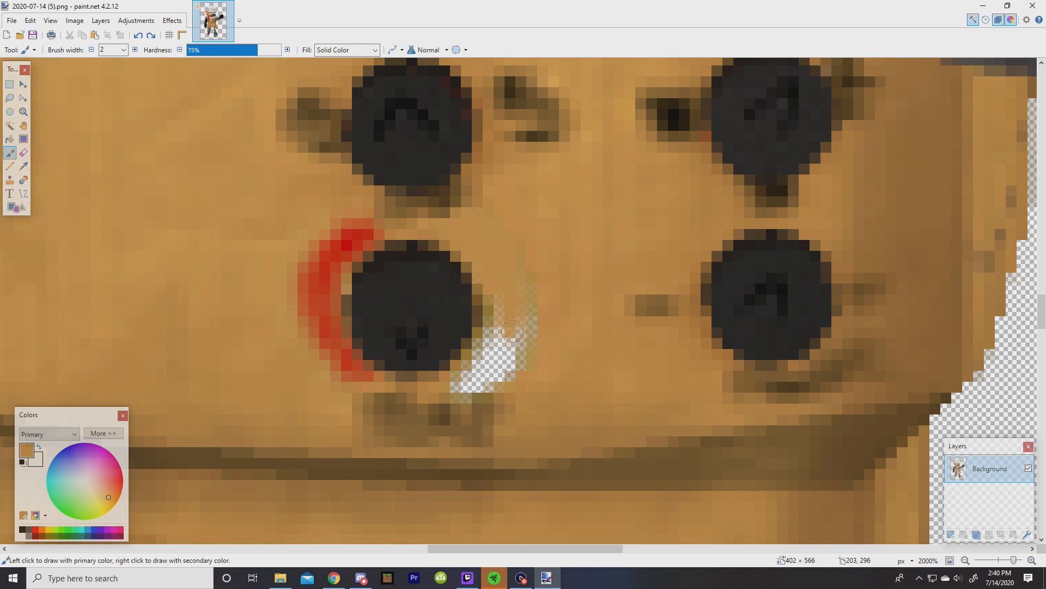
pyautogui.moveTo(513, 331); pyautogui.dragTo(458, 380)
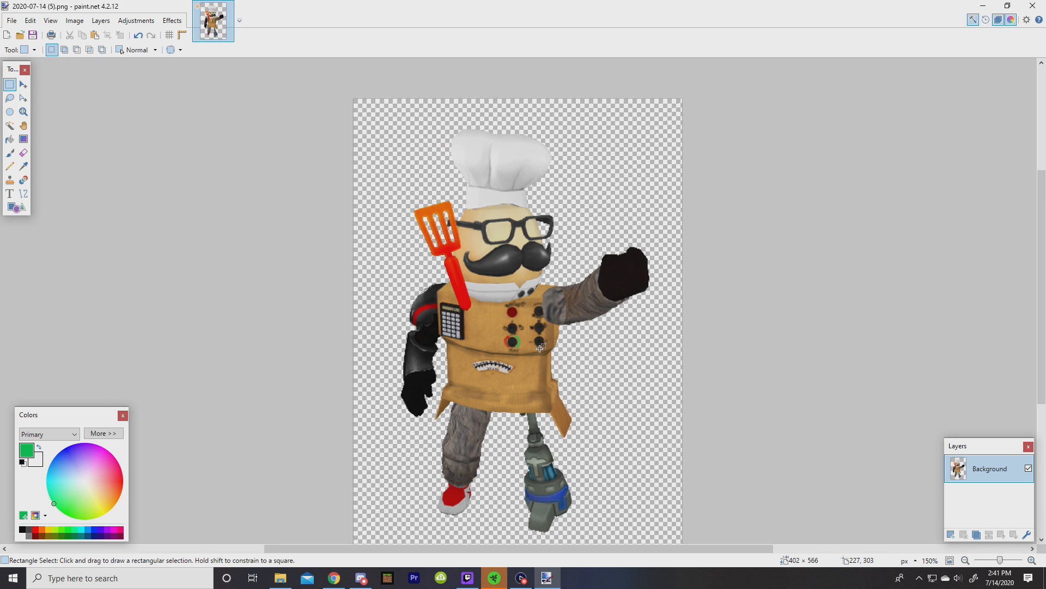
pyautogui.moveTo(421, 145)
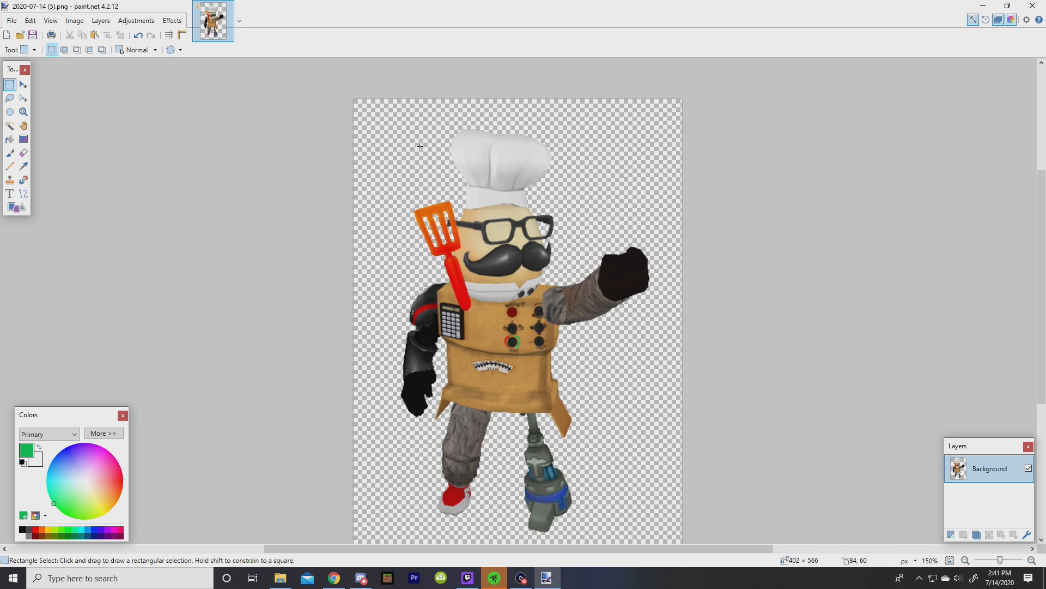
# - Mark a rectangle selection enclosing the whole cut-out chef
pyautogui.moveTo(381, 94); pyautogui.dragTo(667, 490)
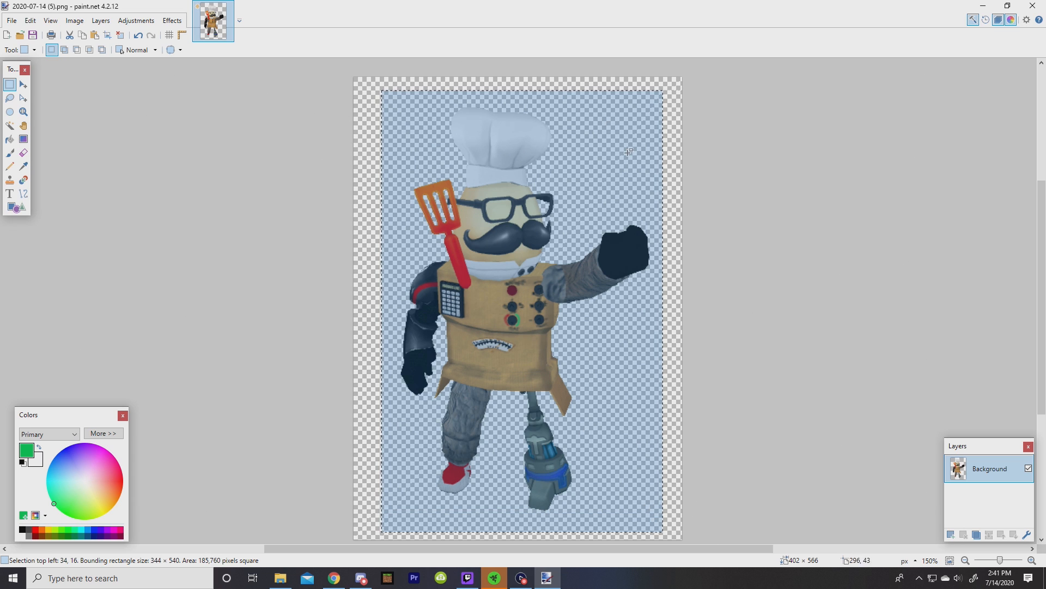
pyautogui.moveTo(644, 526)
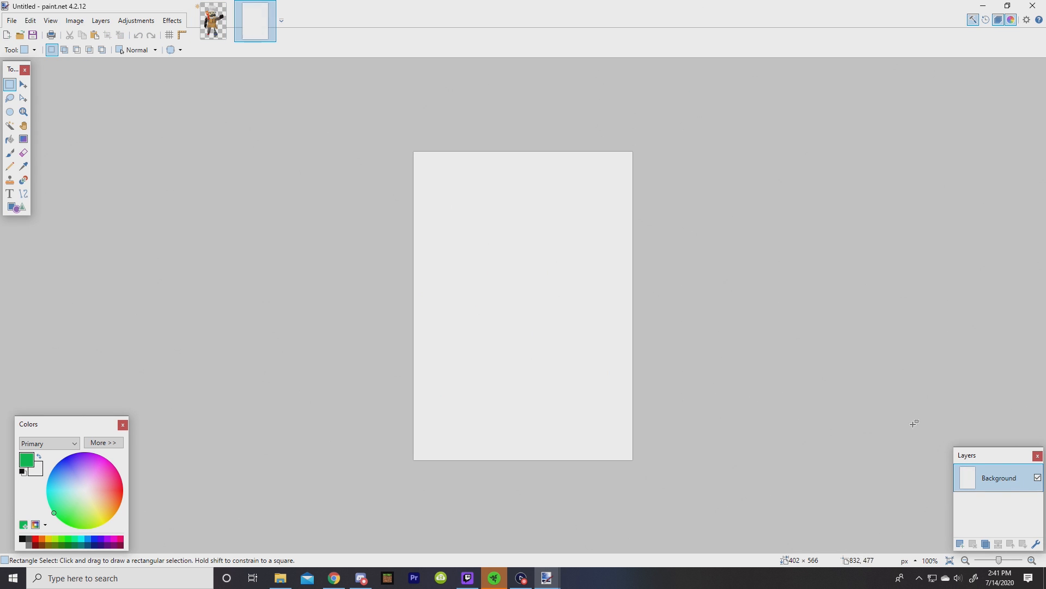
# - Paste the chef into the new image and bucket-fill hat, face, apron, arms and legs white into a silhouette
pyautogui.press('ctrl+v')
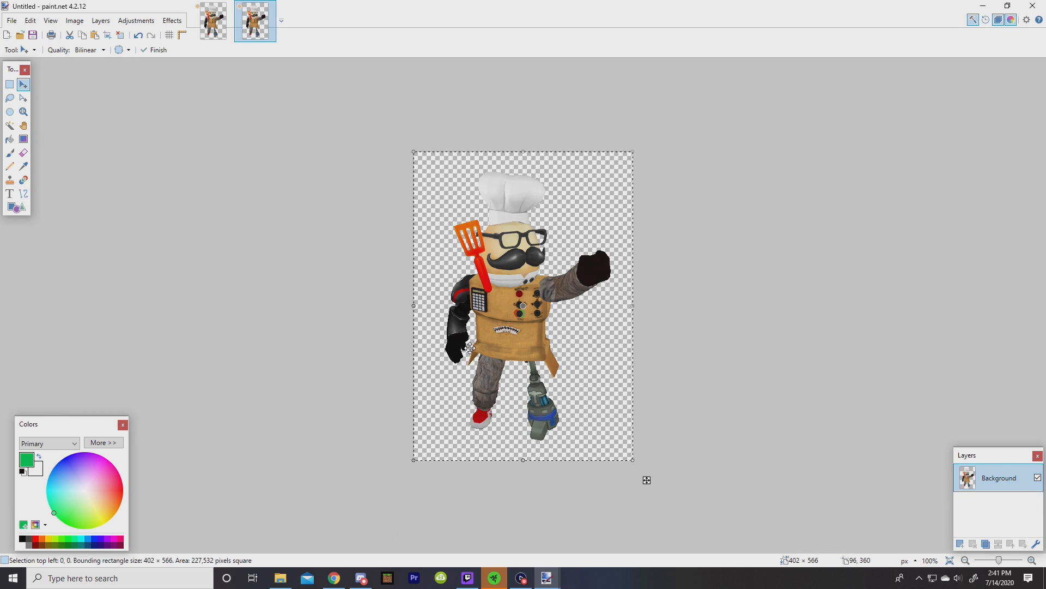
pyautogui.click(10, 84)
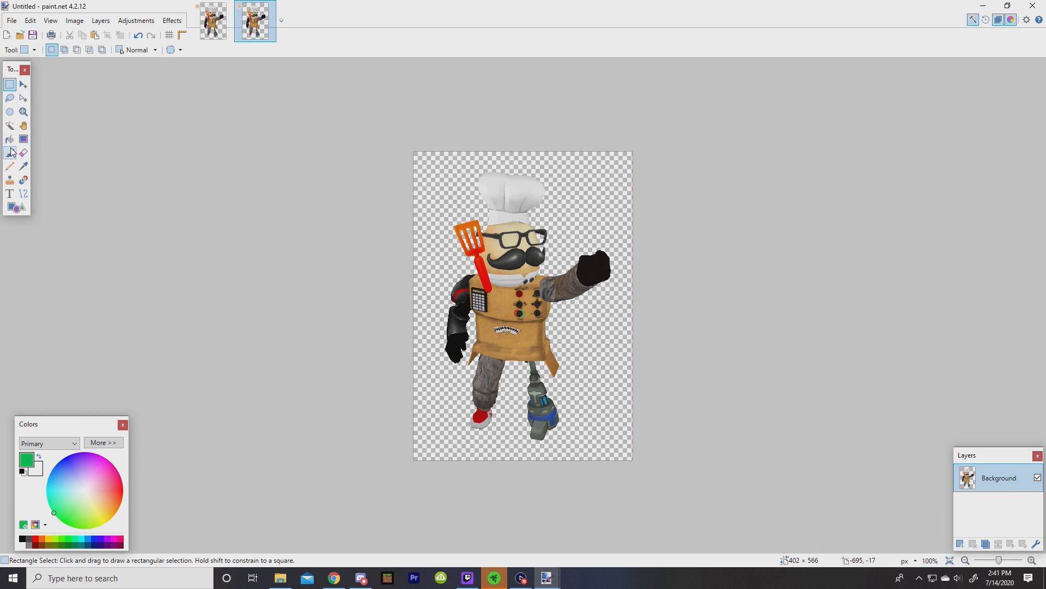
pyautogui.click(10, 141)
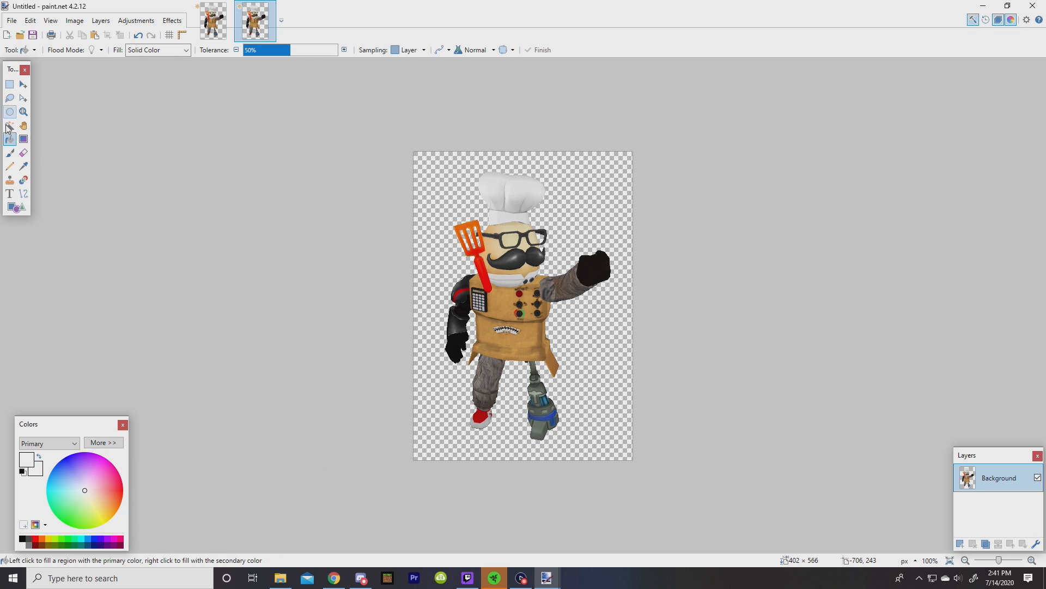
pyautogui.click(23, 111)
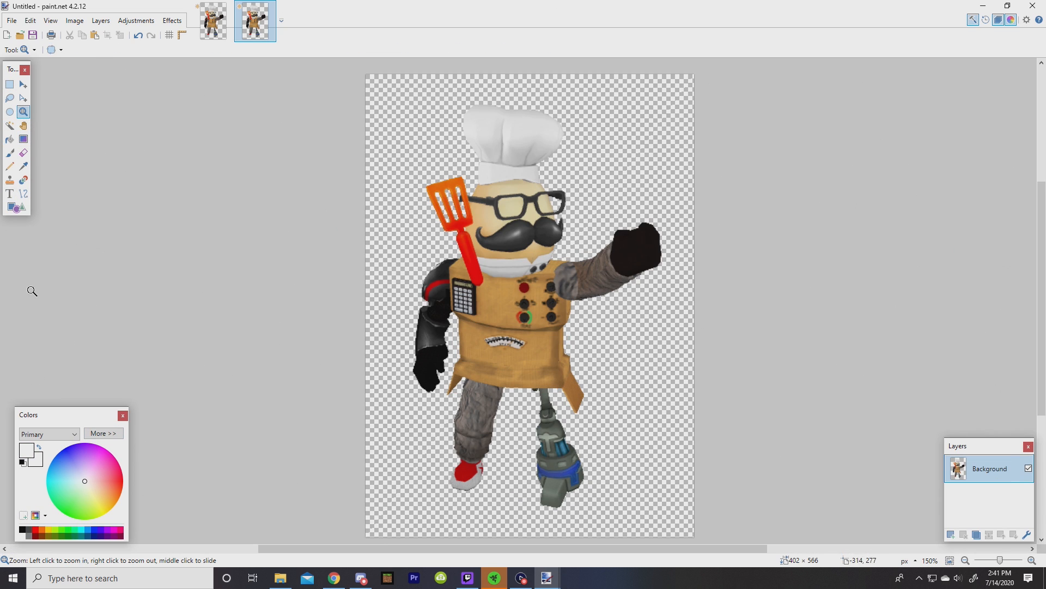
pyautogui.click(524, 327)
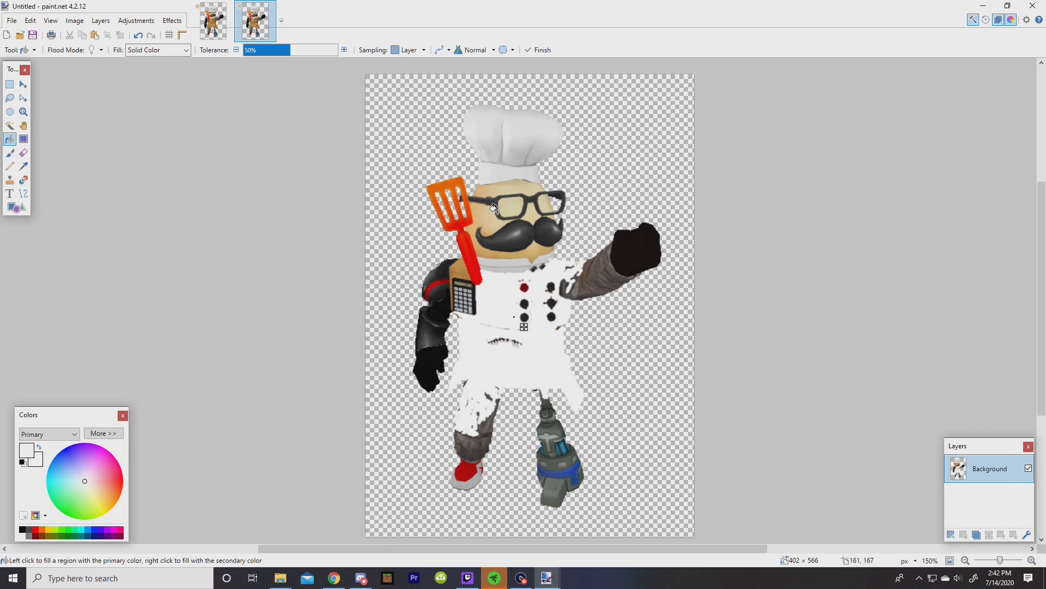
pyautogui.click(493, 207)
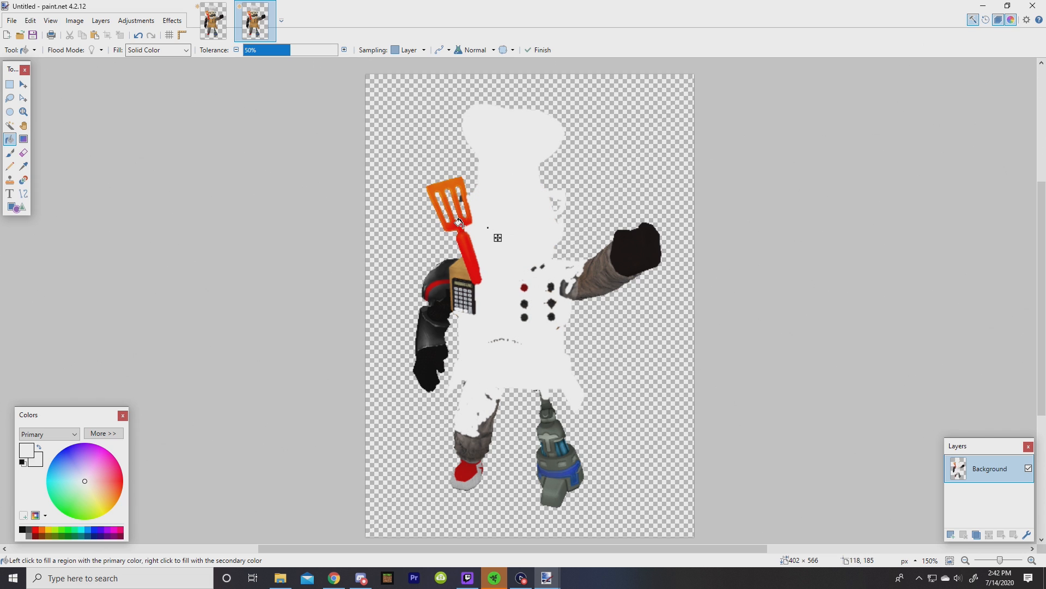
pyautogui.click(453, 220)
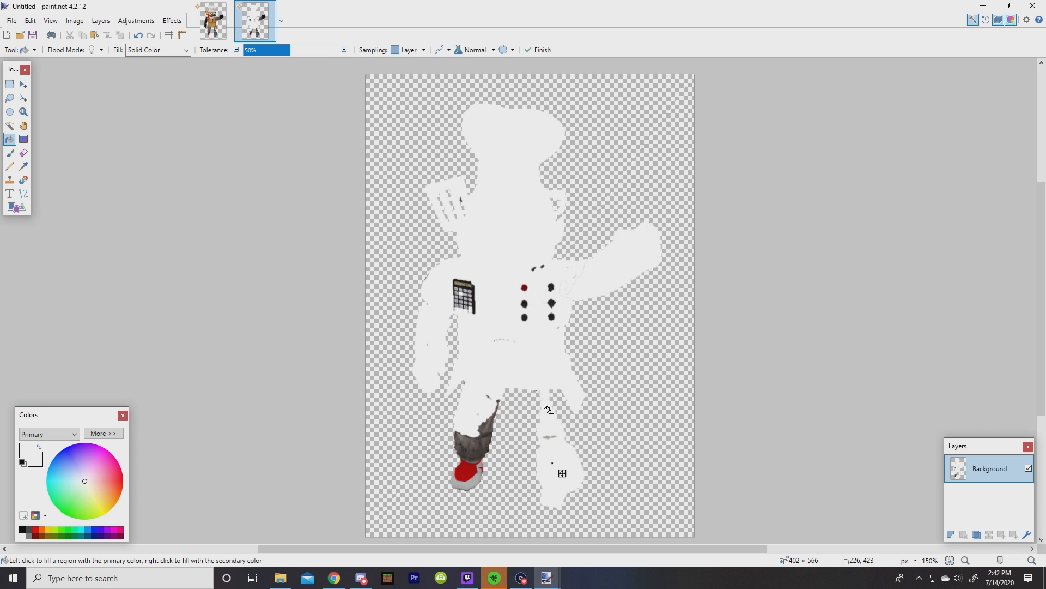
pyautogui.click(468, 460)
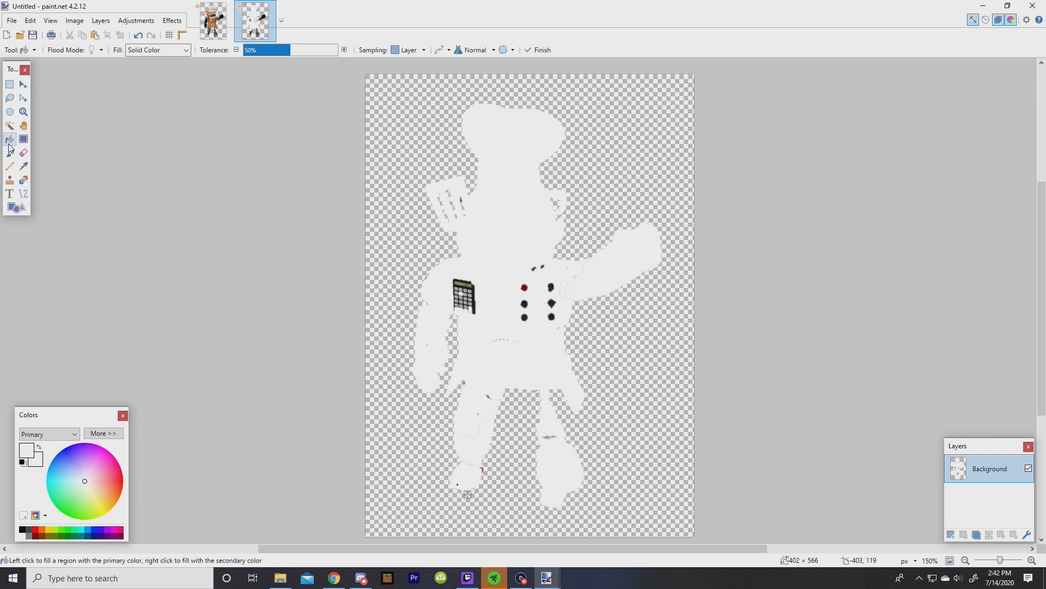
pyautogui.click(10, 166)
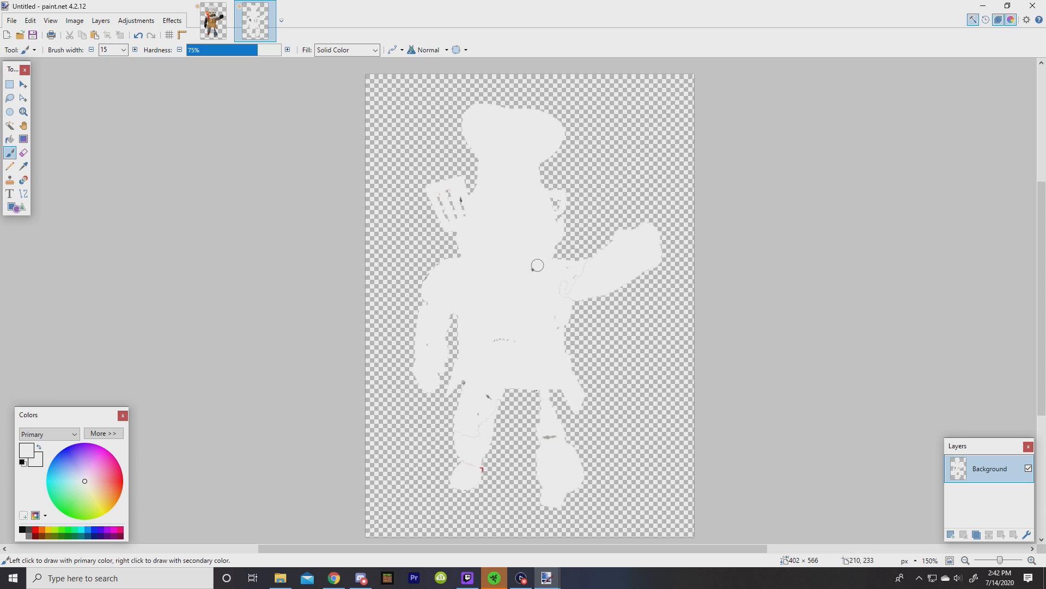
pyautogui.moveTo(497, 460)
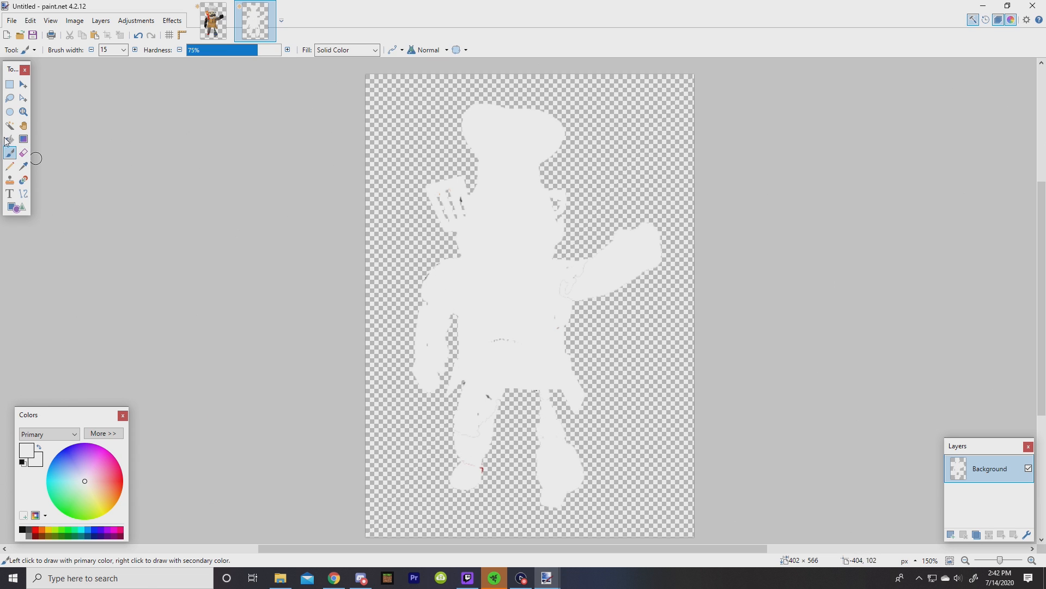
pyautogui.click(9, 139)
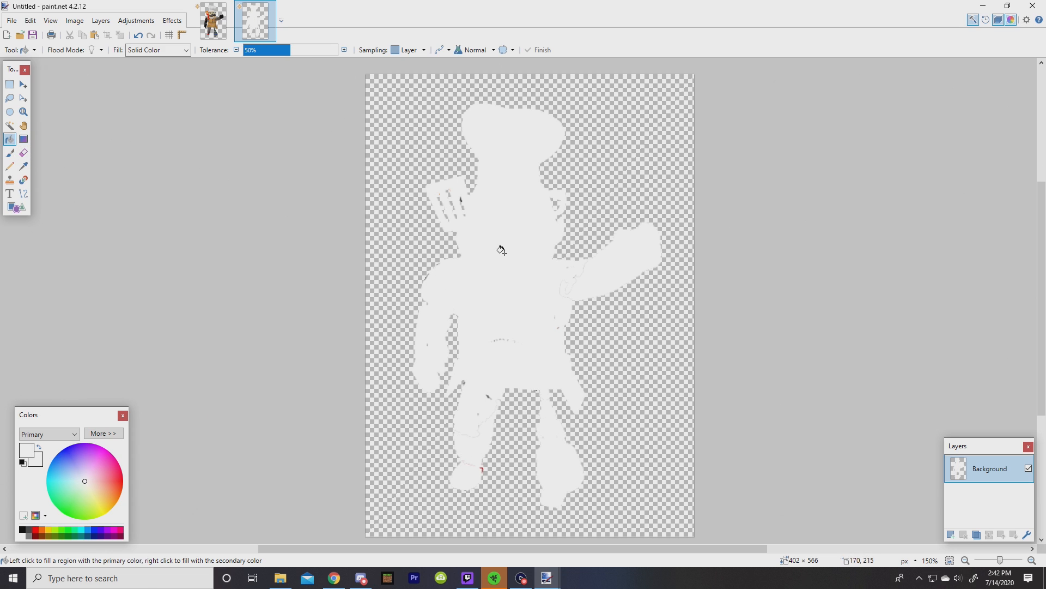
pyautogui.moveTo(505, 298)
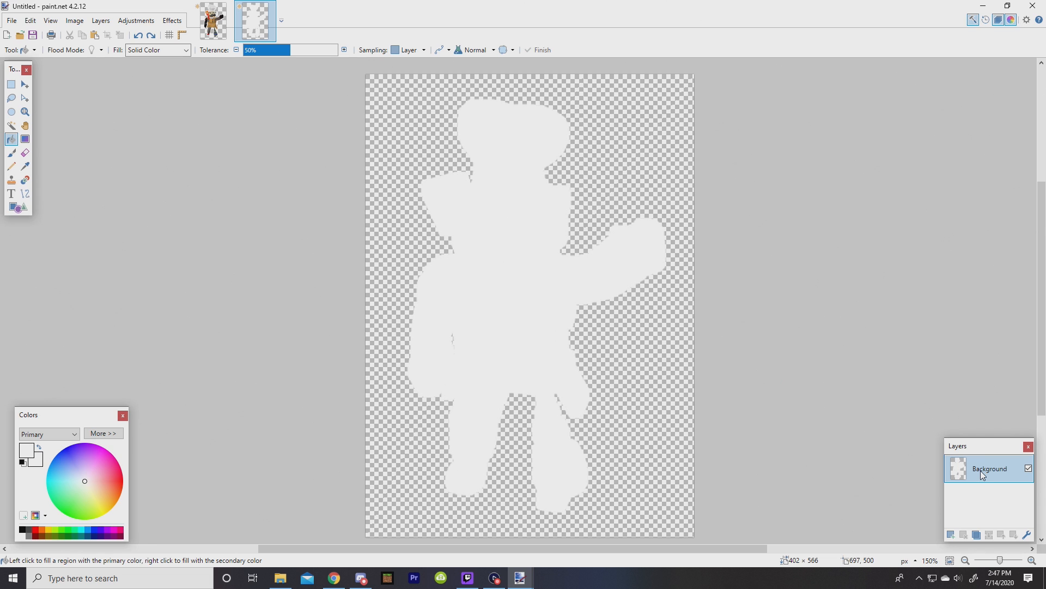
pyautogui.moveTo(32, 90)
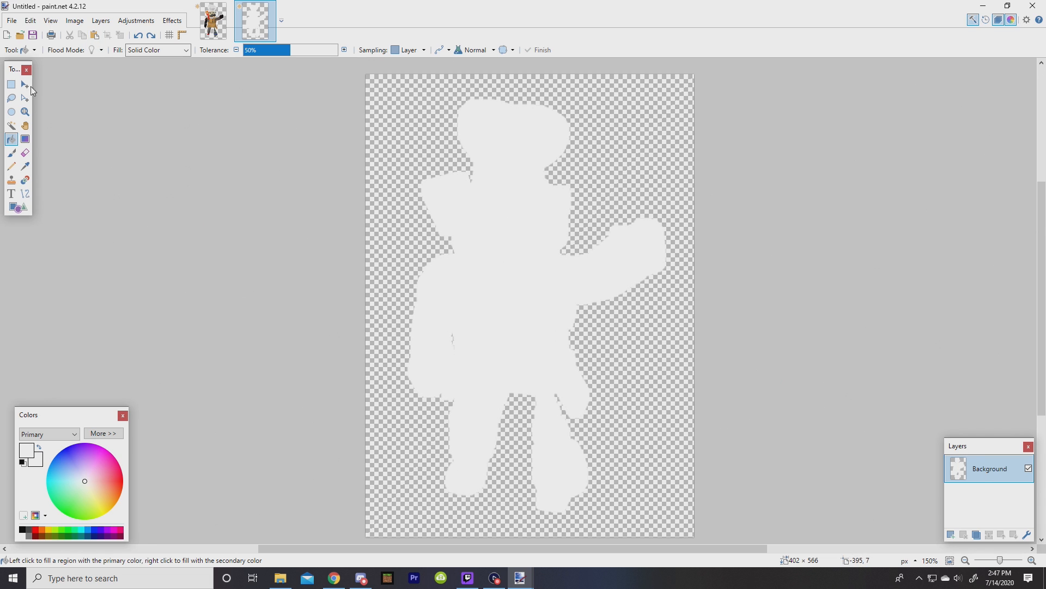
# - Select and copy the white silhouette, then paste it as a layer beneath the chef cutout
pyautogui.click(11, 84)
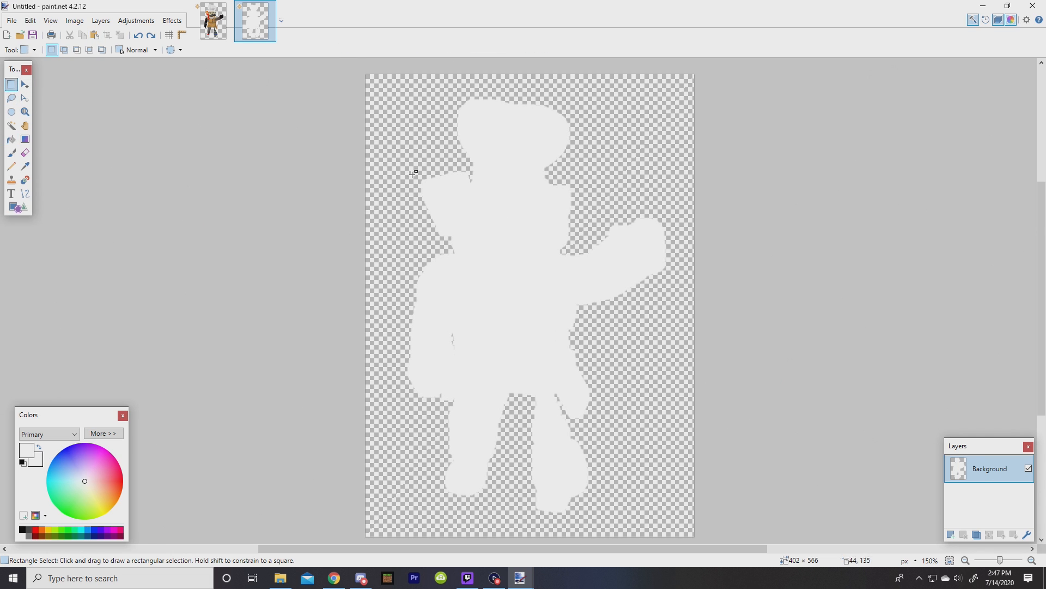
pyautogui.moveTo(324, 65)
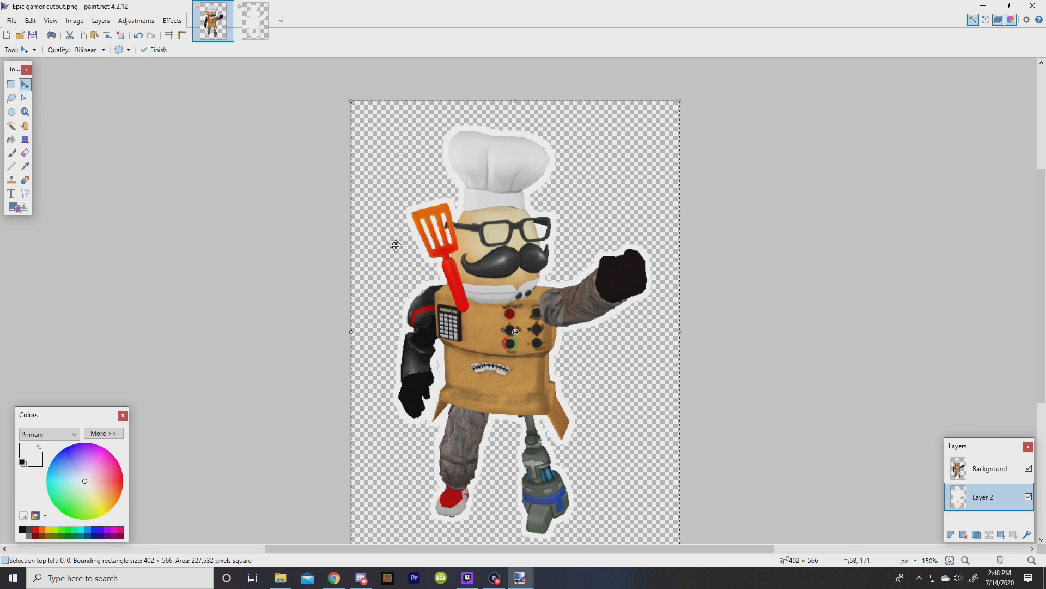
pyautogui.moveTo(432, 424)
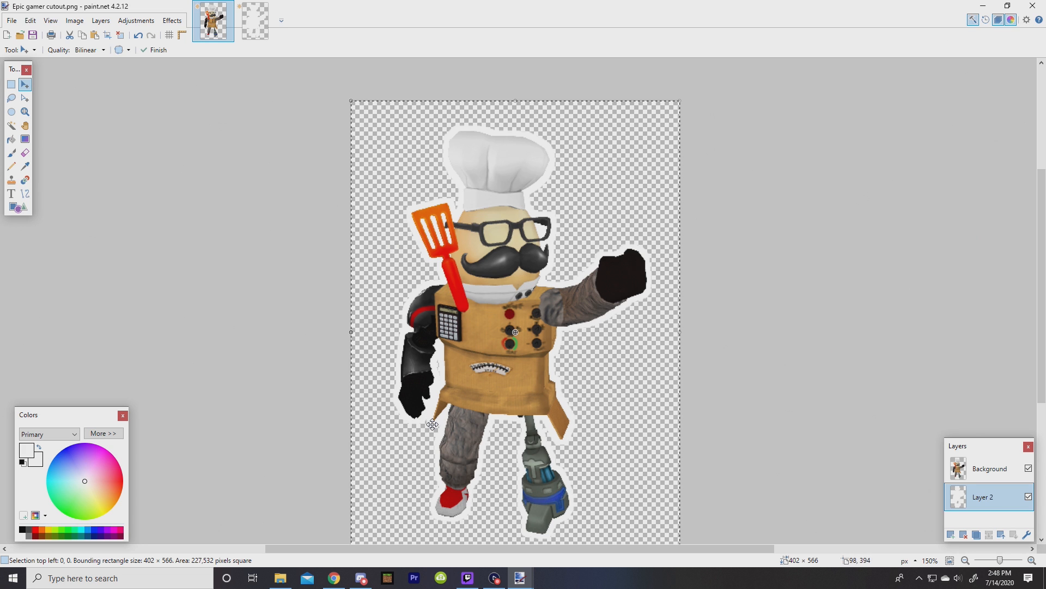
pyautogui.click(11, 84)
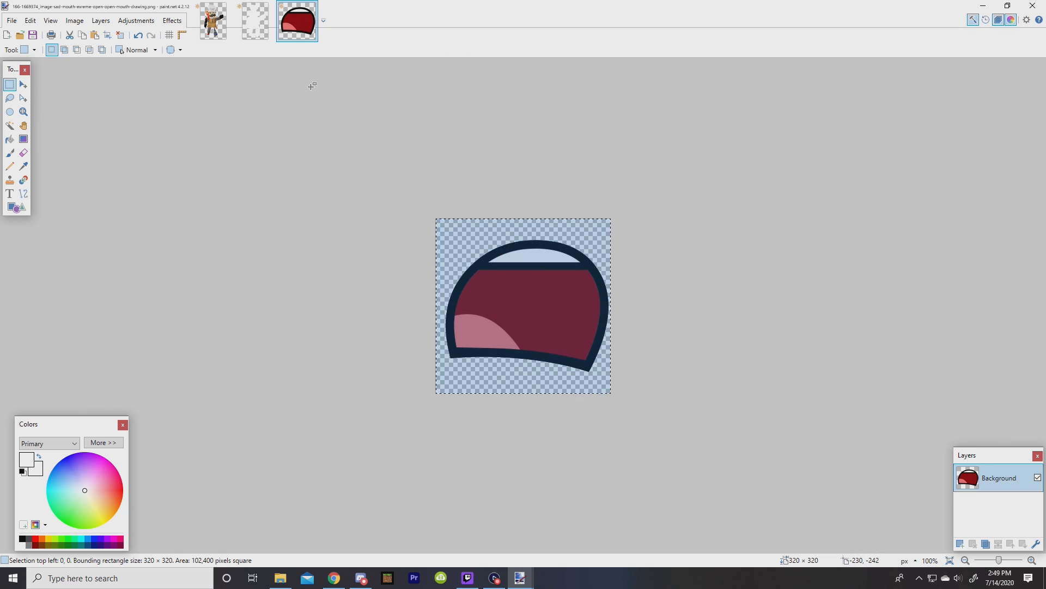
# - Paste the cartoon mouth onto the chef cutout as a new layer beneath the mustache
pyautogui.click(212, 21)
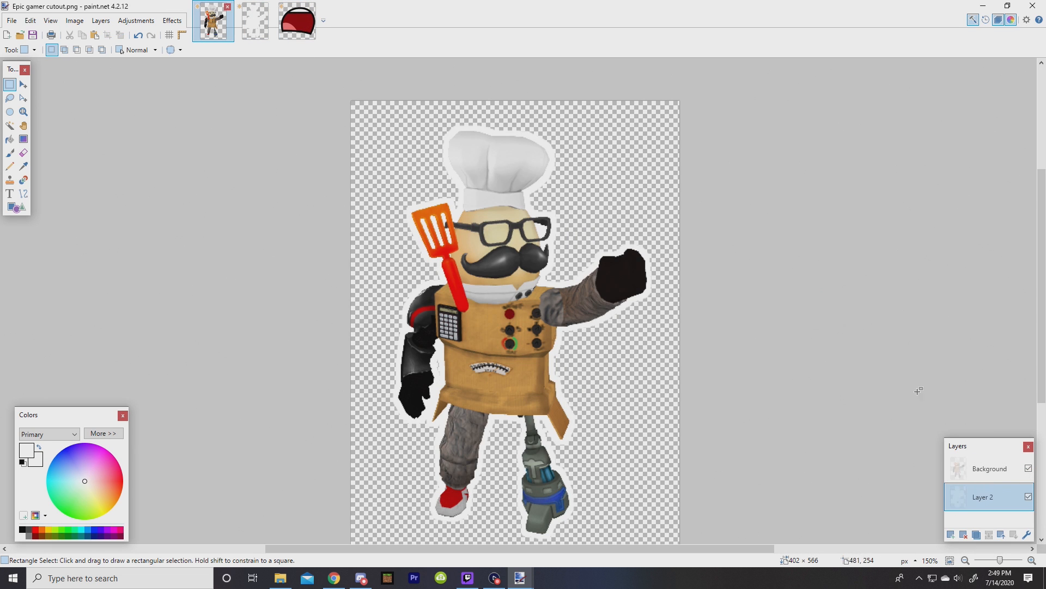
pyautogui.click(989, 468)
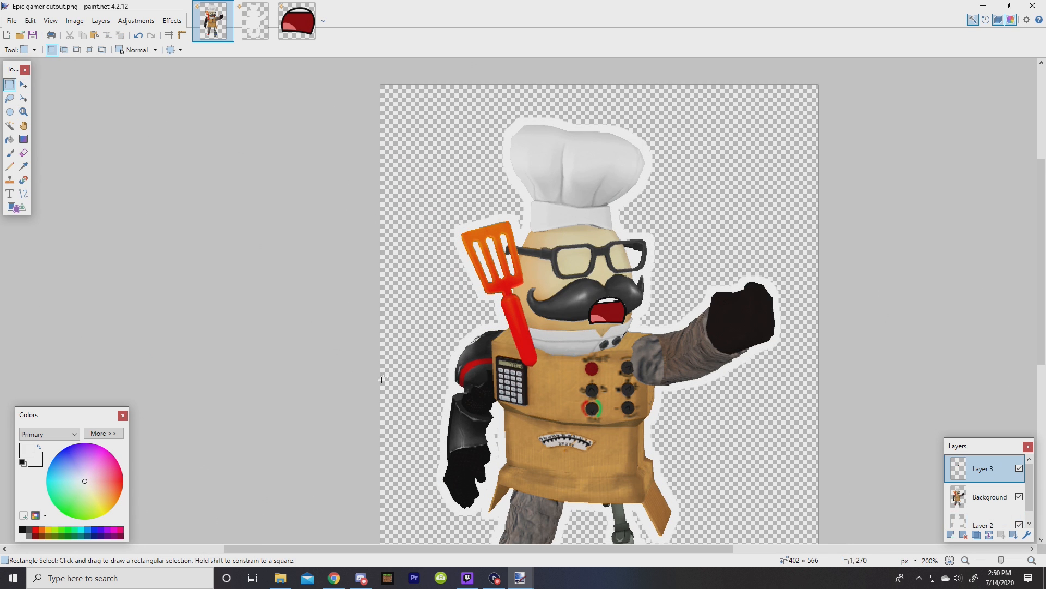
pyautogui.moveTo(429, 332)
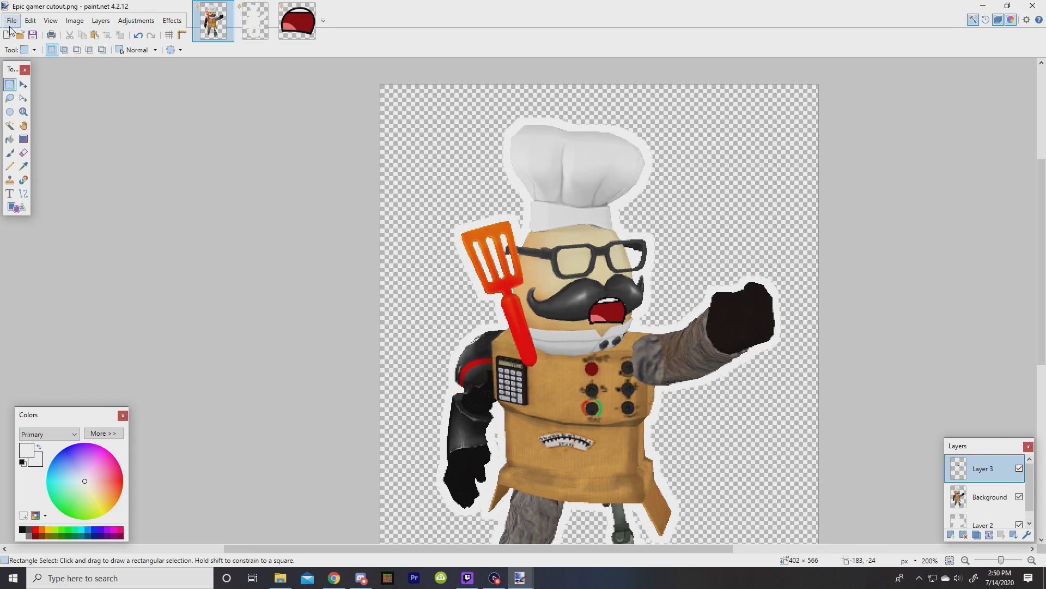
# - Save the edited chef cutout over the existing 'Epic gamer cutout.png' file
pyautogui.click(11, 20)
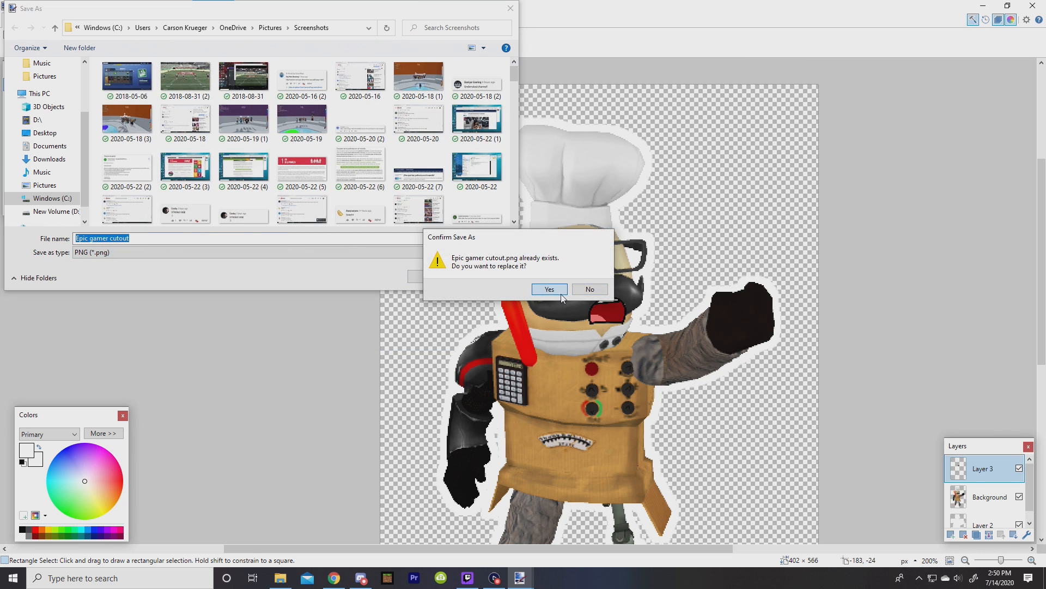
pyautogui.click(548, 289)
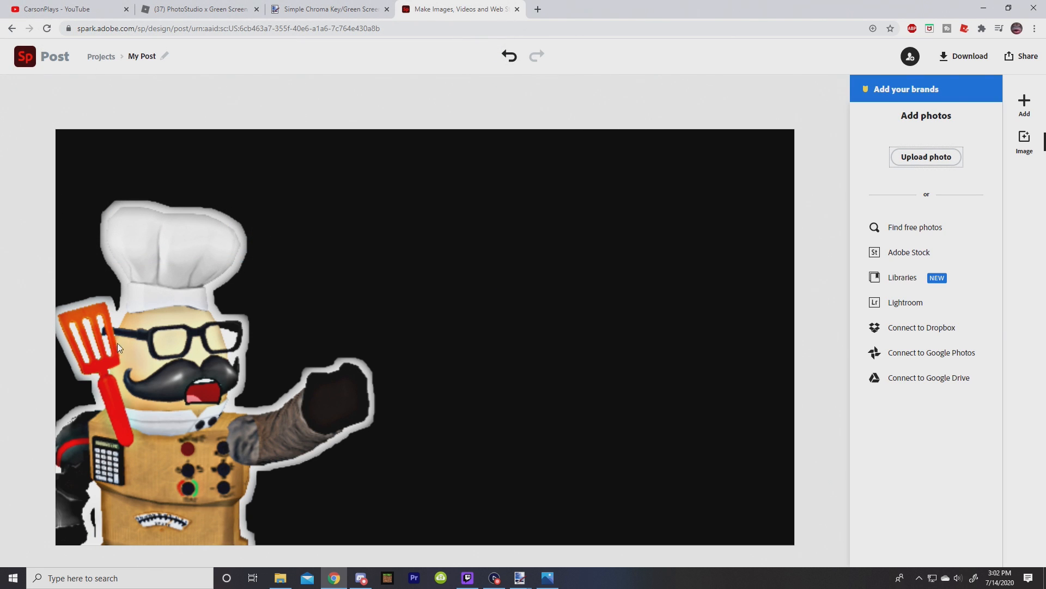
pyautogui.moveTo(221, 412)
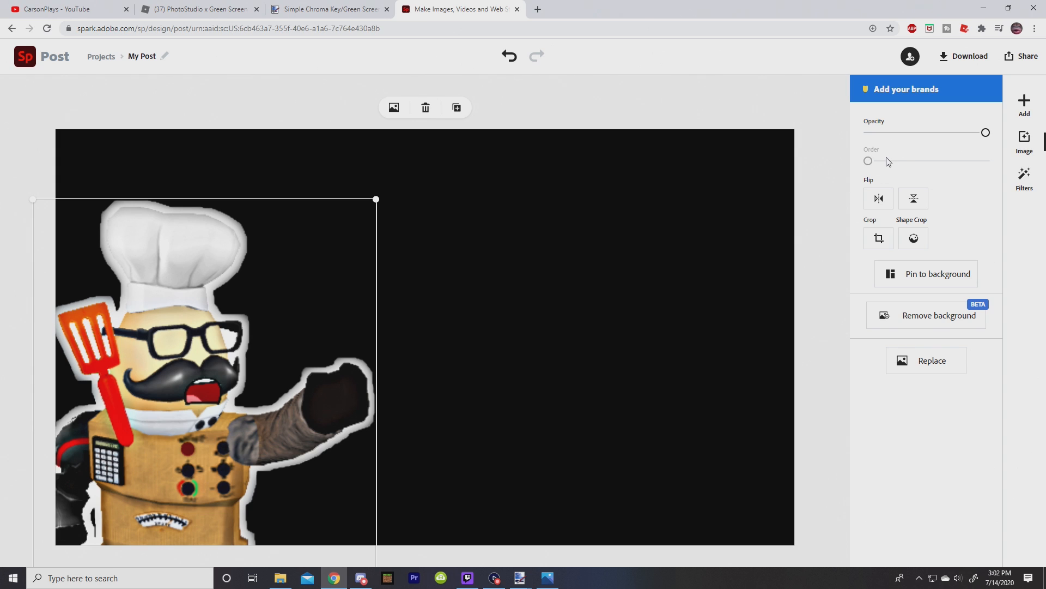
pyautogui.moveTo(1026, 165)
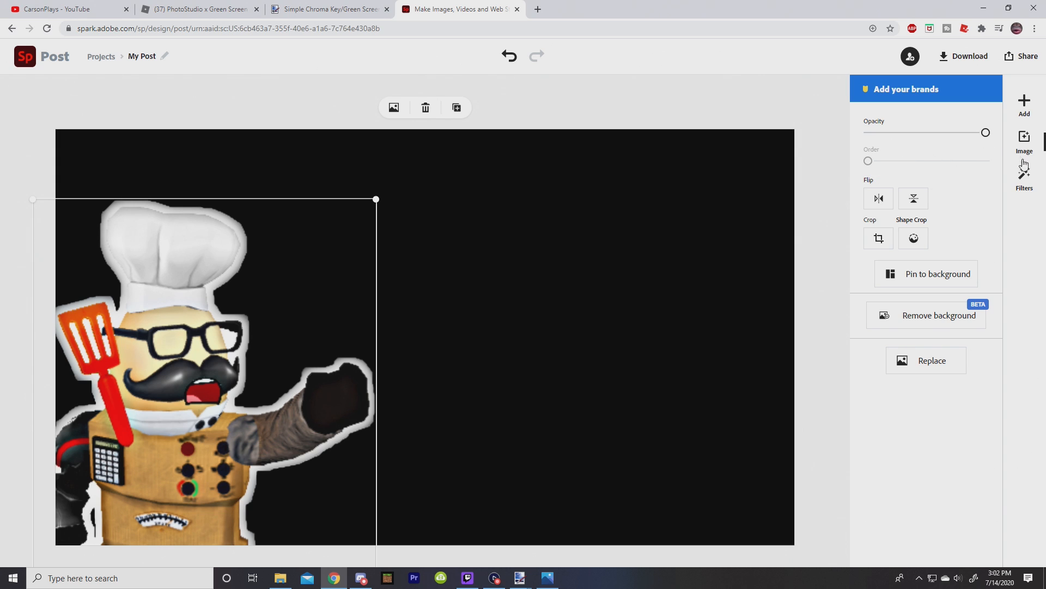
pyautogui.moveTo(1031, 182)
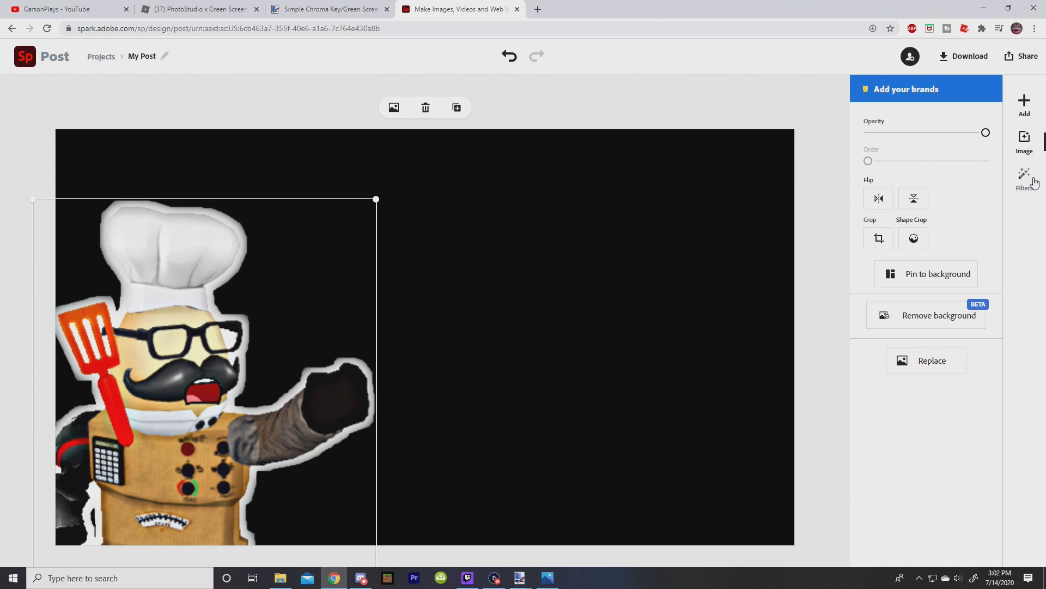
# - Adjust the chef photo's sharpening, settling on a light value of about 10
pyautogui.click(1025, 180)
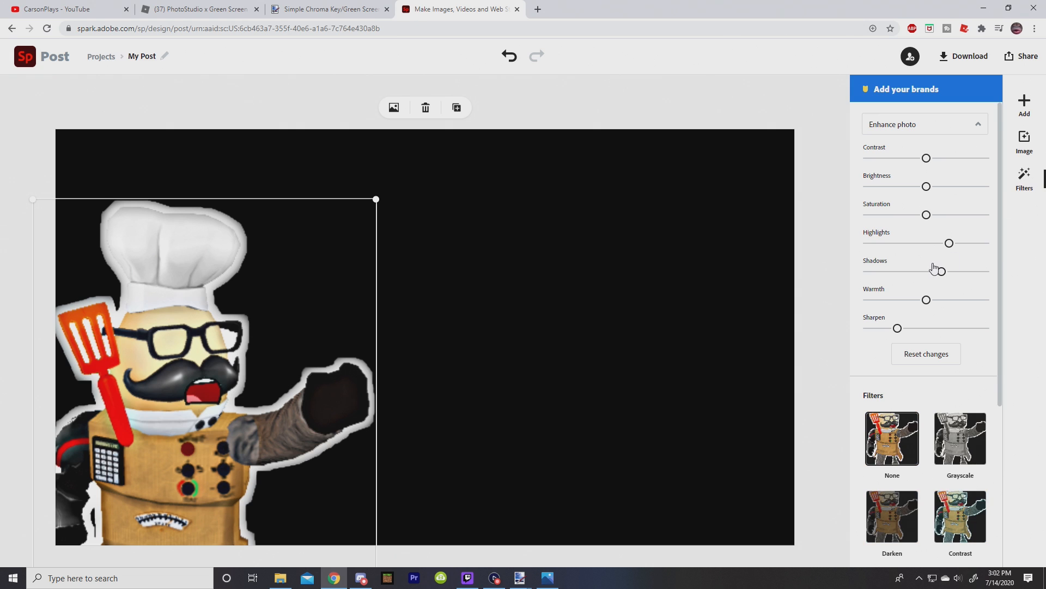
pyautogui.moveTo(897, 328); pyautogui.dragTo(961, 328)
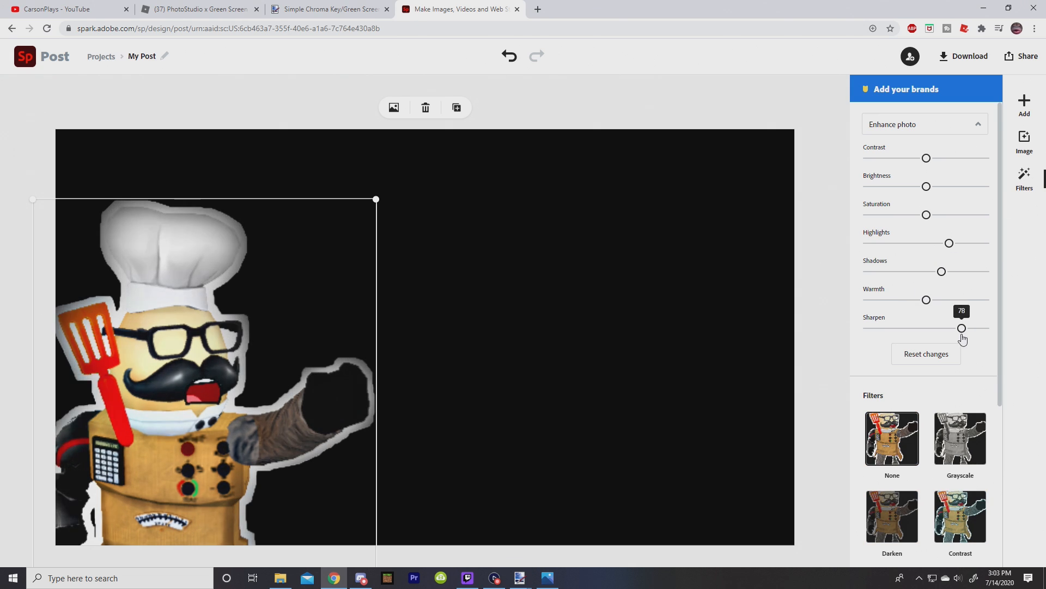
pyautogui.moveTo(961, 328); pyautogui.dragTo(863, 328)
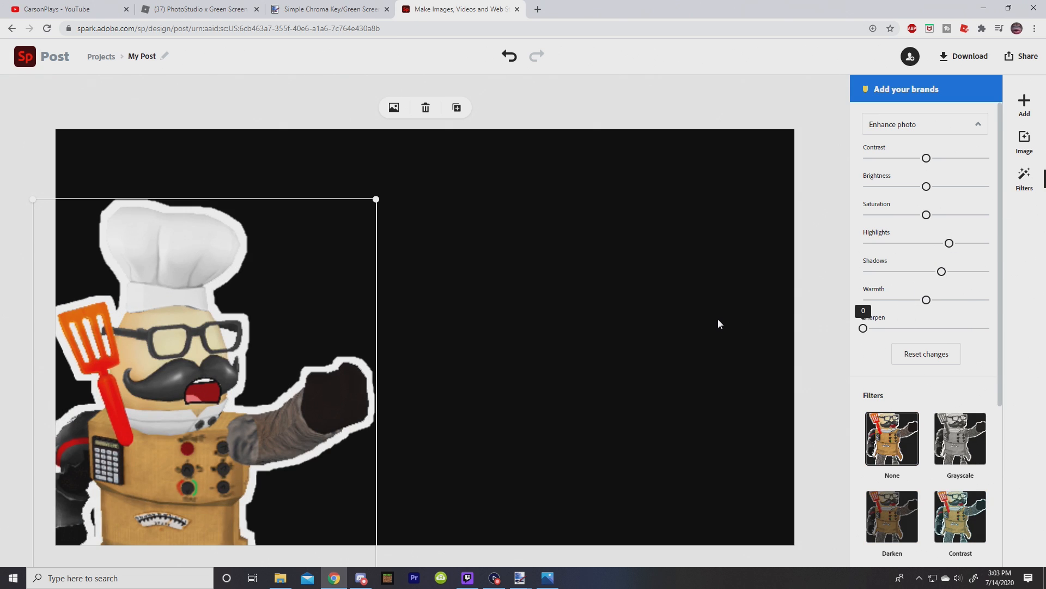
pyautogui.moveTo(865, 353)
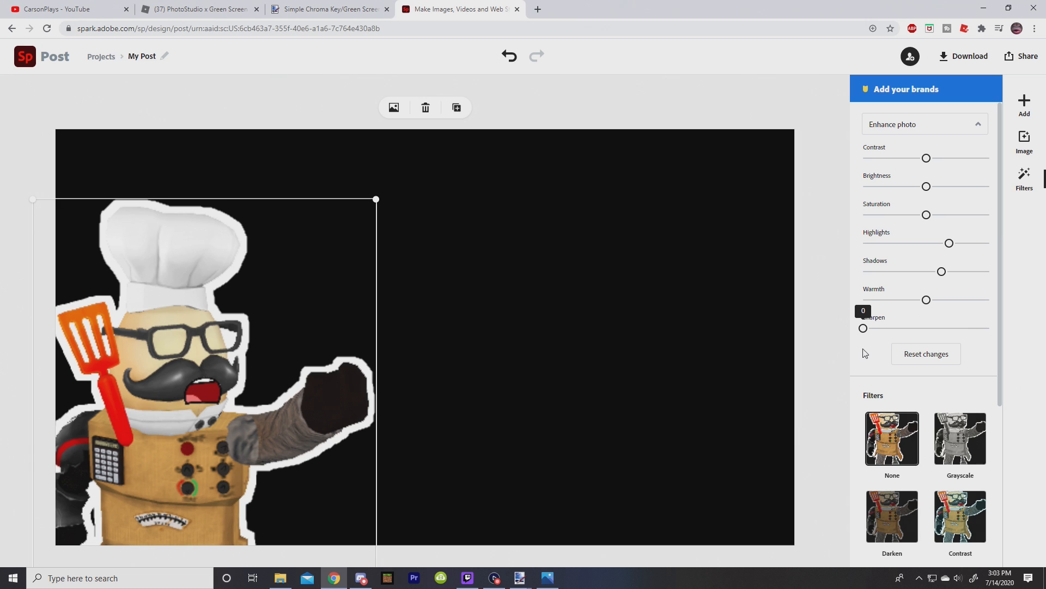
pyautogui.moveTo(863, 328); pyautogui.dragTo(915, 329)
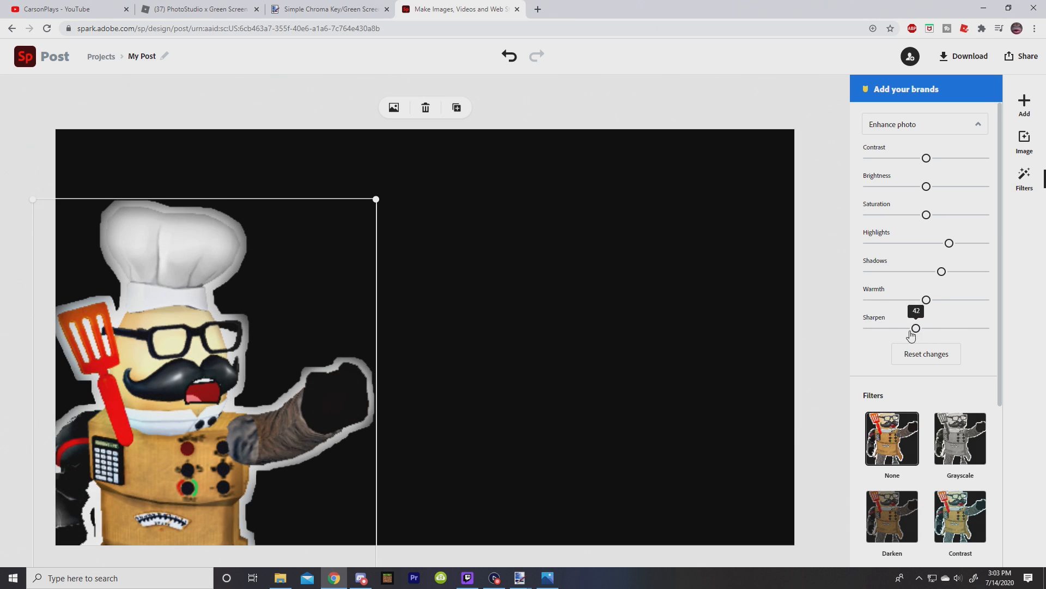
pyautogui.moveTo(916, 328); pyautogui.dragTo(875, 328)
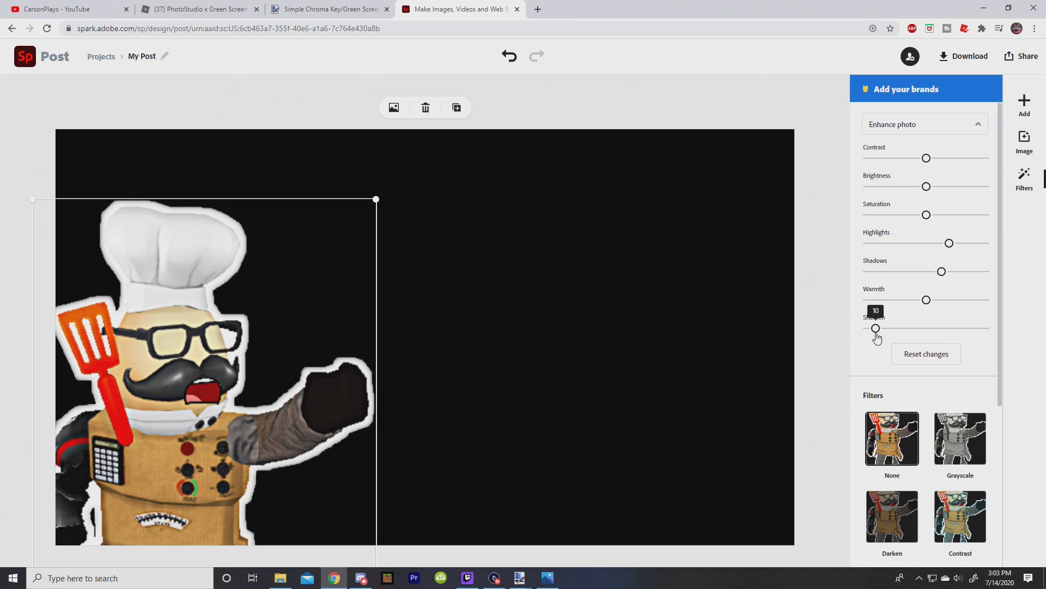
pyautogui.moveTo(876, 328); pyautogui.dragTo(876, 328)
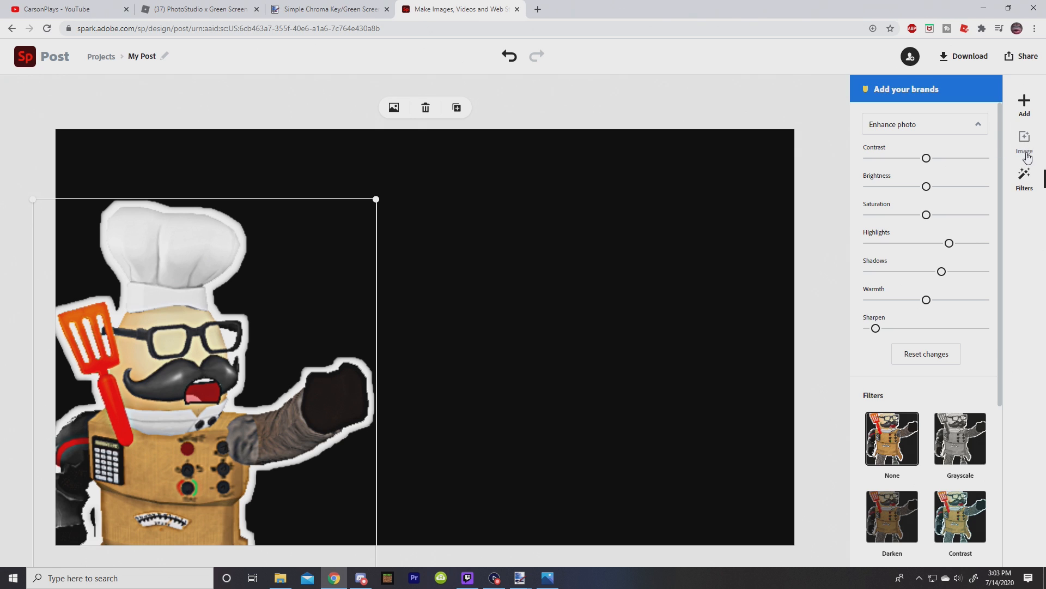
# - Upload the three example thumbnail images onto the canvas beside the chef
pyautogui.click(1025, 141)
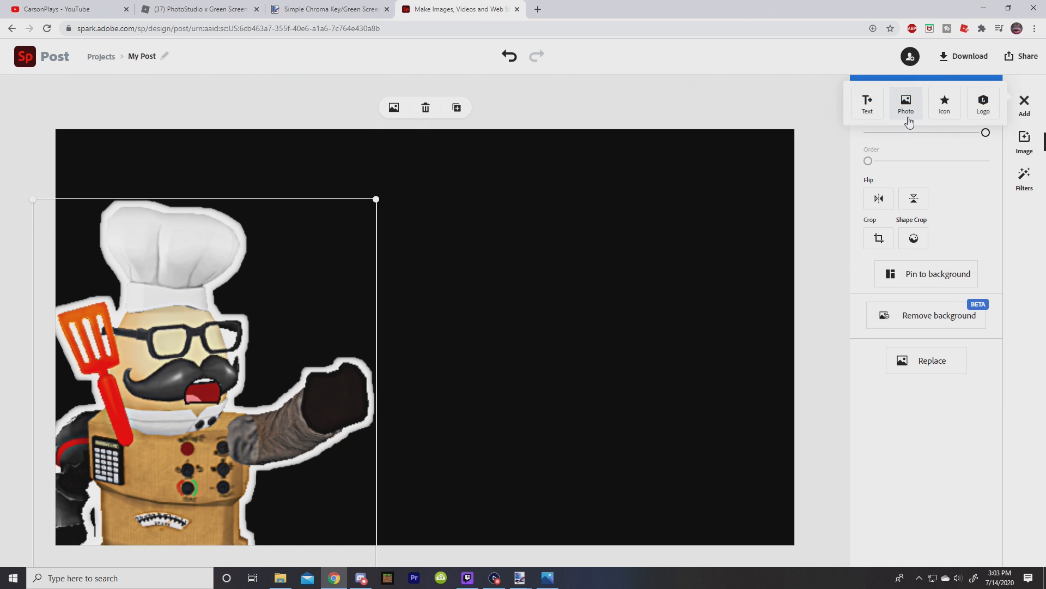
pyautogui.click(906, 103)
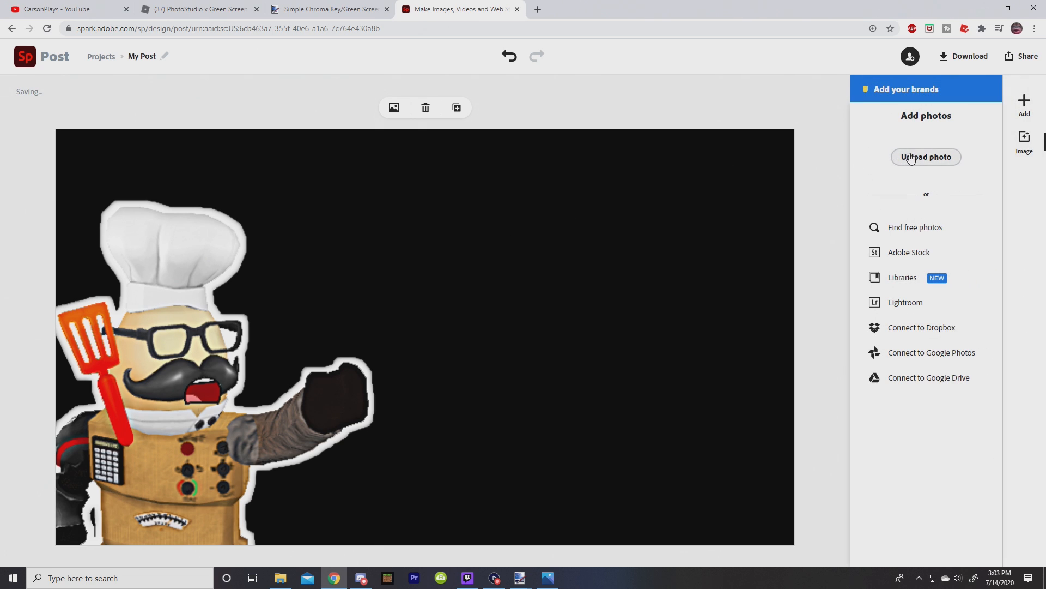
pyautogui.click(926, 157)
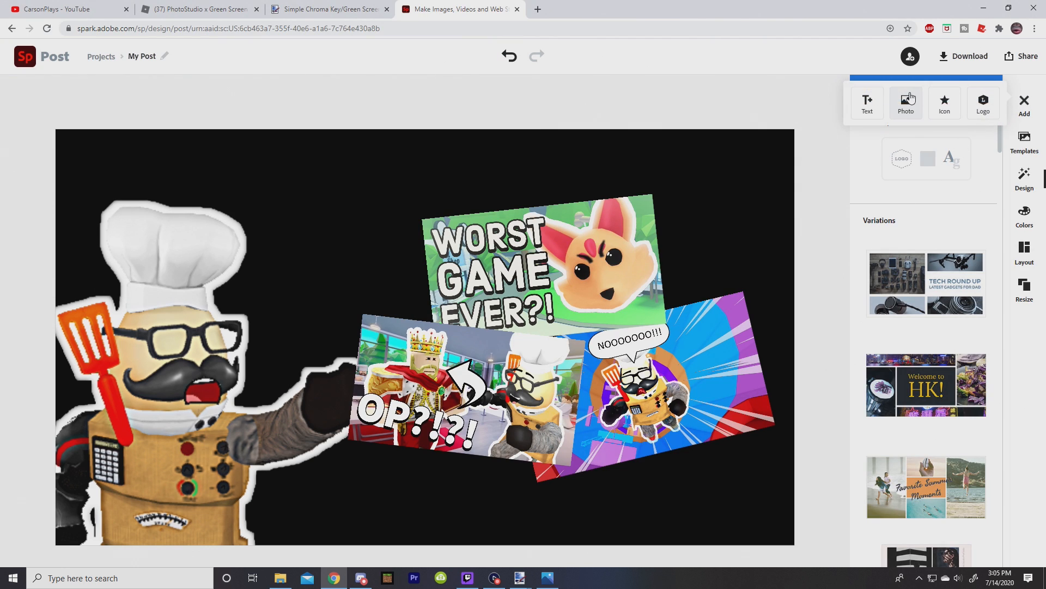
# - Add a filled rectangle icon and size it behind the top WORST GAME EVER thumbnail as a white border
pyautogui.click(944, 104)
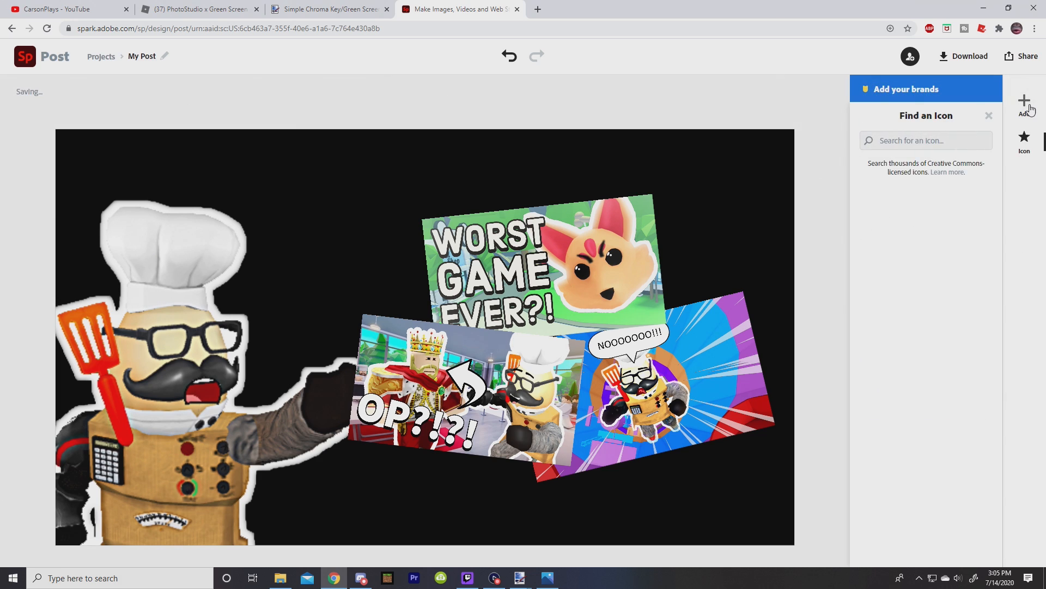
pyautogui.write('circle')
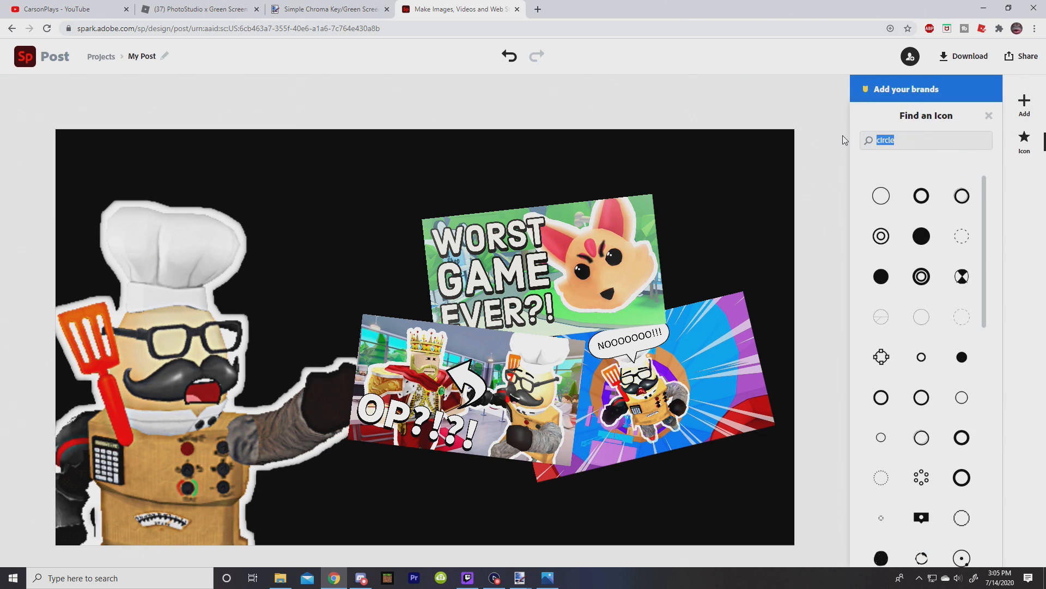
pyautogui.write('RECTANGLE')
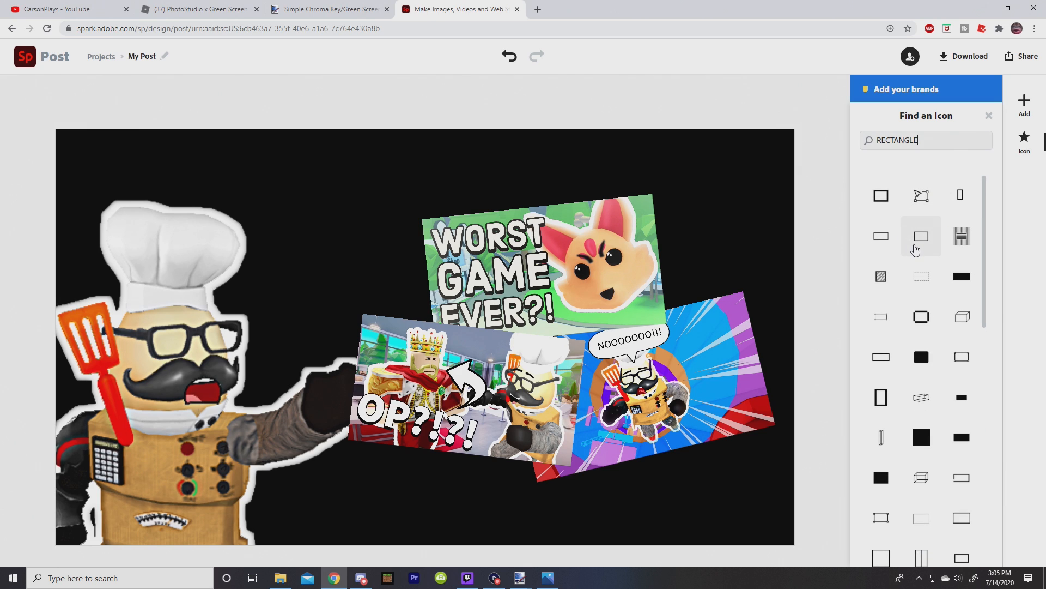
pyautogui.click(922, 236)
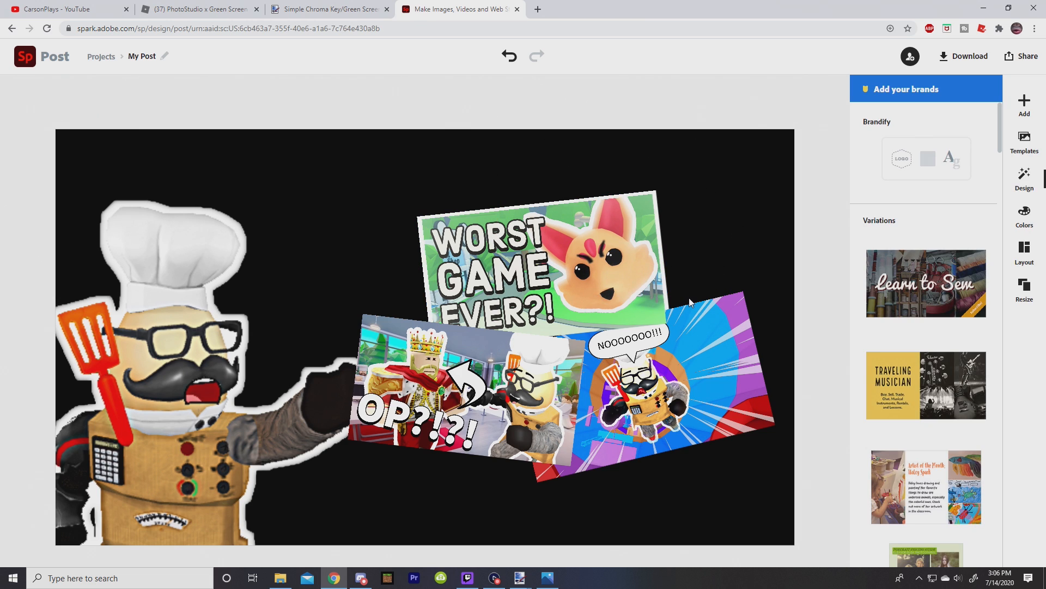
pyautogui.click(541, 267)
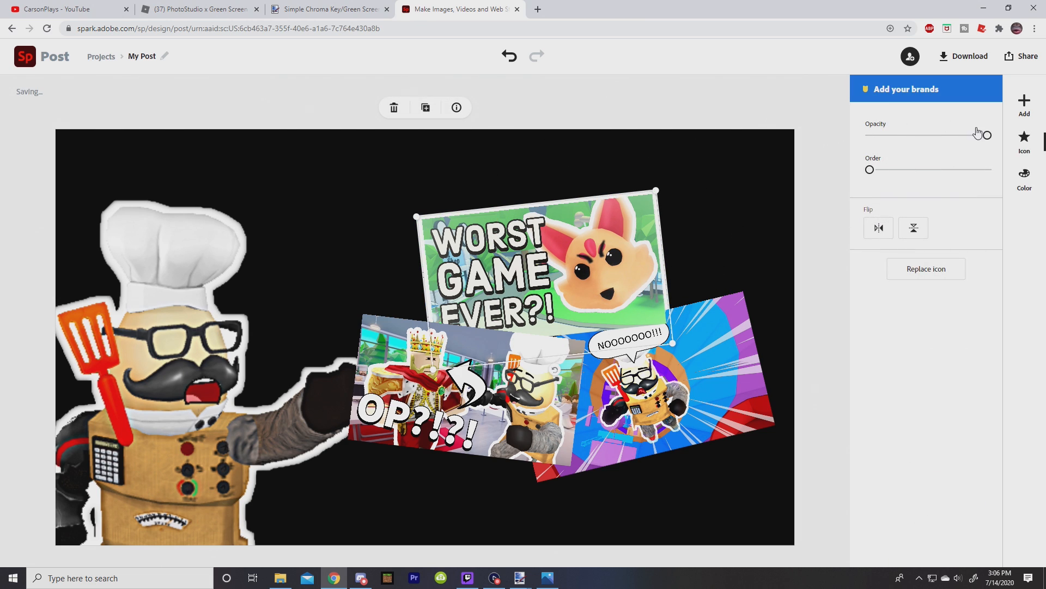
pyautogui.moveTo(870, 169); pyautogui.dragTo(958, 169)
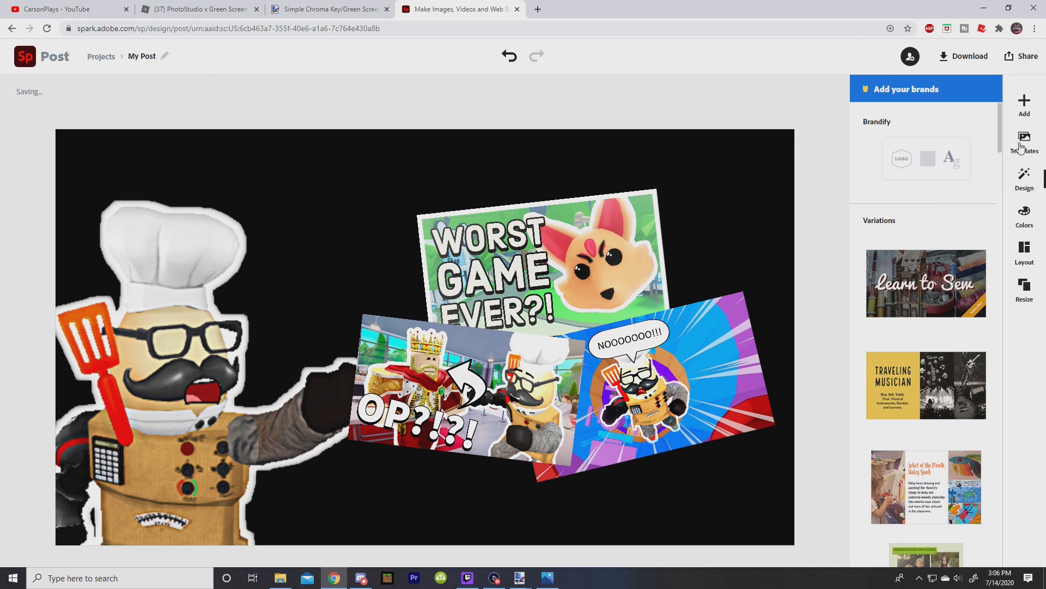
pyautogui.moveTo(664, 272)
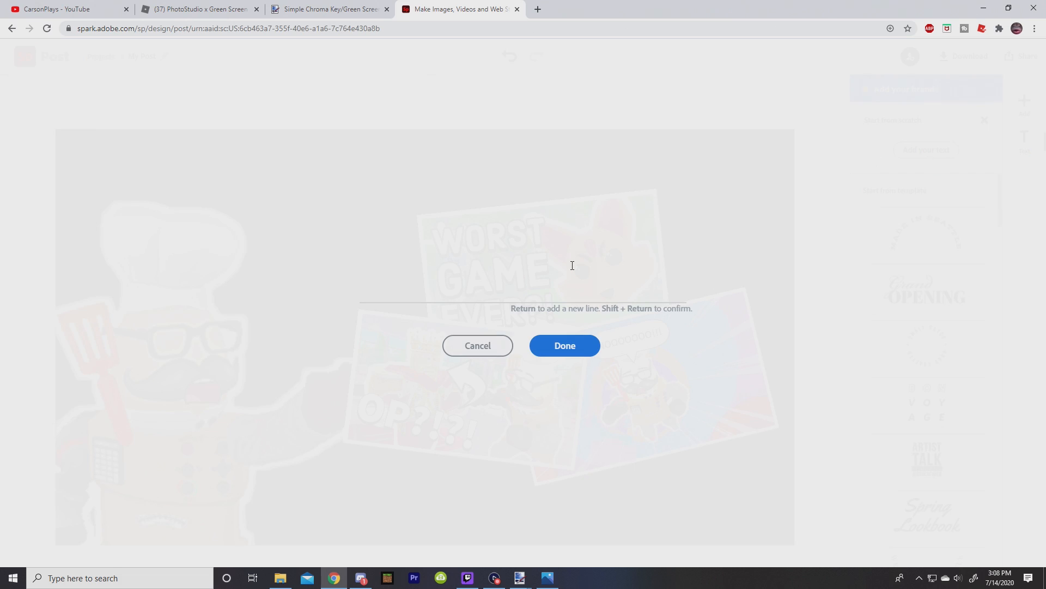
# - Add a 'HOW TO MAKE' text heading, shrink it and place it along the top edge
pyautogui.write('H')
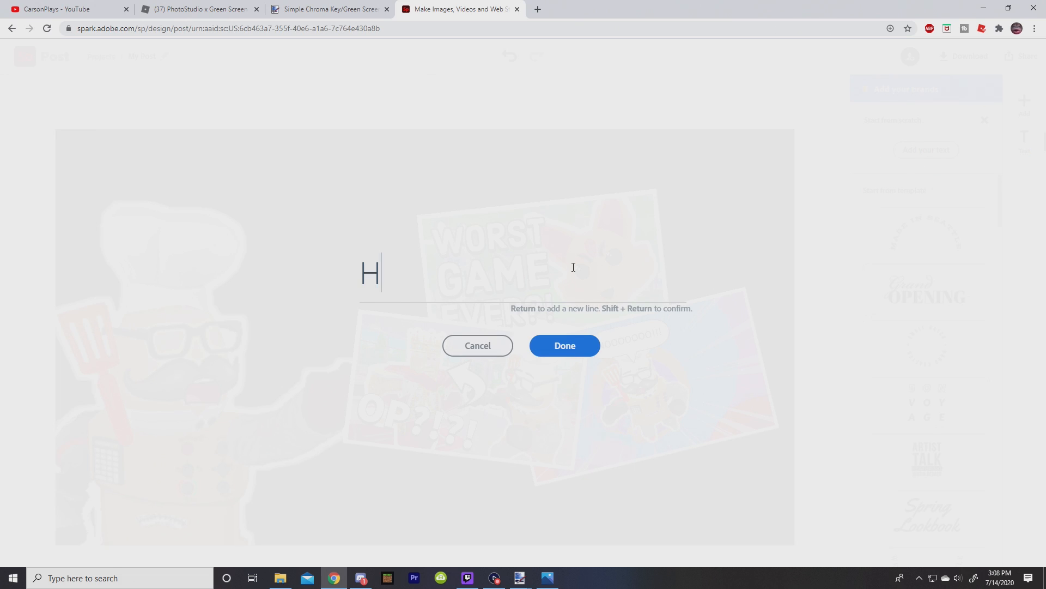
pyautogui.write('OW TO')
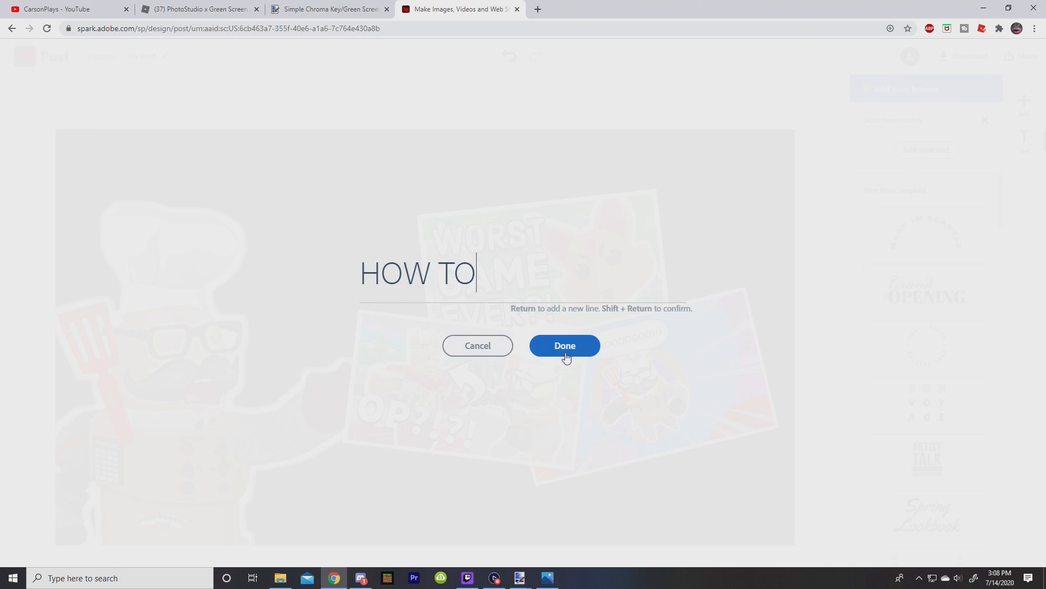
pyautogui.click(563, 345)
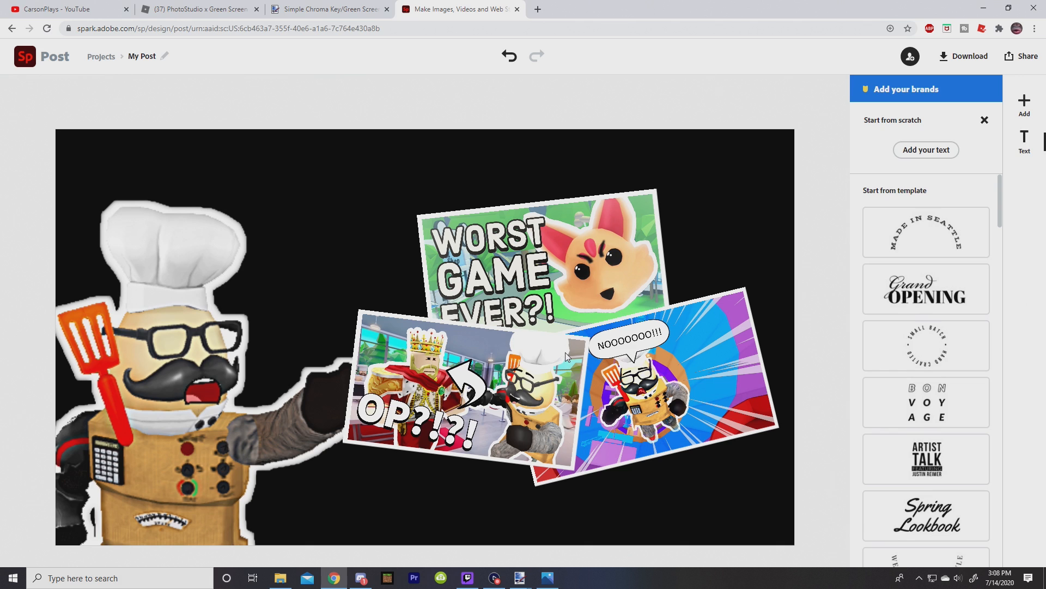
pyautogui.click(925, 150)
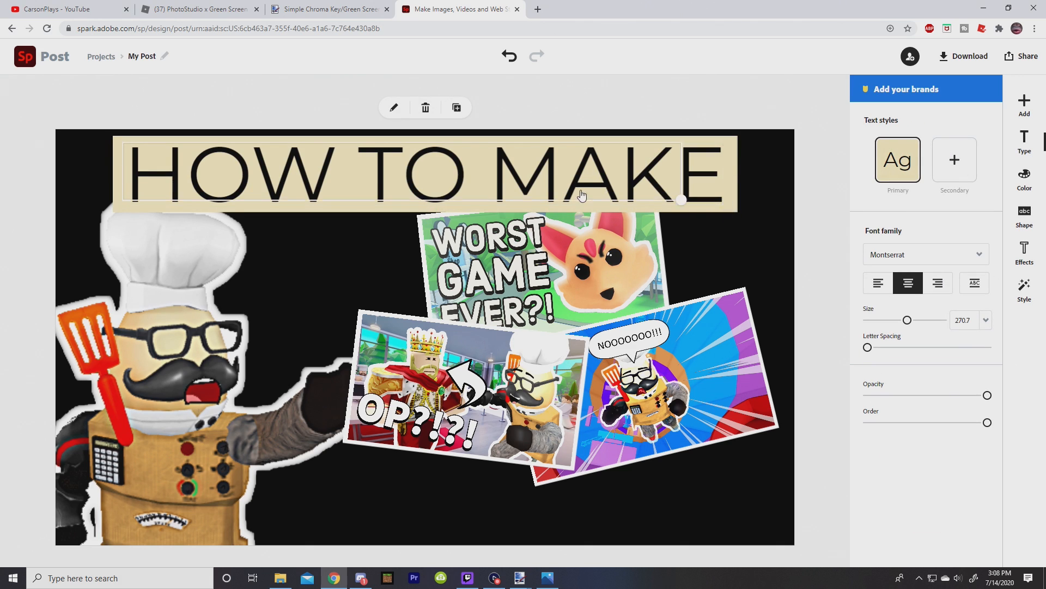
pyautogui.moveTo(908, 319); pyautogui.dragTo(894, 320)
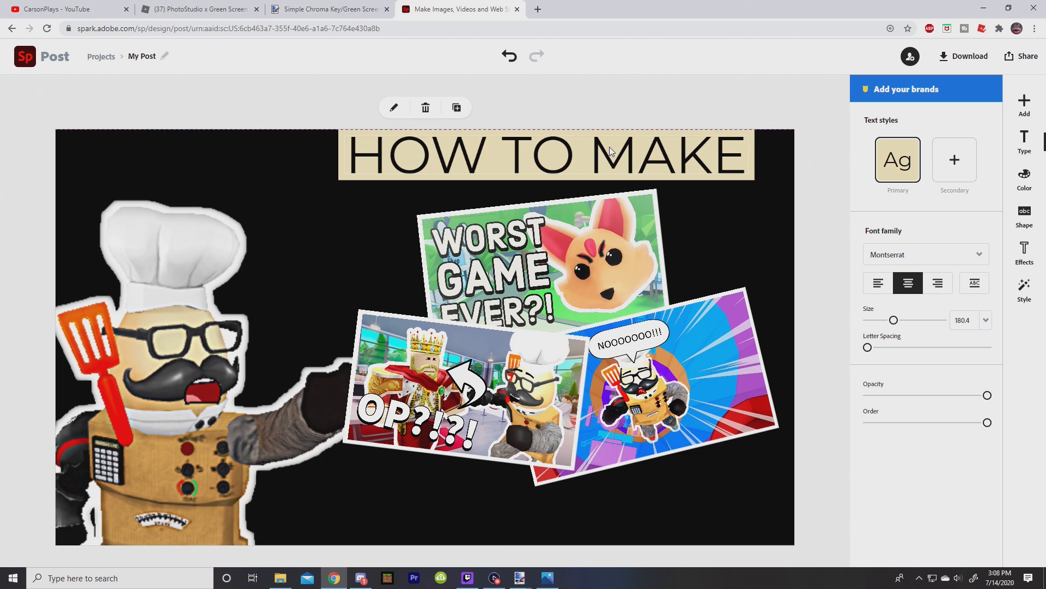
pyautogui.moveTo(614, 158)
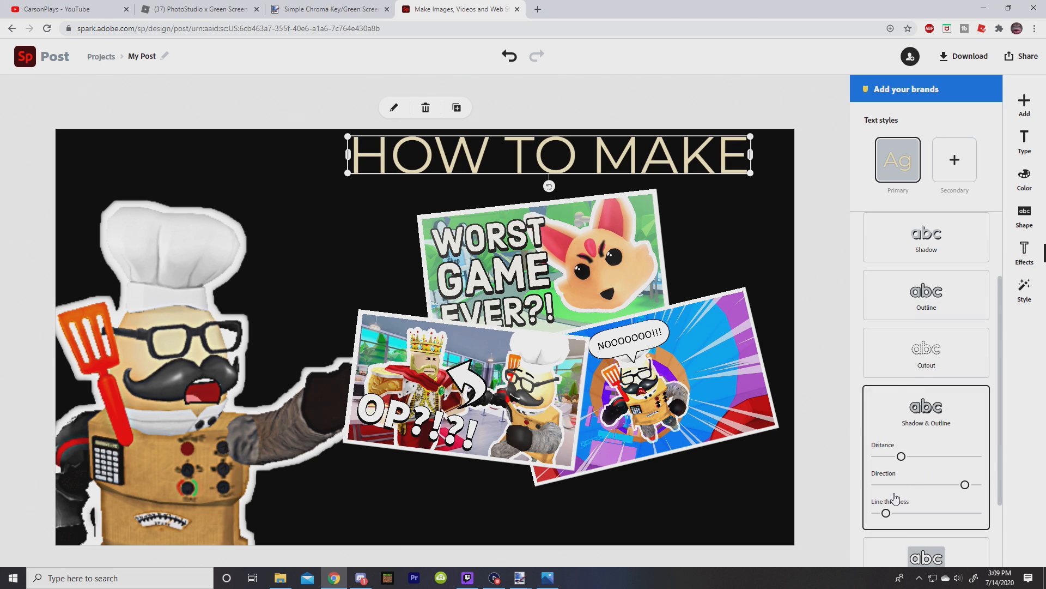
# - Style the heading bold cyan with white outline and duplicate it to the bottom edge
pyautogui.click(1025, 179)
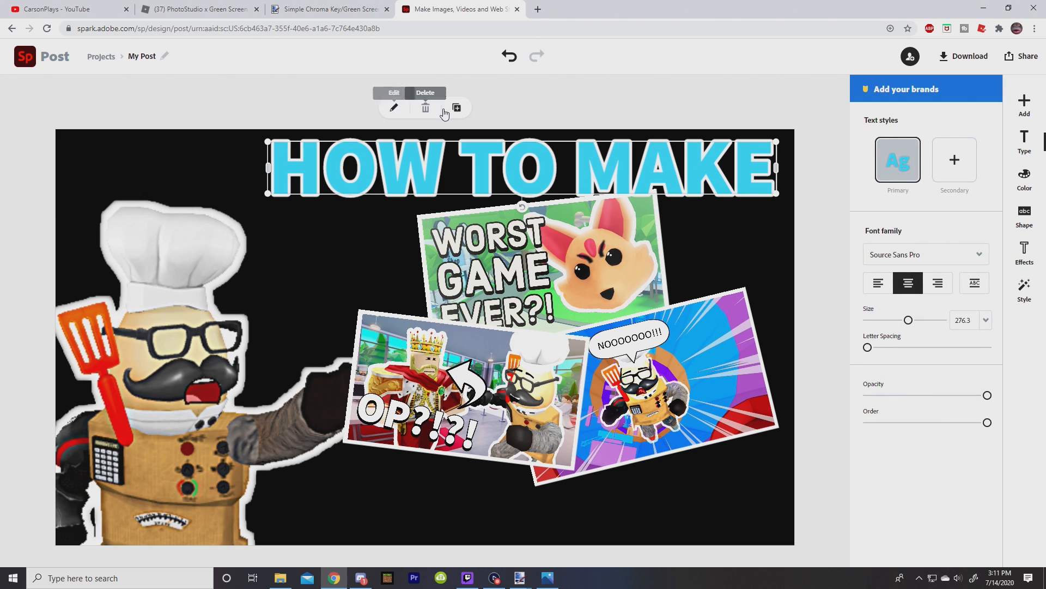
pyautogui.click(456, 108)
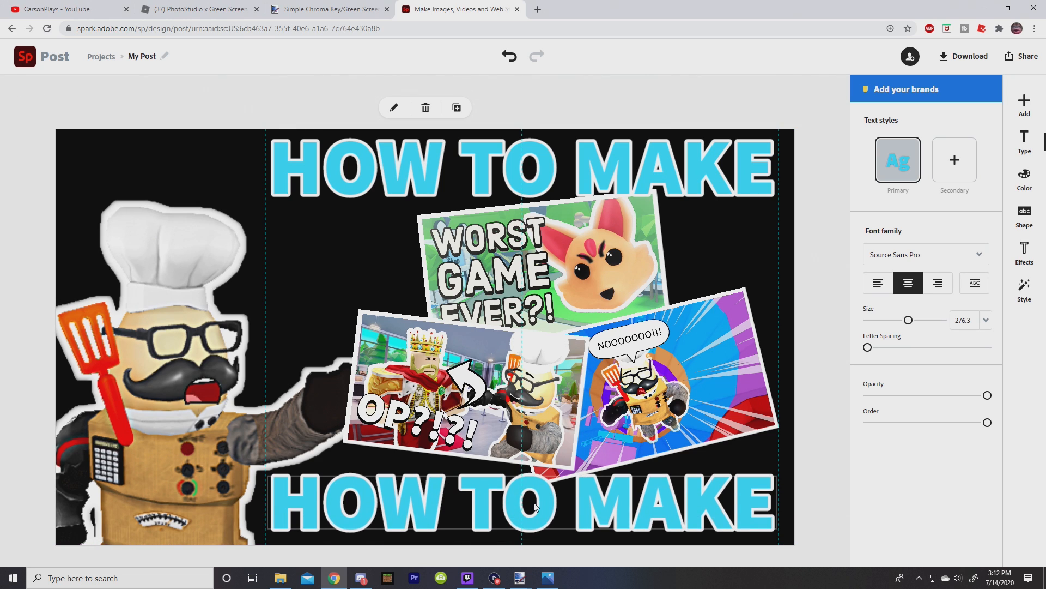
pyautogui.click(521, 503)
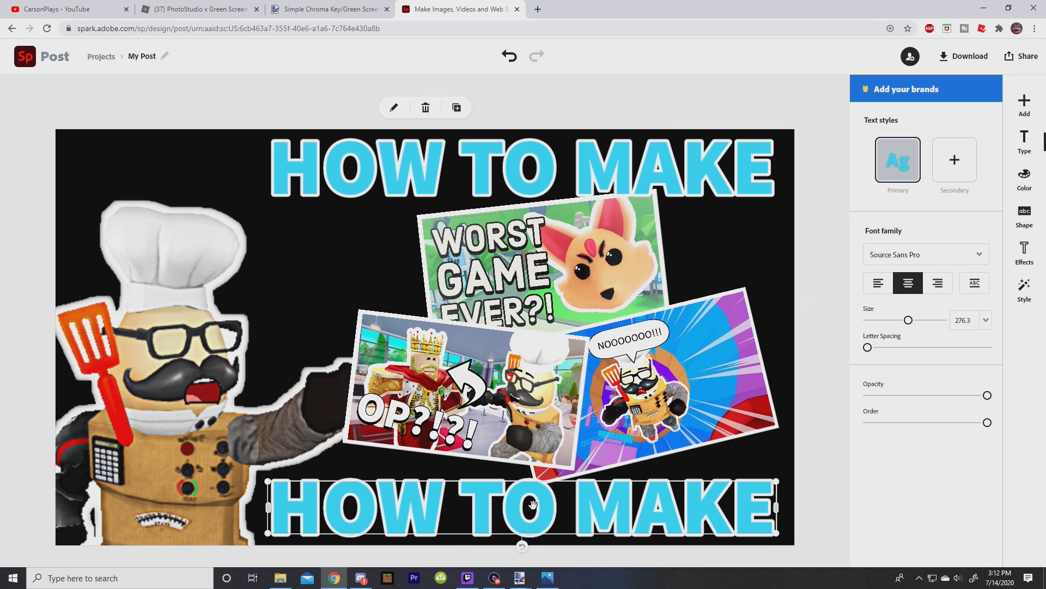
# - Reword the bottom heading copy to read 'THUMBNAILS'
pyautogui.doubleClick(522, 507)
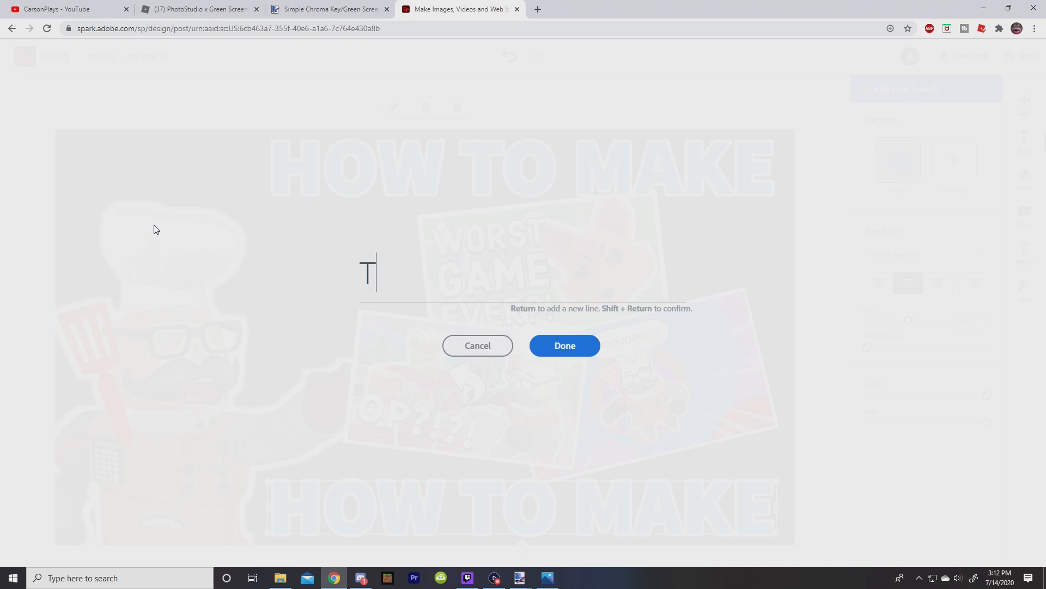
pyautogui.write('HUMBNAILS')
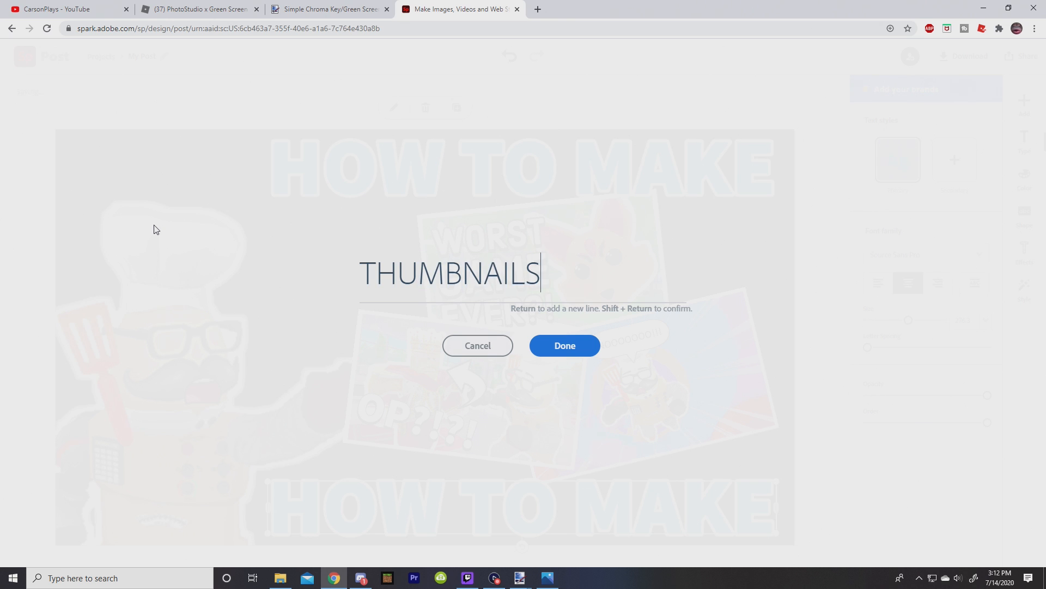
pyautogui.click(564, 346)
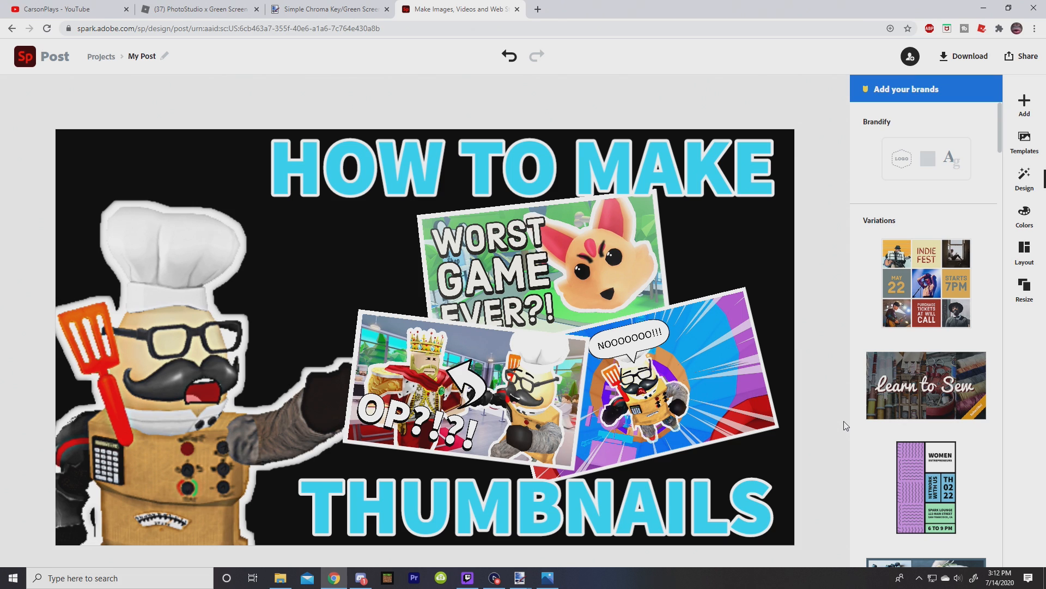
pyautogui.moveTo(843, 414)
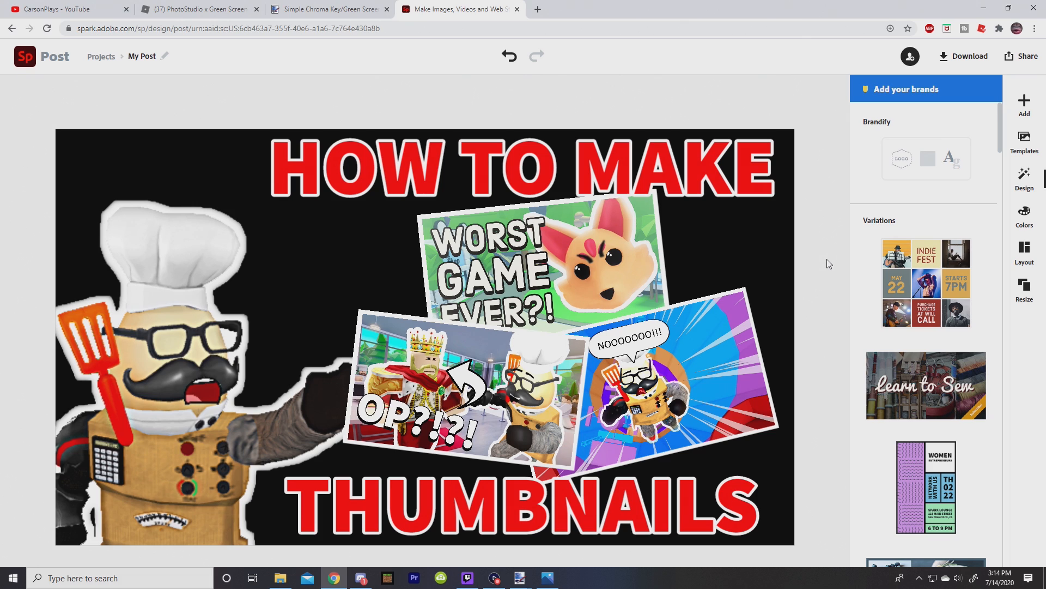
pyautogui.moveTo(944, 59)
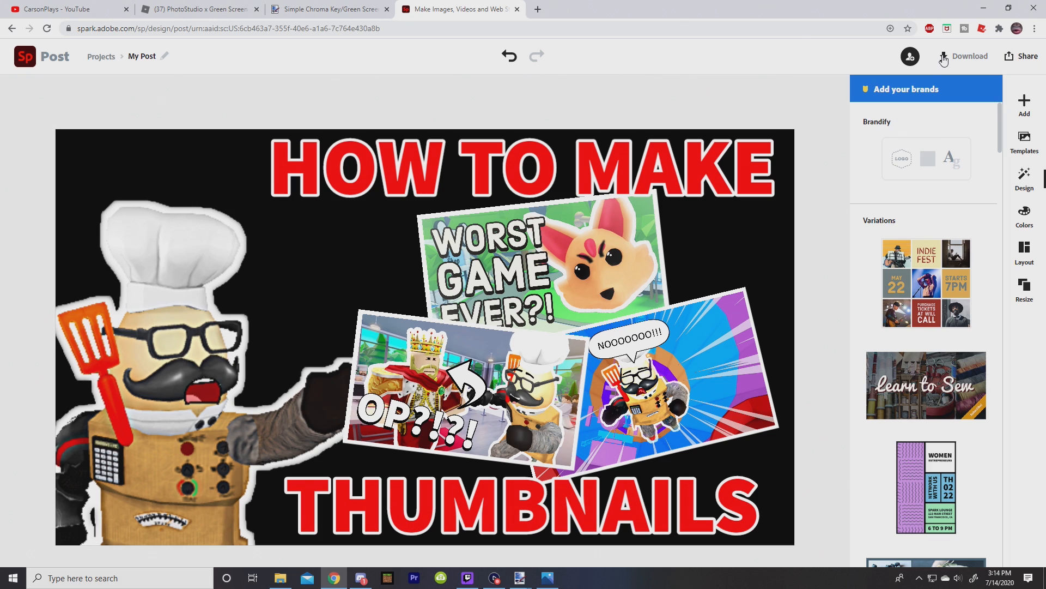
# - Download the finished thumbnail design as a JPG
pyautogui.click(969, 55)
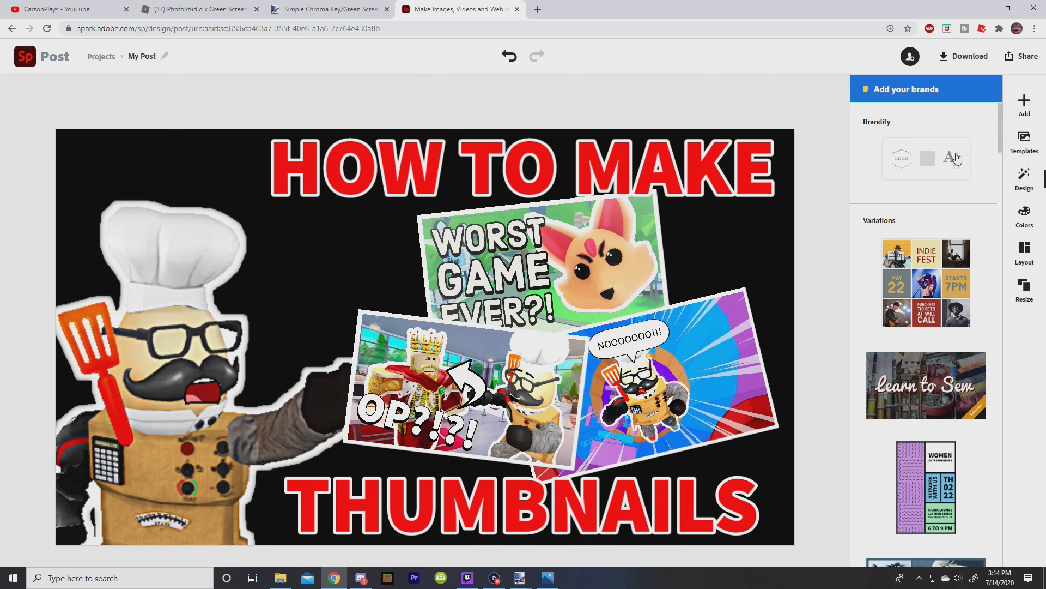
pyautogui.moveTo(73, 541)
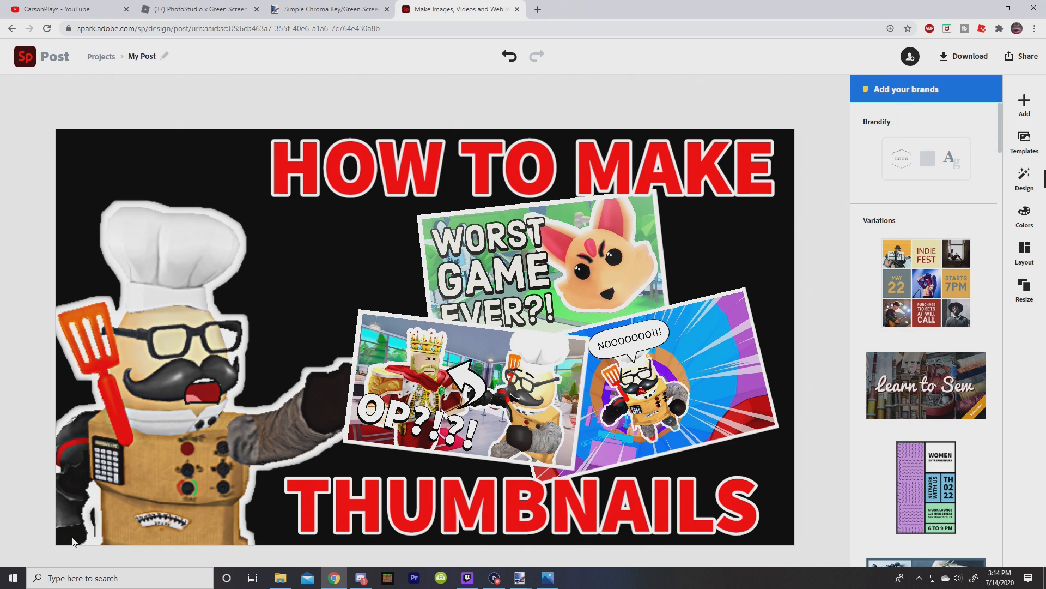
pyautogui.click(962, 55)
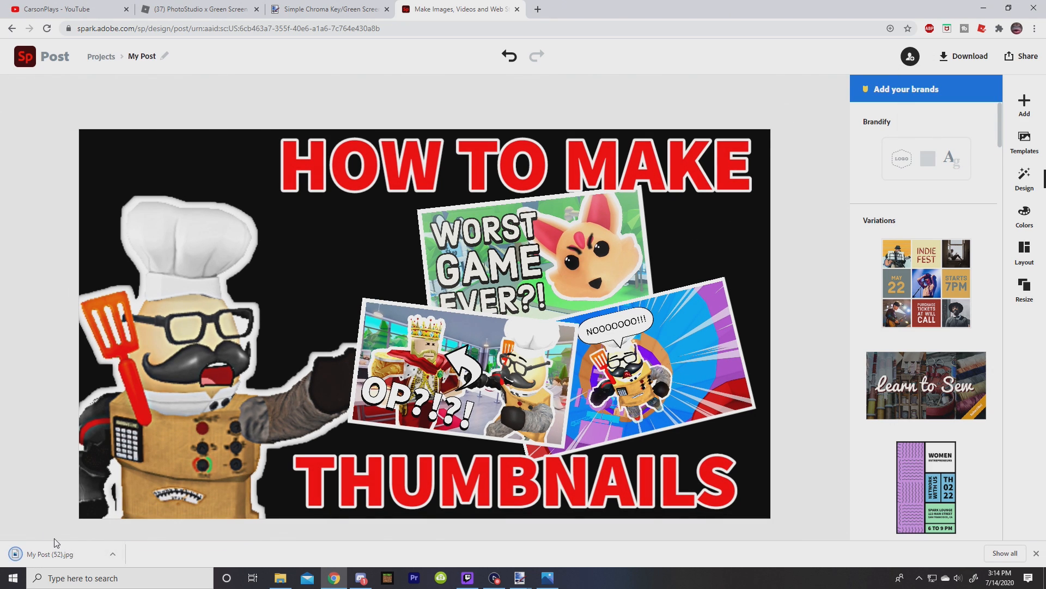